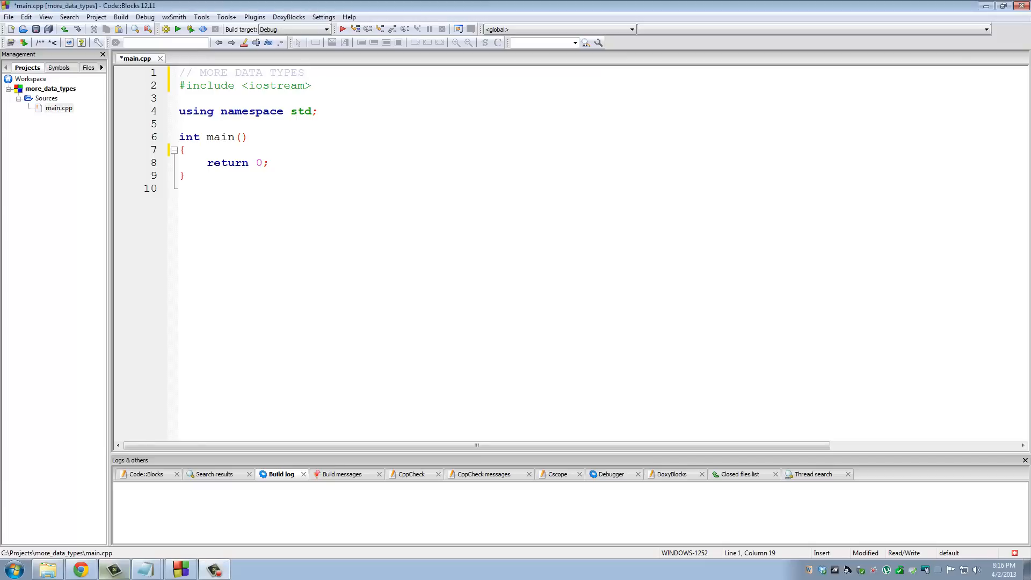
# Declare int numberOne; inside main on blank lines above the return statement.
pyautogui.click(303, 72)
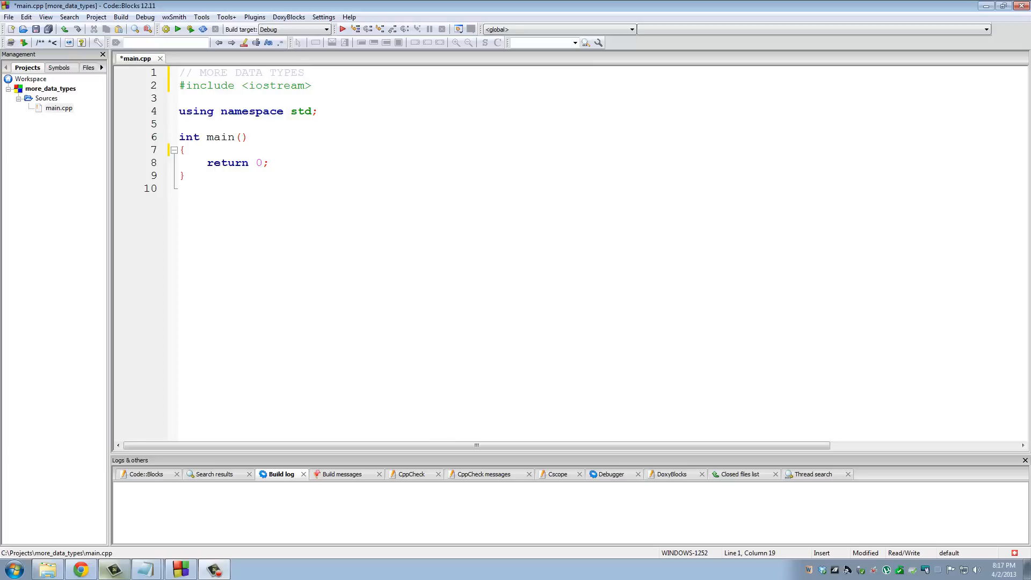
pyautogui.press('enter')
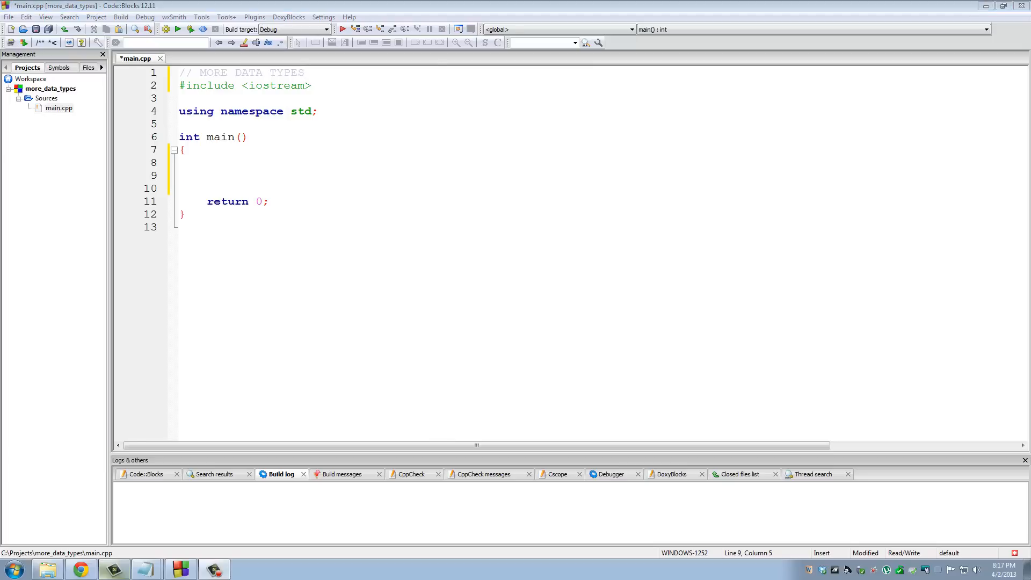
pyautogui.moveTo(59, 328)
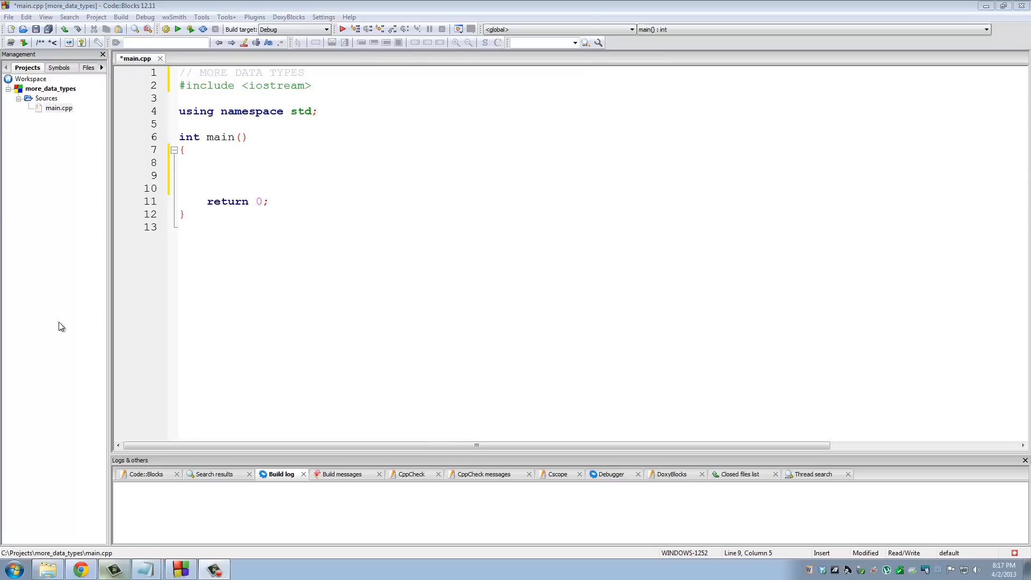
pyautogui.write('in')
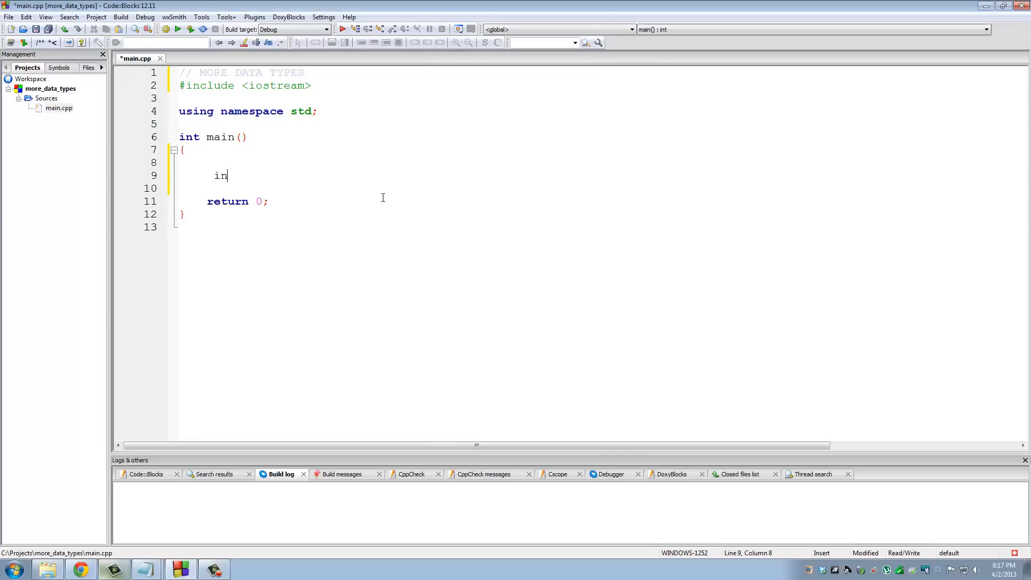
pyautogui.write('t numbe')
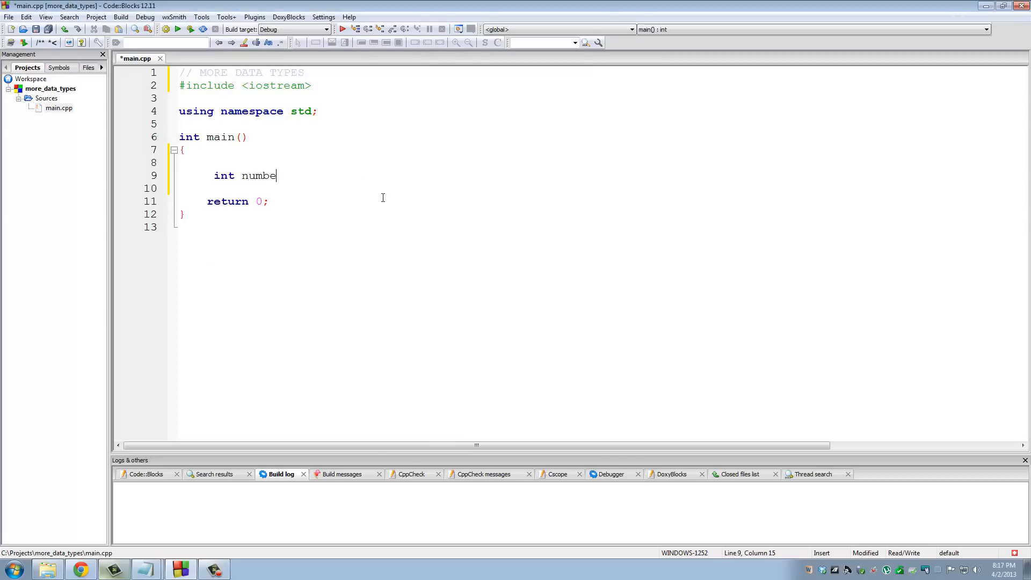
pyautogui.write('rOne;')
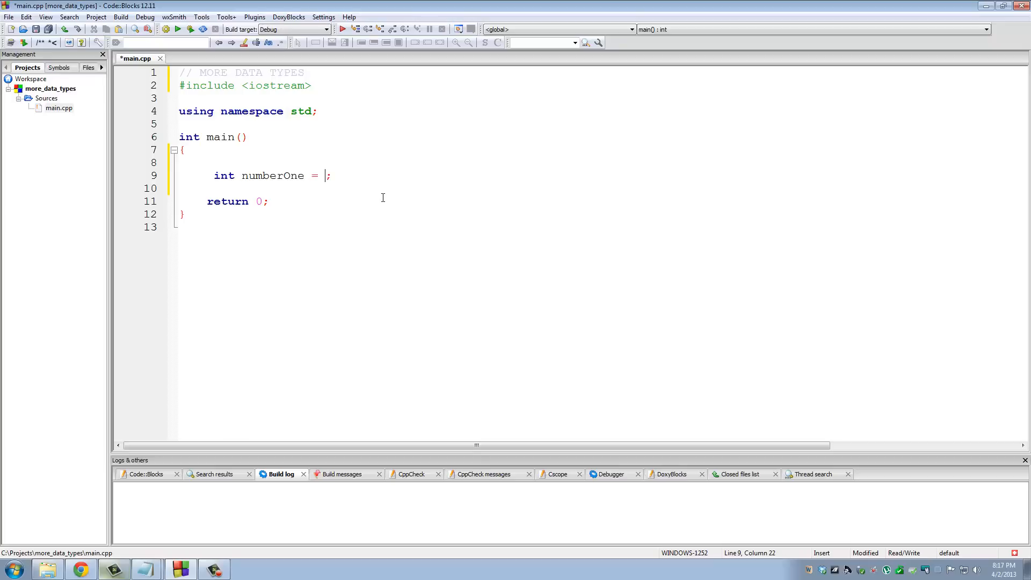
pyautogui.write('5000')
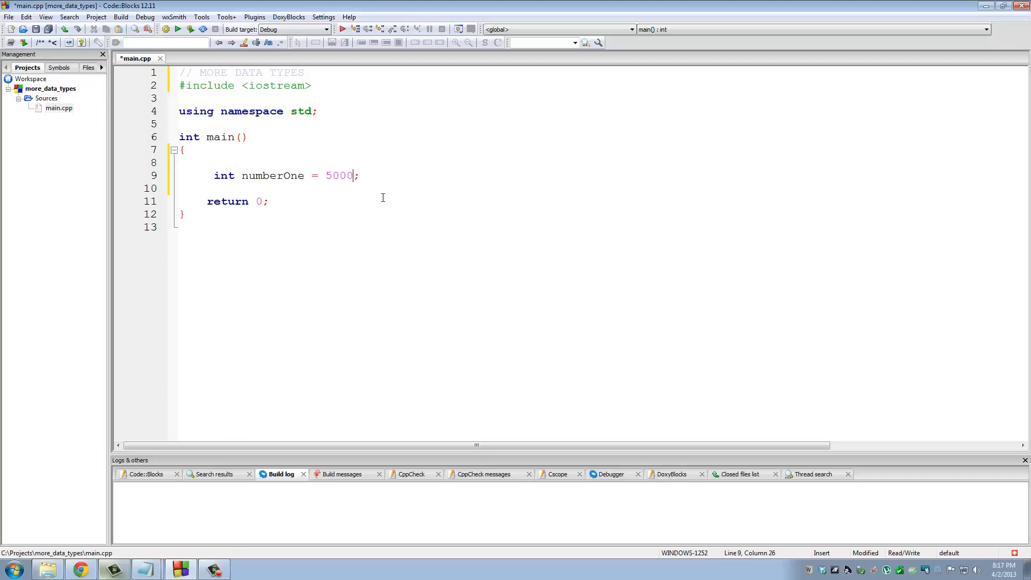
pyautogui.write('00000000')
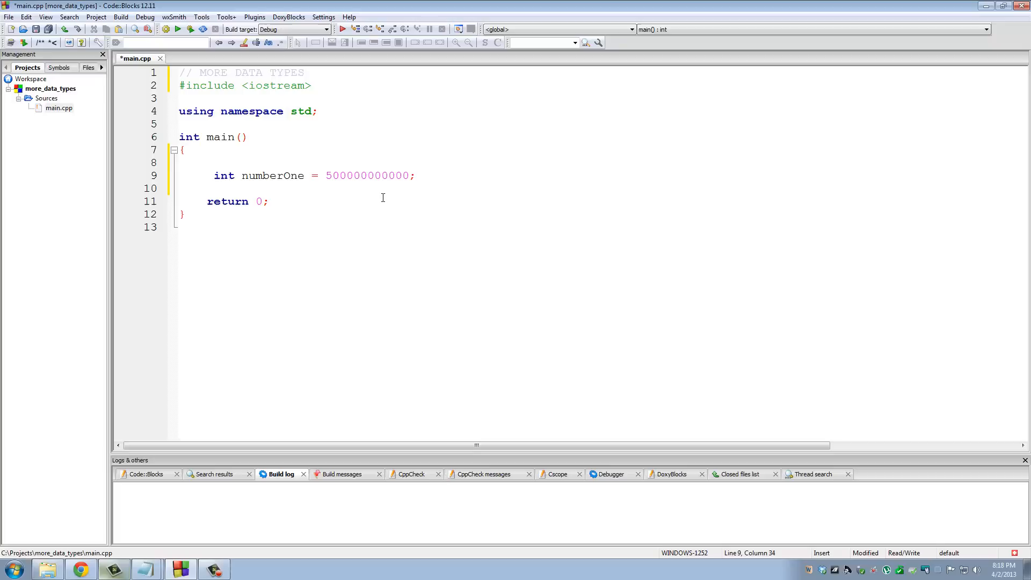
pyautogui.doubleClick(368, 175)
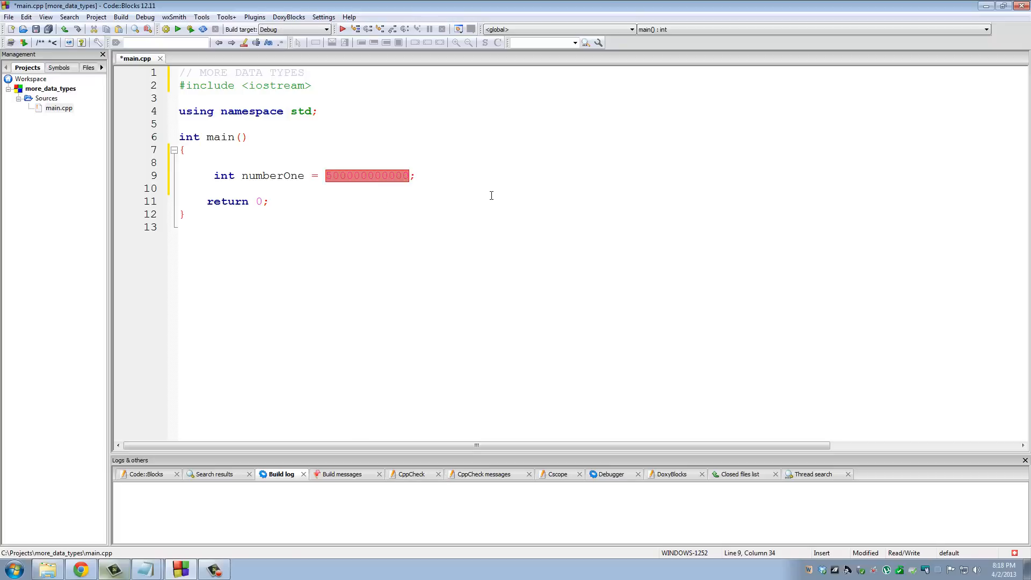
pyautogui.press('Delete')
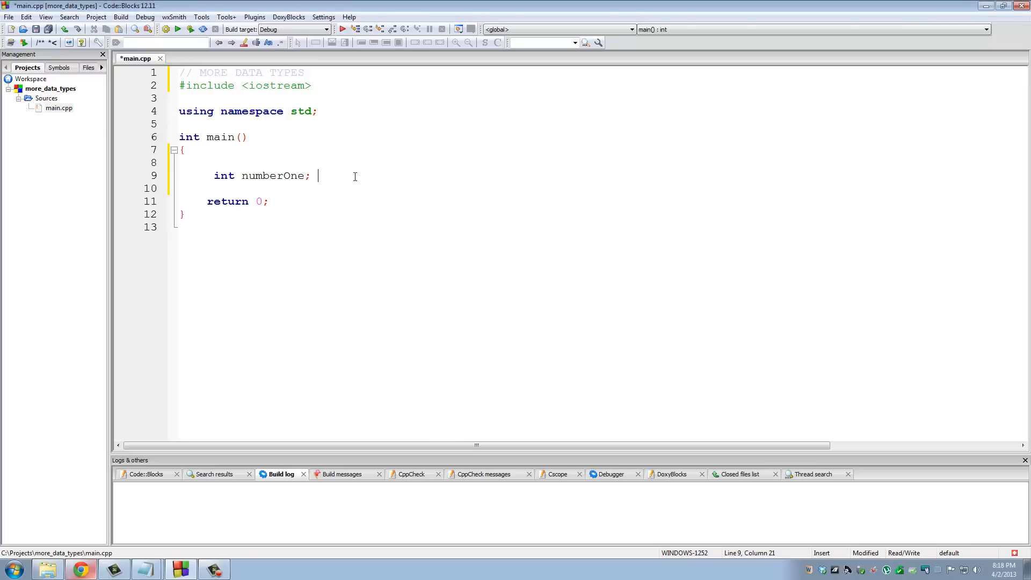
pyautogui.write('// range: -2147483648 to 2147483647')
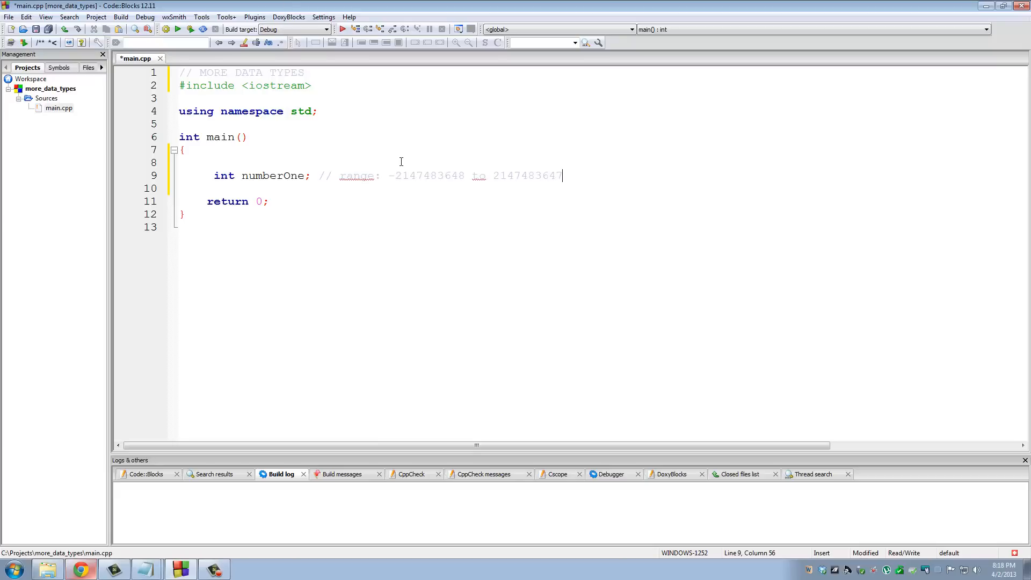
pyautogui.moveTo(465, 180)
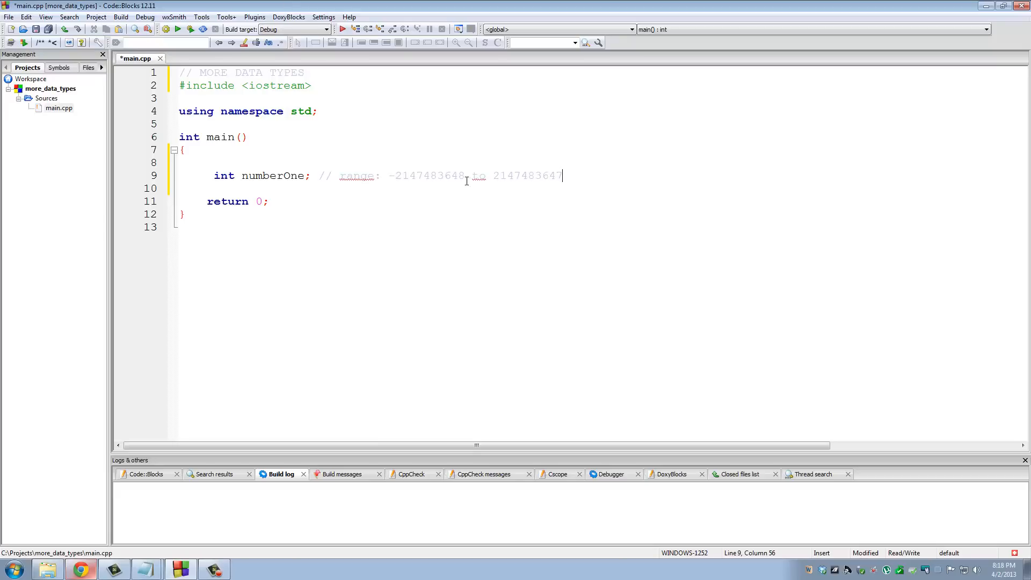
pyautogui.moveTo(466, 180)
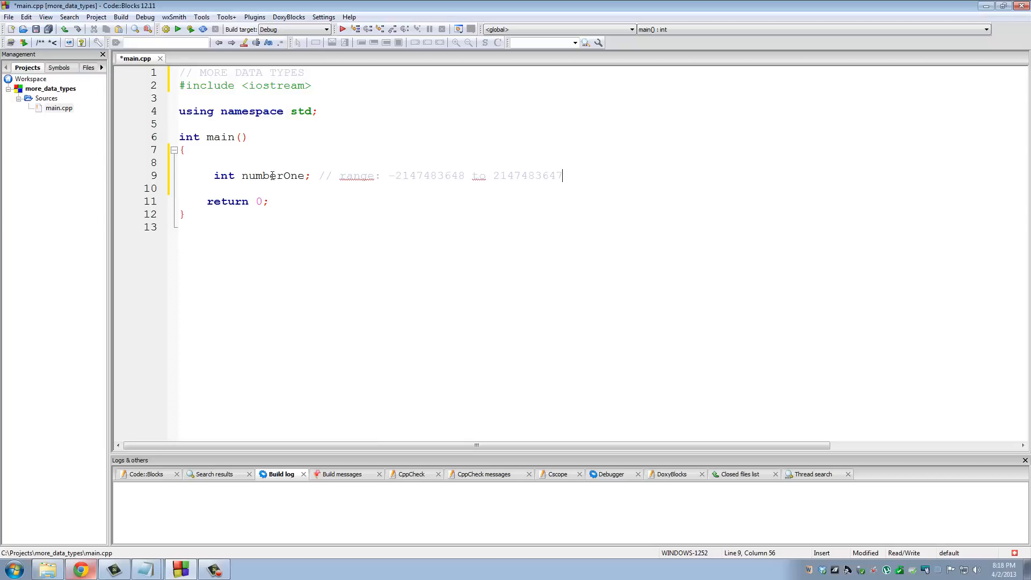
pyautogui.click(394, 175)
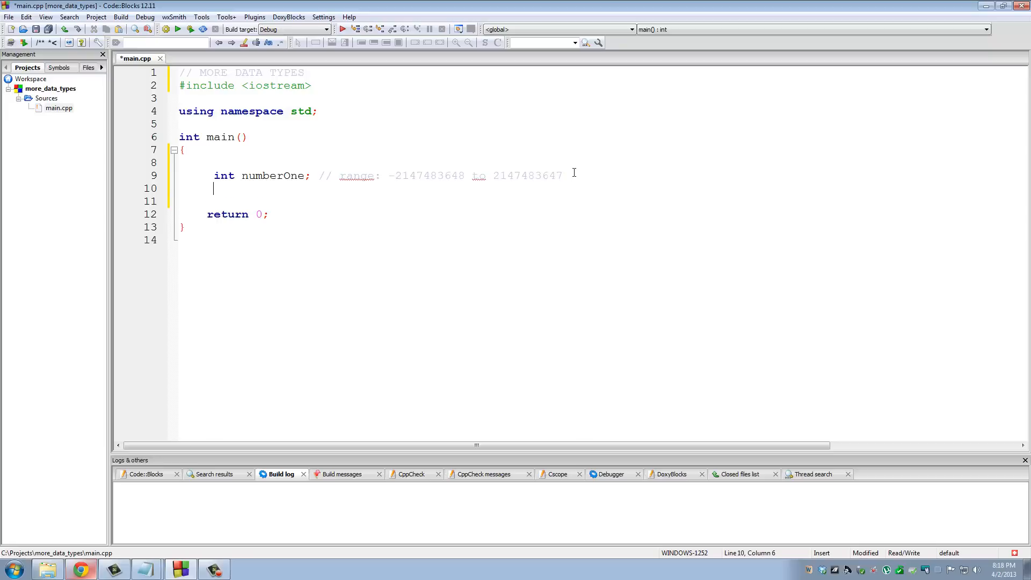
# Declare double numberTwo; on the line below numberOne.
pyautogui.write('double')
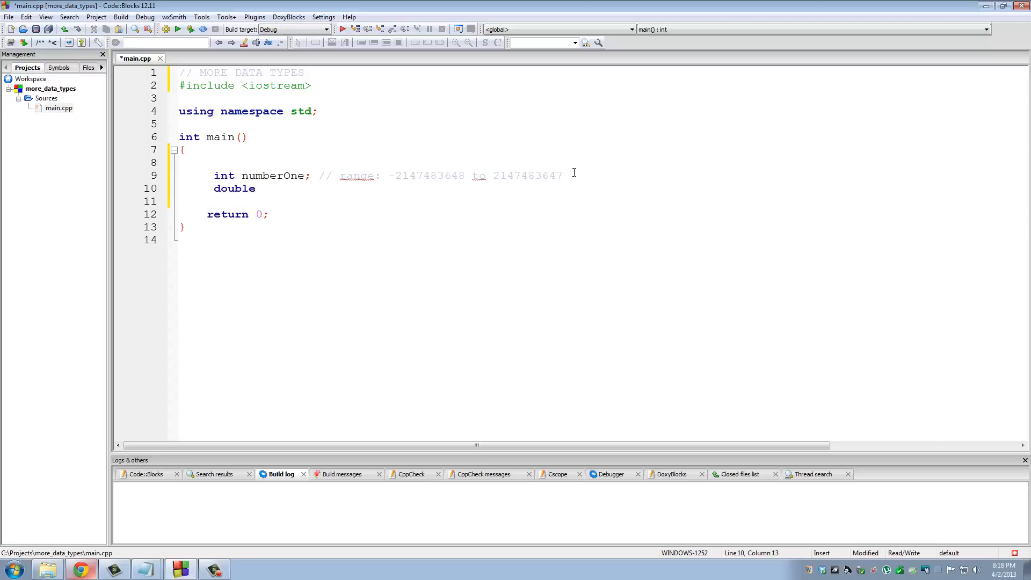
pyautogui.write('numberTw')
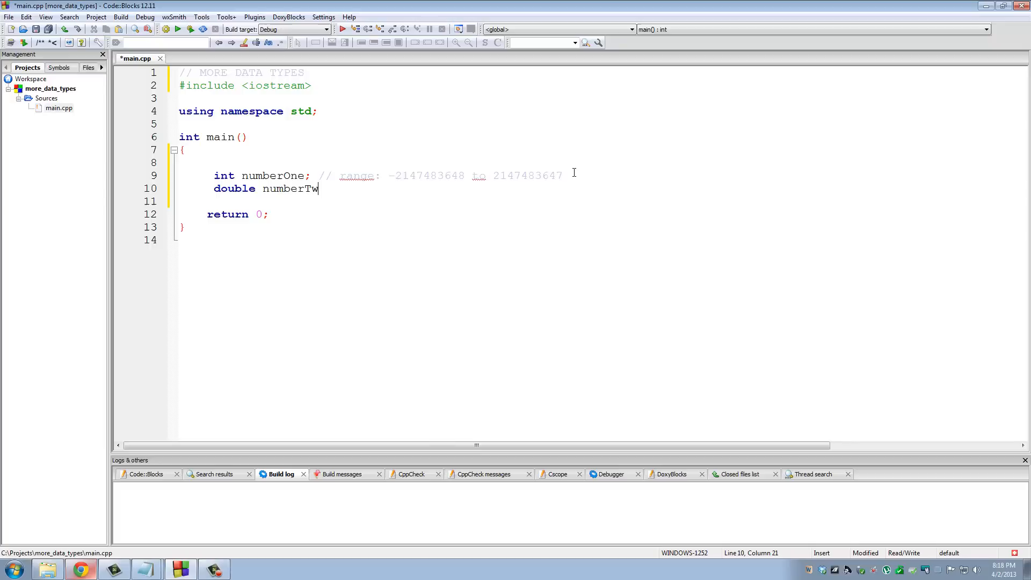
pyautogui.write('o;')
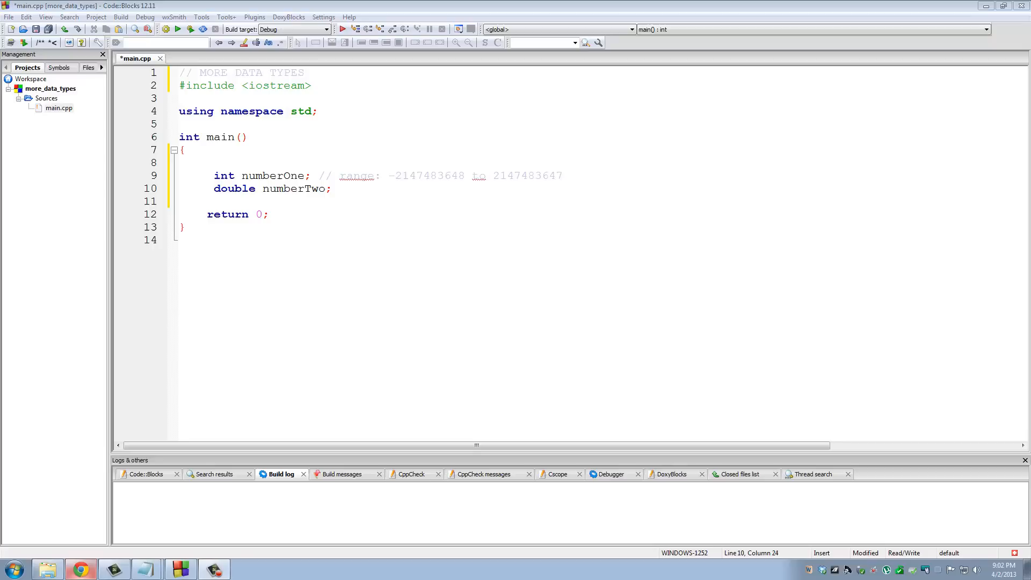
pyautogui.moveTo(381, 189)
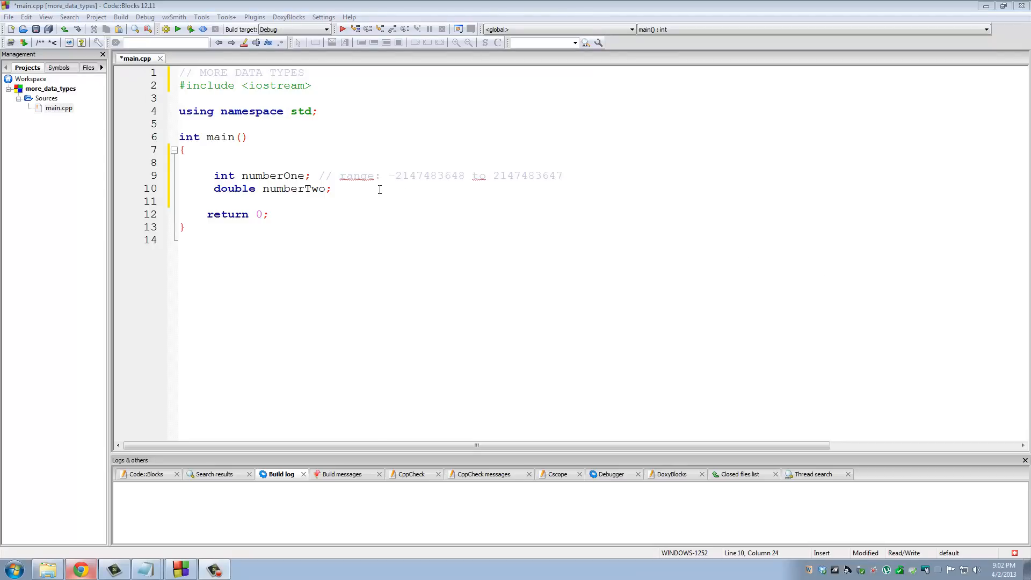
# Comment numberTwo with the double range +/- 1.7e +/- 308 and begin the next declaration line.
pyautogui.write('//')
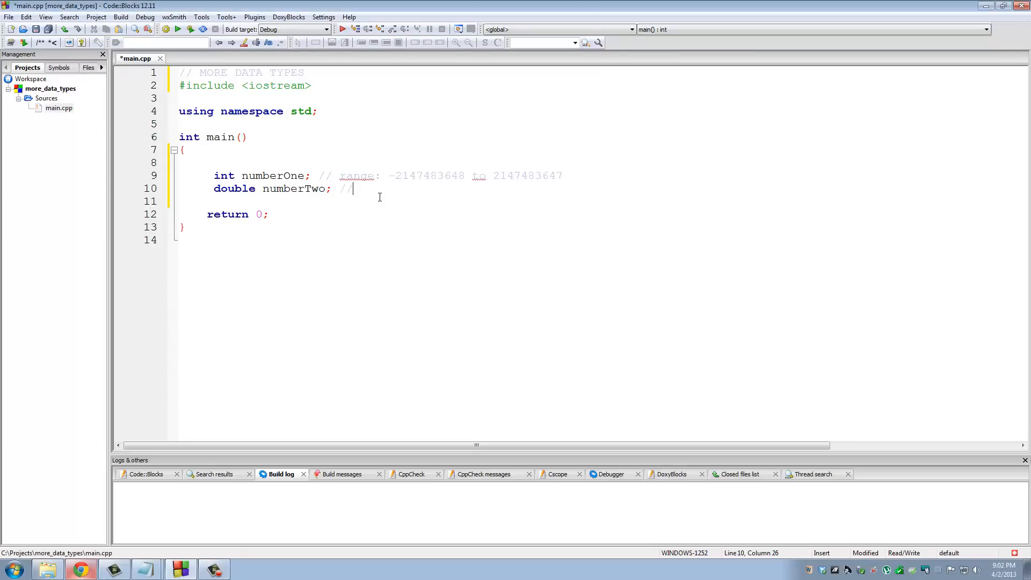
pyautogui.write('+/- 1.7e +/- 308')
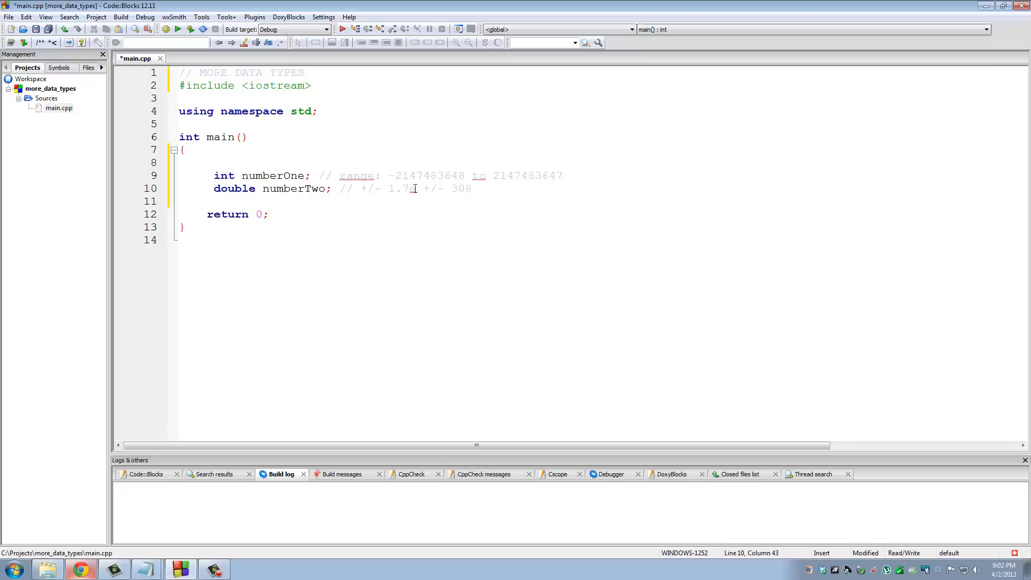
pyautogui.doubleClick(396, 189)
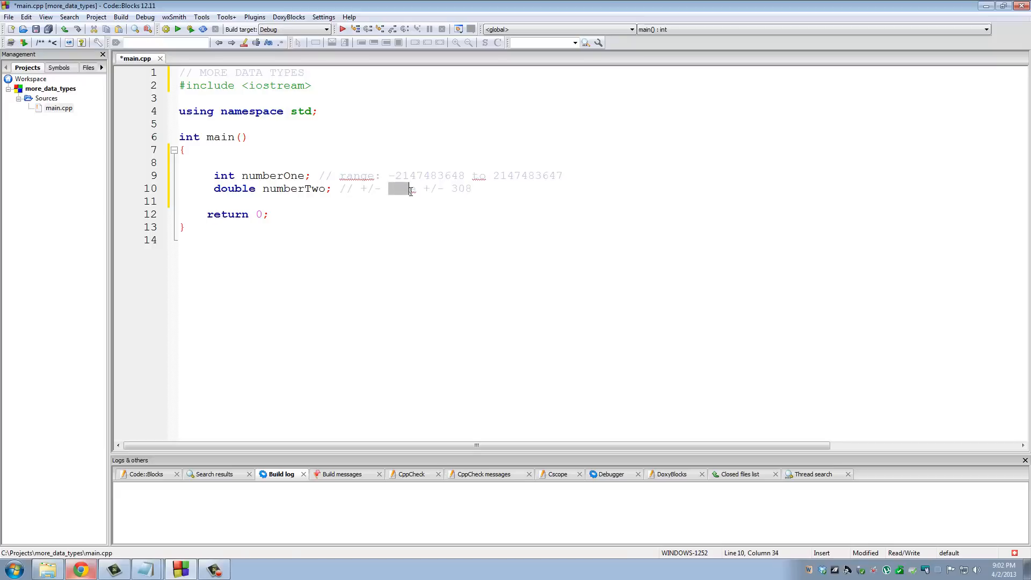
pyautogui.write('1.7')
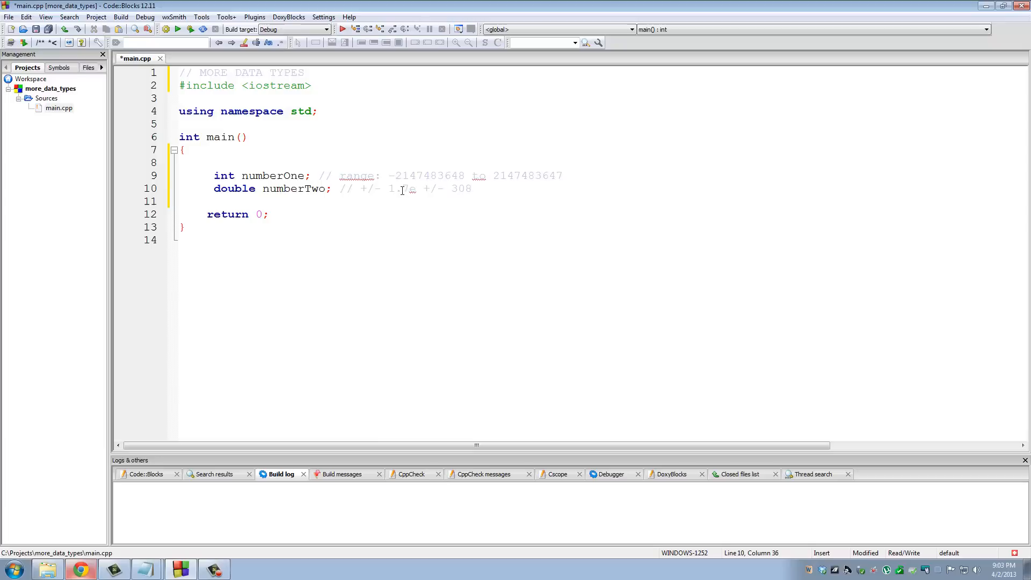
pyautogui.moveTo(702, 195)
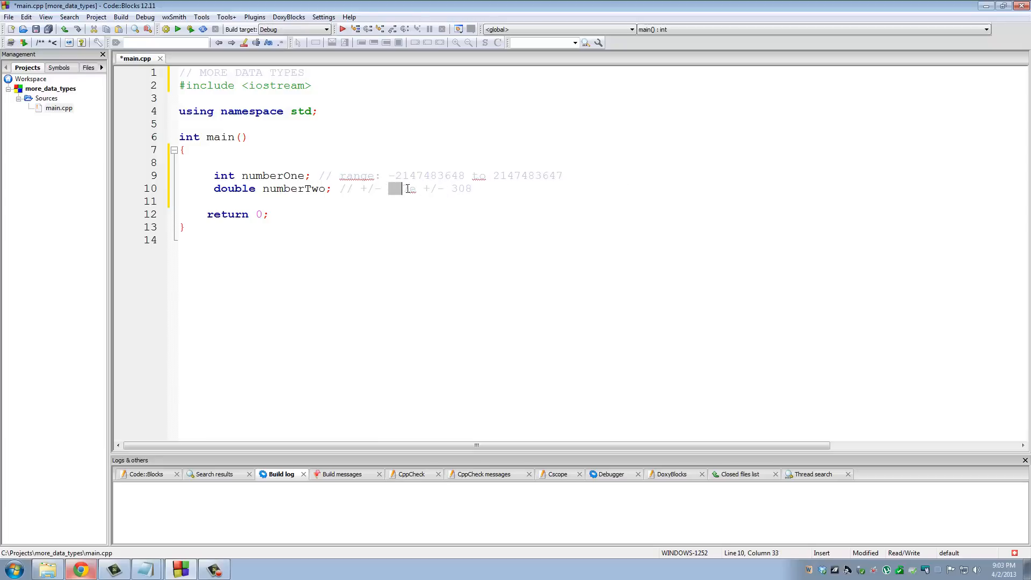
pyautogui.write('1')
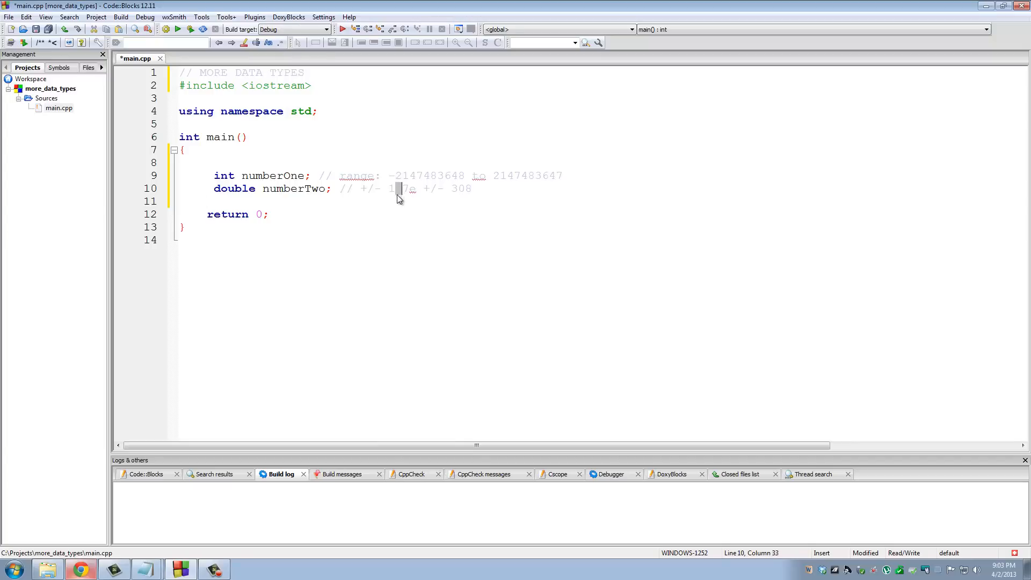
pyautogui.moveTo(752, 194)
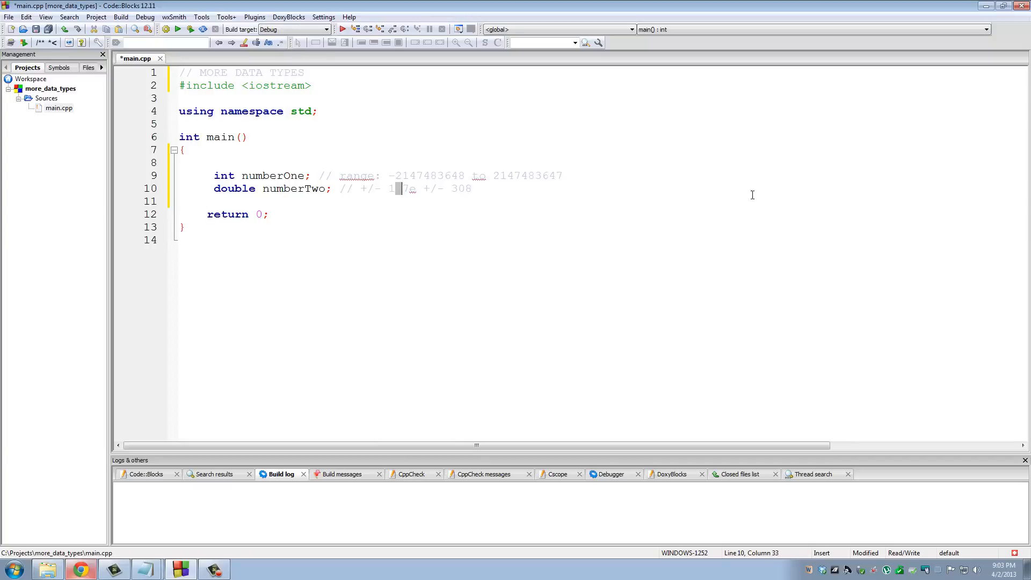
pyautogui.moveTo(599, 216)
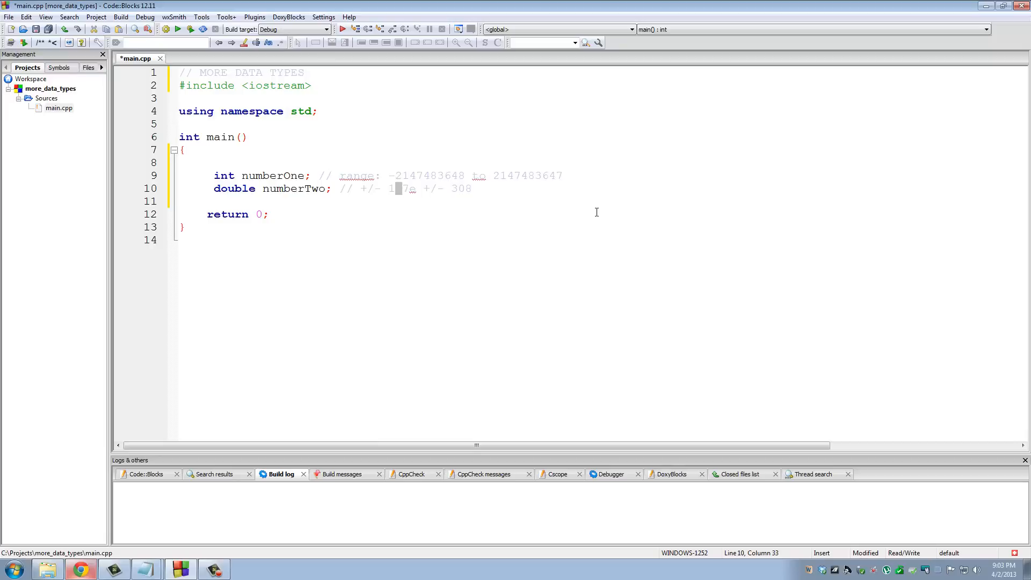
pyautogui.moveTo(545, 203)
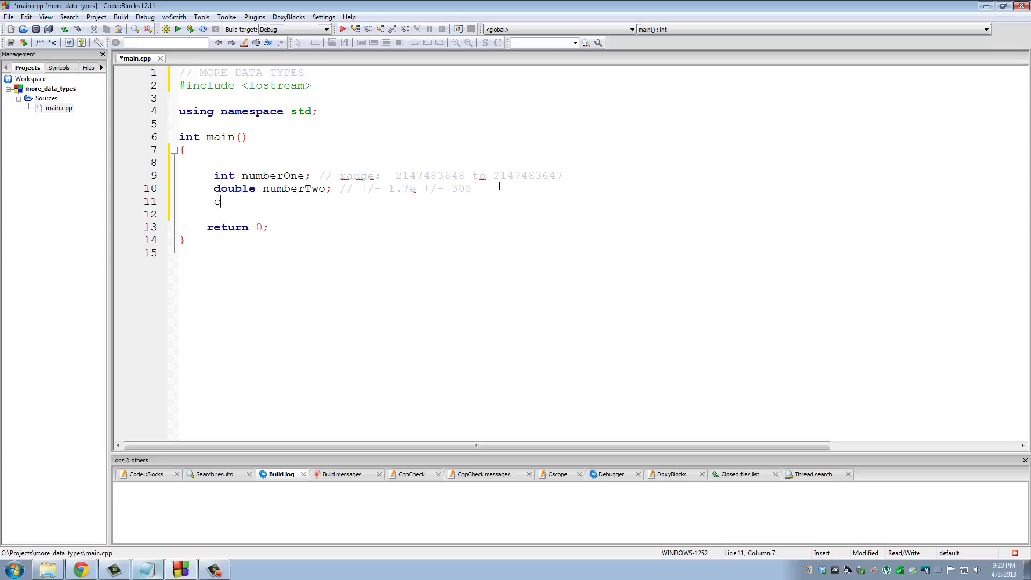
# Declare char characterOne initialised to the character literal 'a'.
pyautogui.write('har')
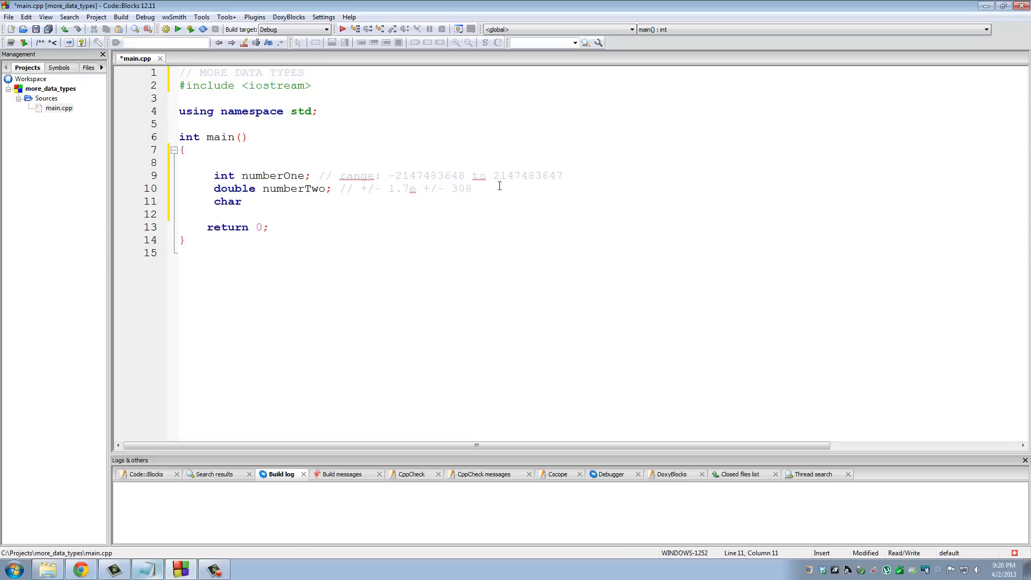
pyautogui.write('character')
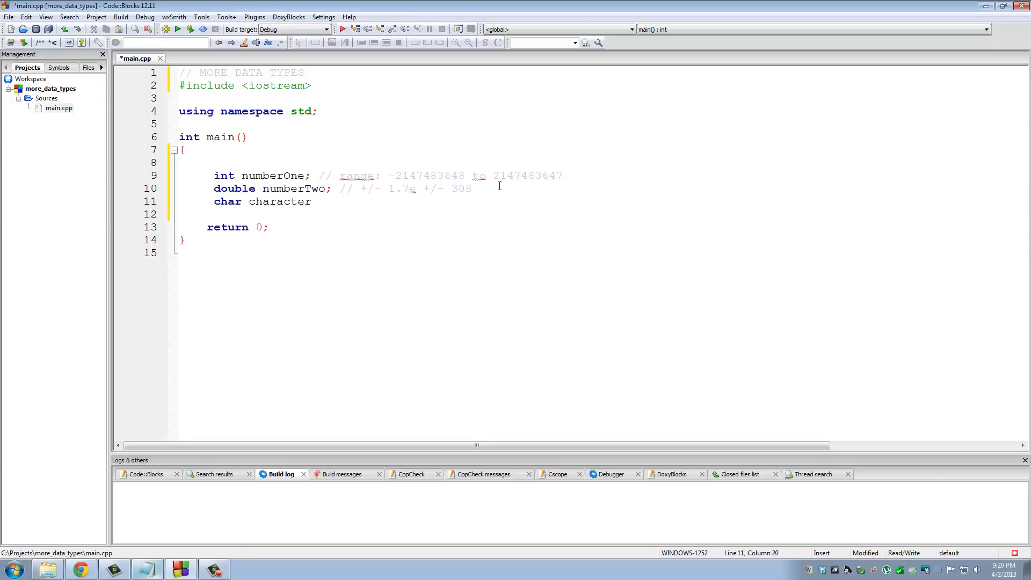
pyautogui.write('One;')
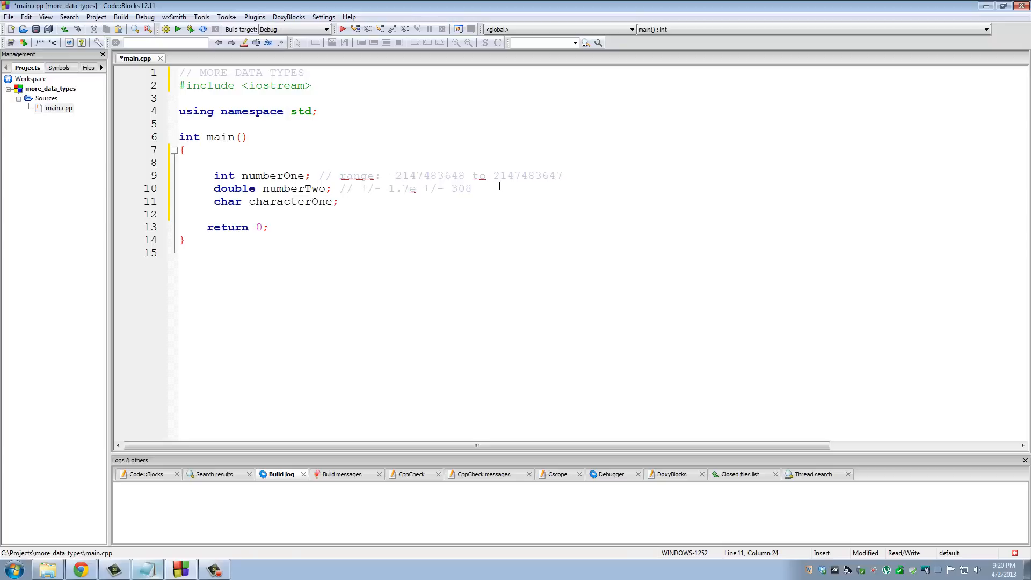
pyautogui.doubleClick(290, 201)
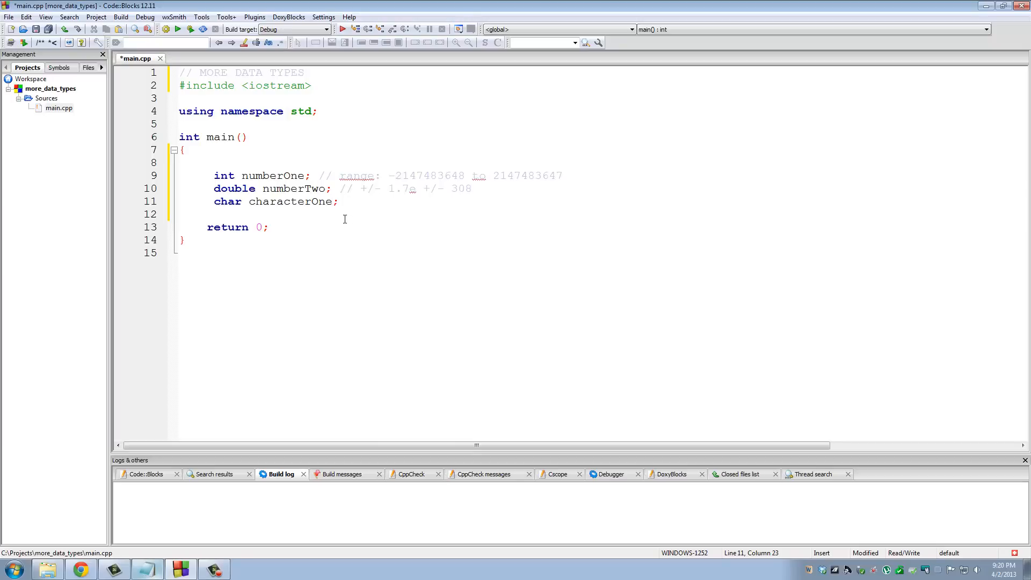
pyautogui.moveTo(345, 201)
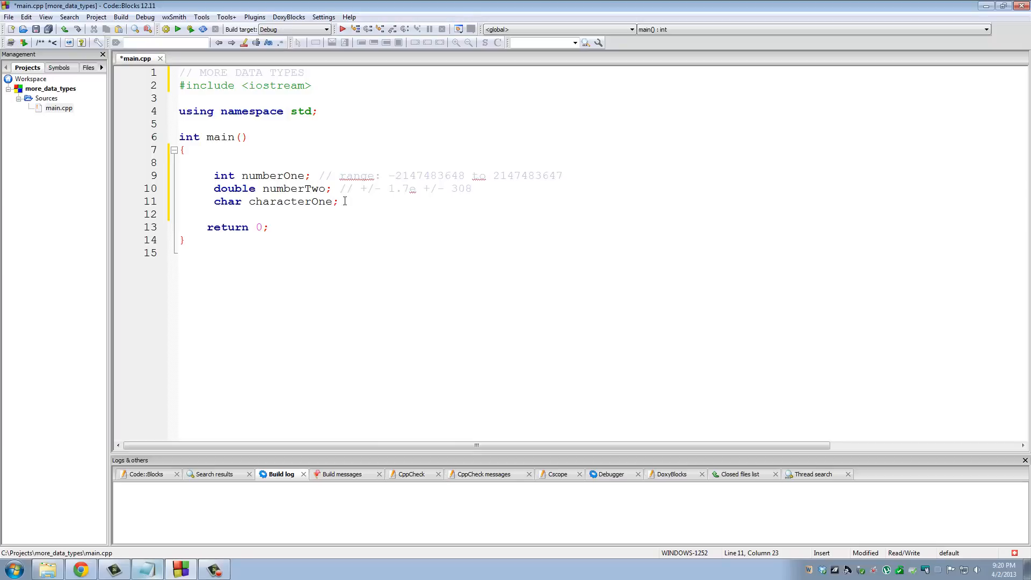
pyautogui.write('=')
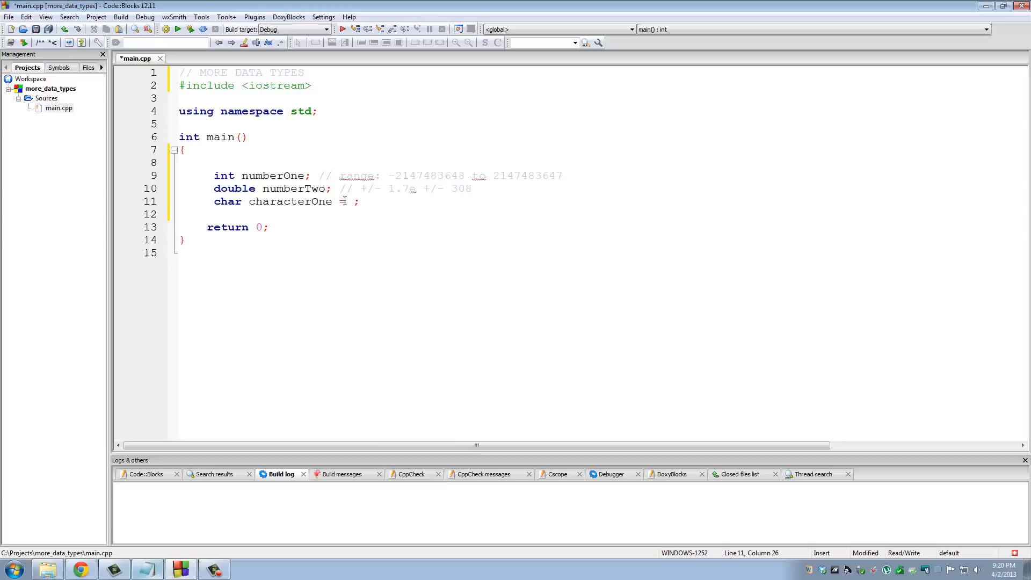
pyautogui.write("'")
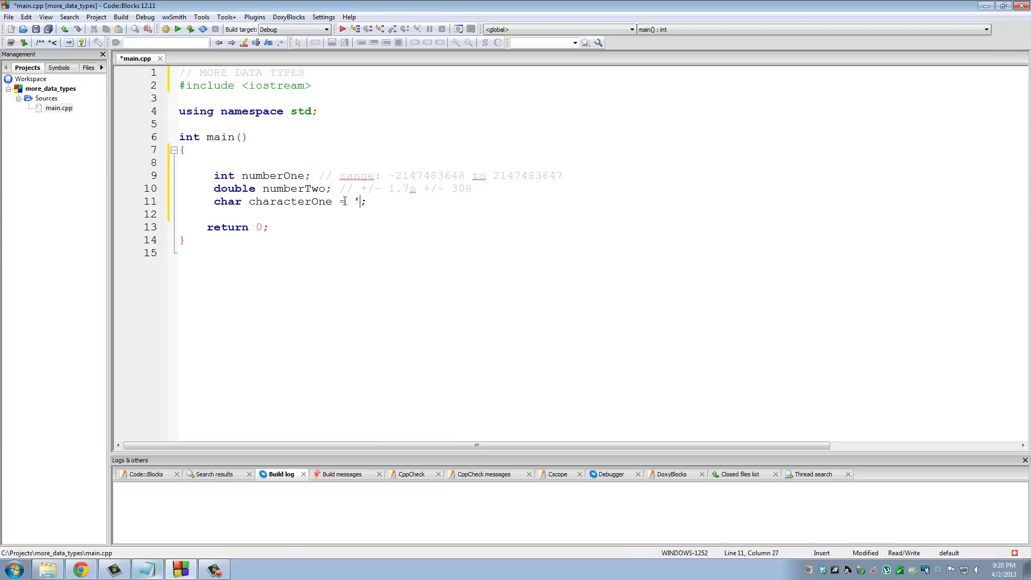
pyautogui.write('a')
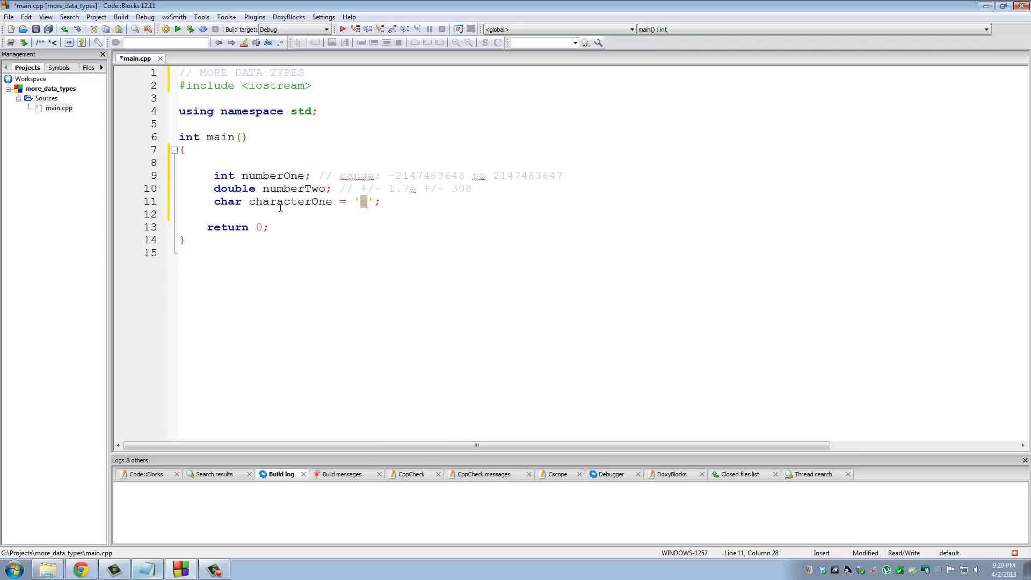
pyautogui.write('a')
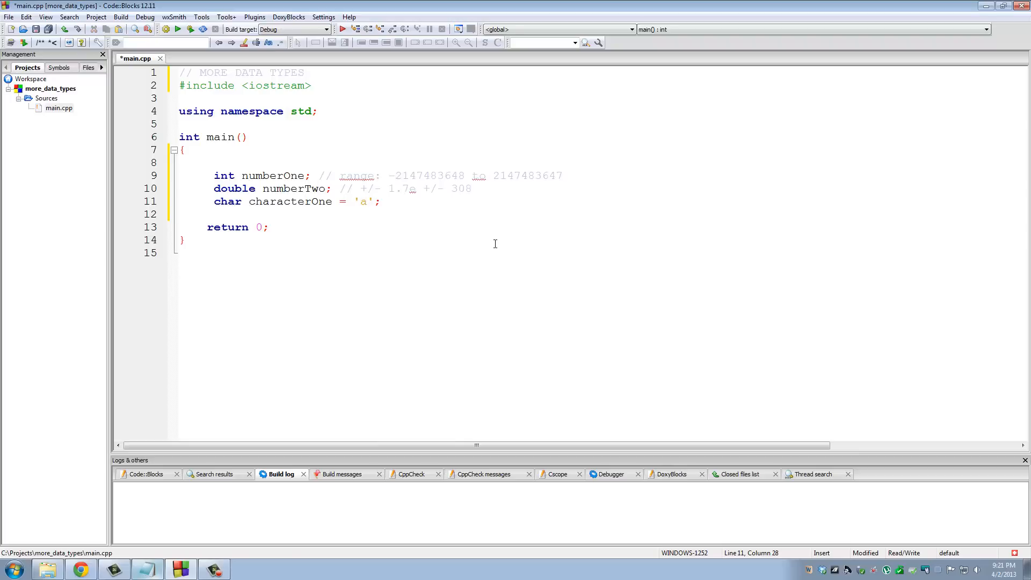
# Try the literal '1' for characterOne, then replace it with 'Z'.
pyautogui.write('1')
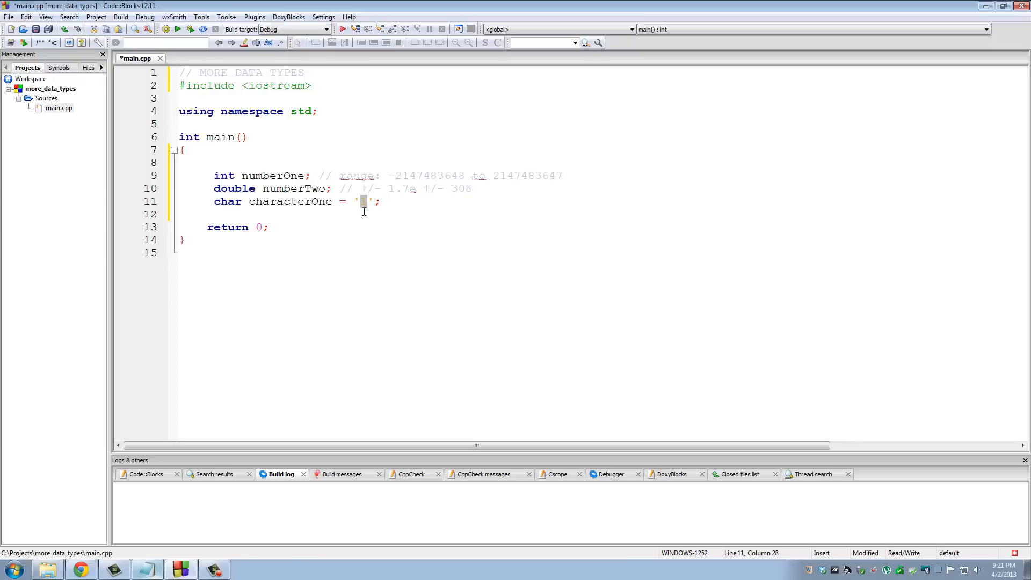
pyautogui.write('1')
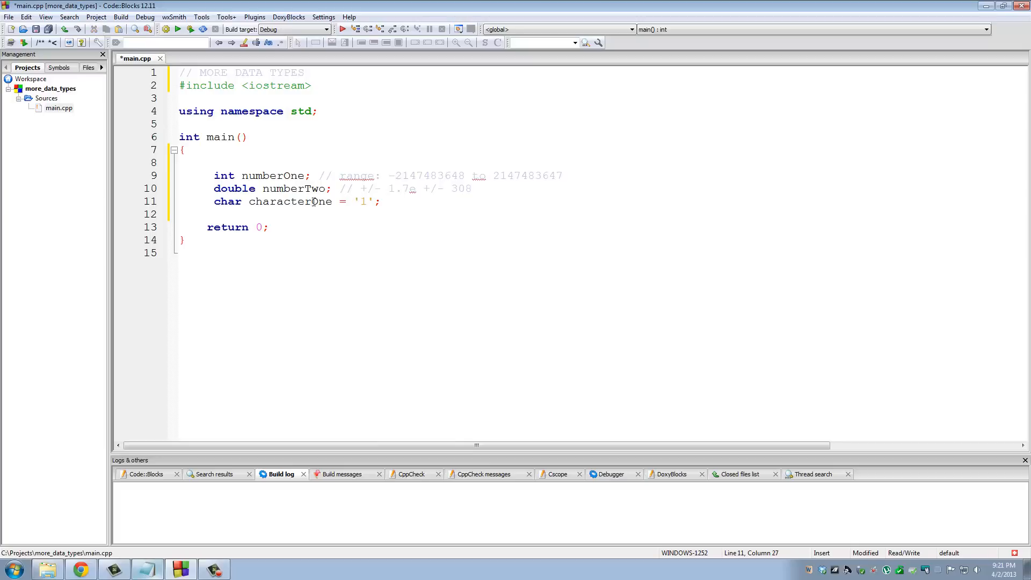
pyautogui.doubleClick(288, 201)
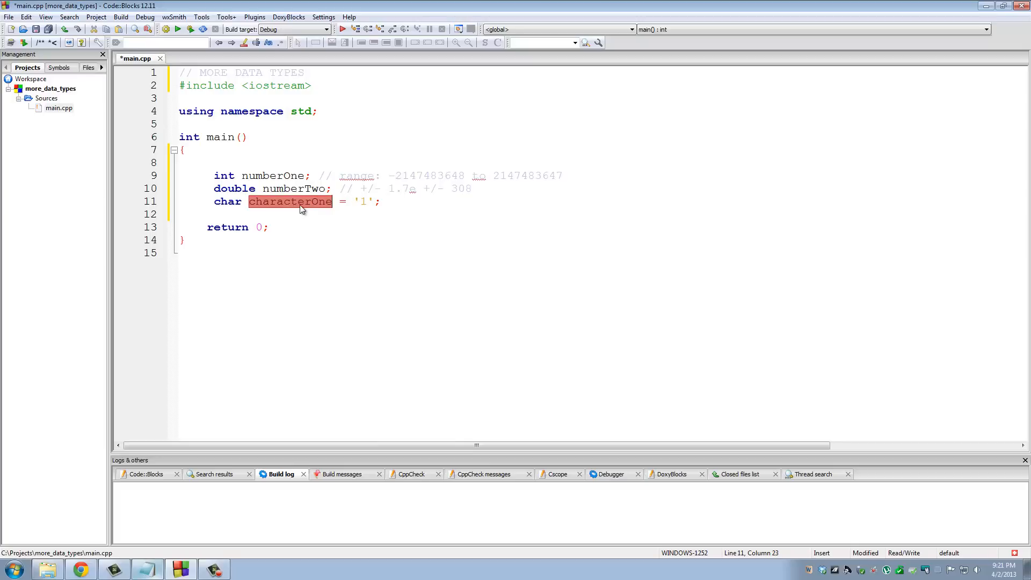
pyautogui.moveTo(316, 218)
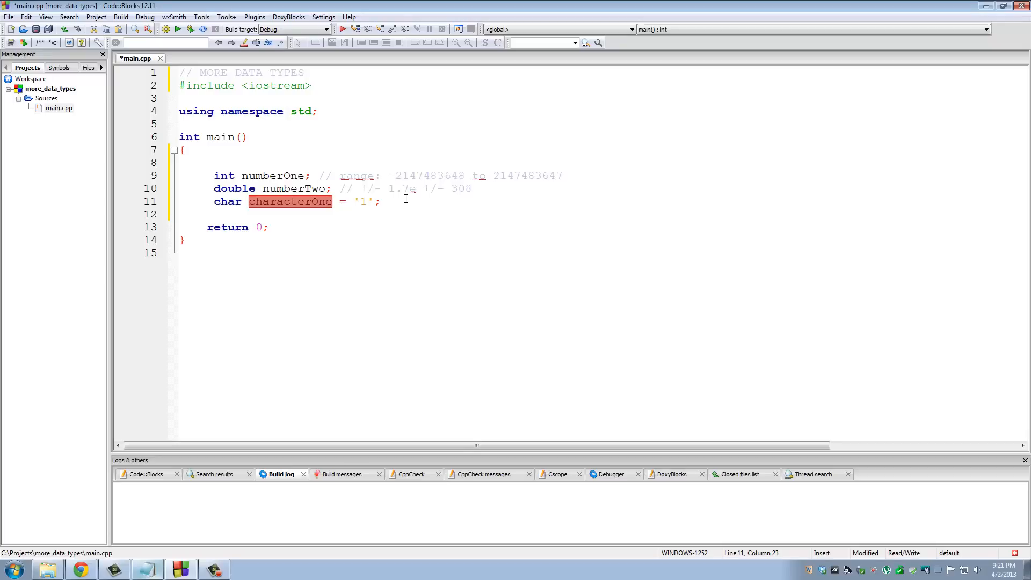
pyautogui.click(473, 226)
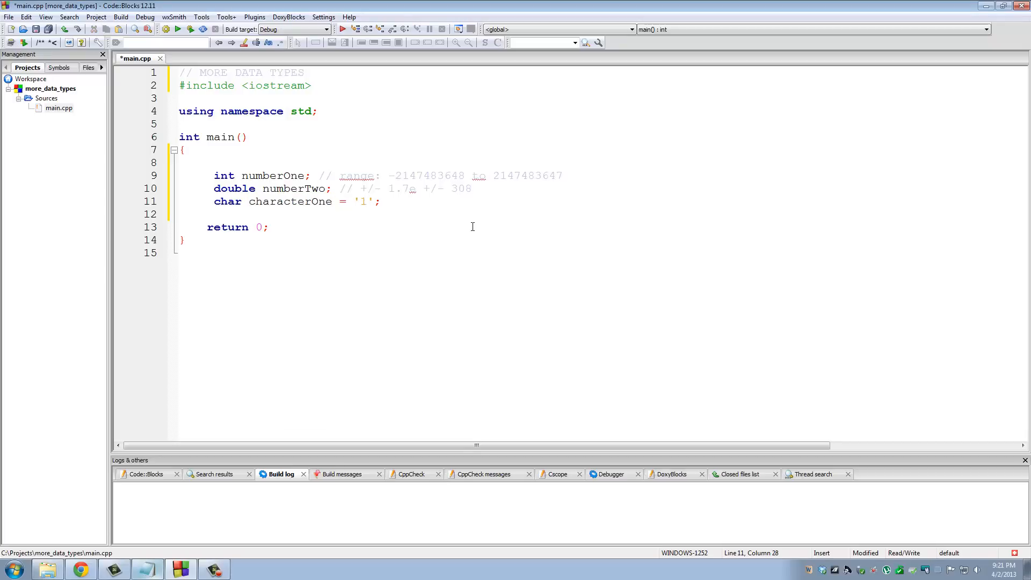
pyautogui.press('Backspace')
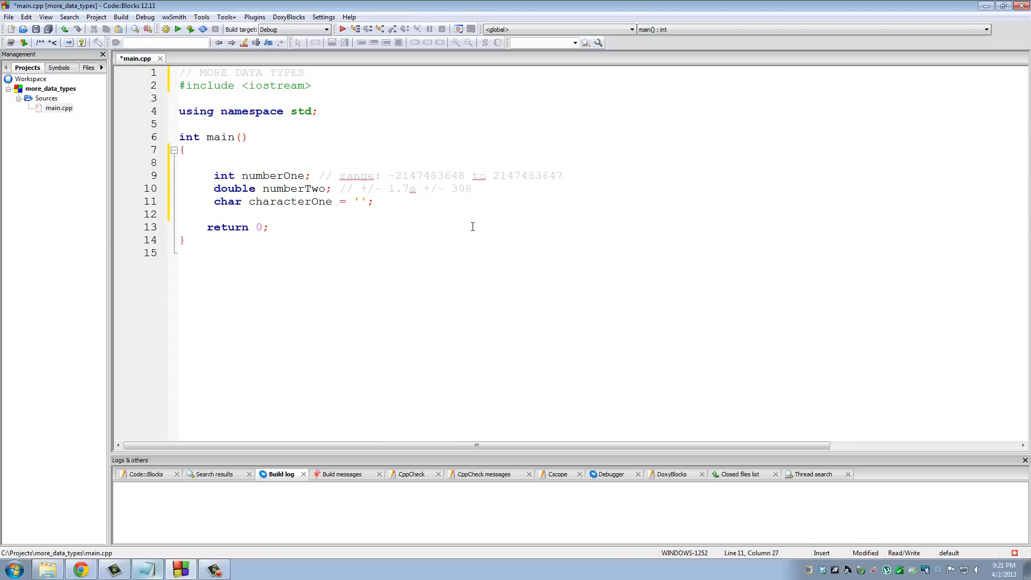
pyautogui.write('Z')
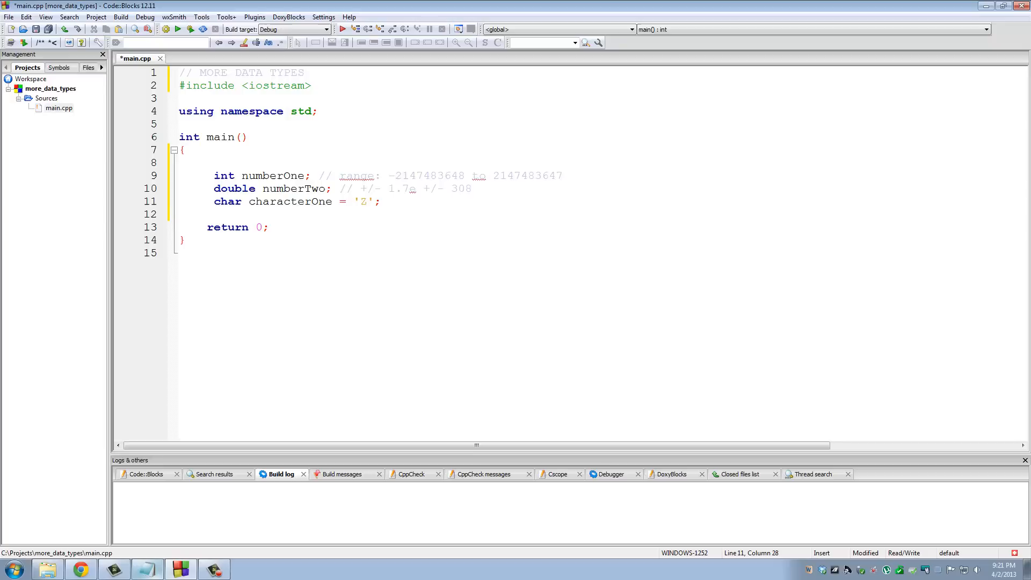
pyautogui.moveTo(559, 210)
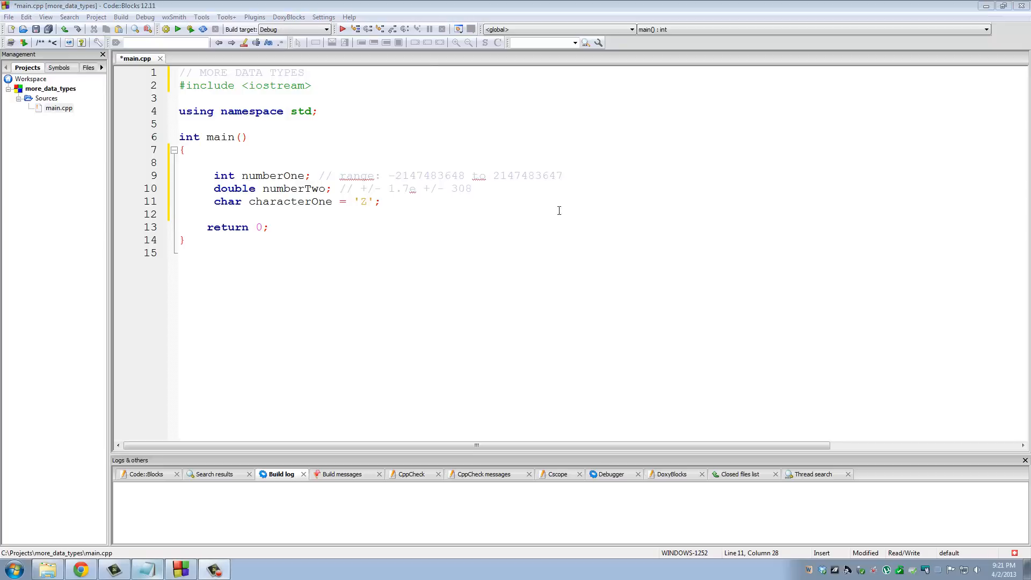
pyautogui.moveTo(440, 208)
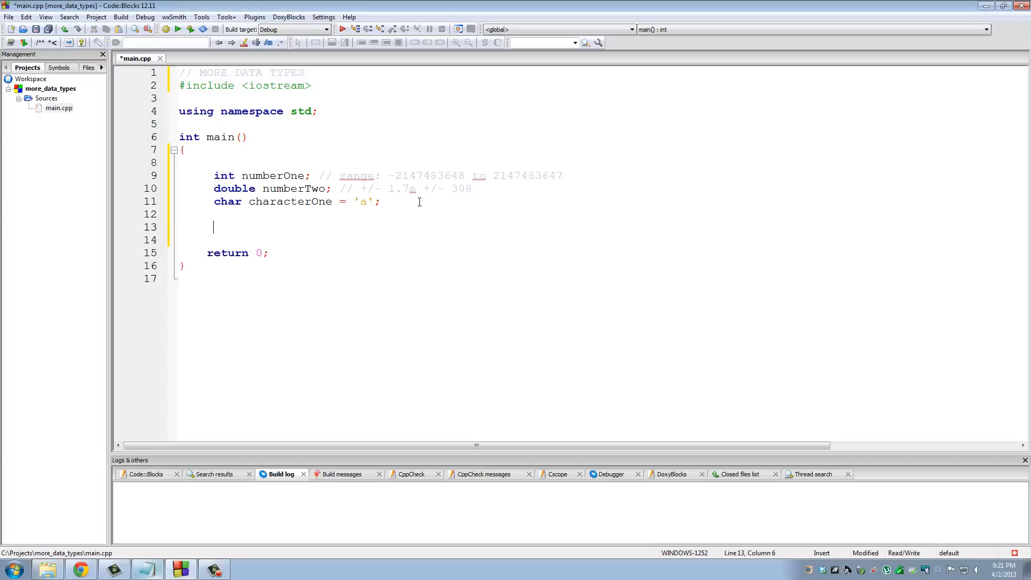
# Add cout << characterOne << endl << endl; above return 0;.
pyautogui.write('cout << characterOne << en')
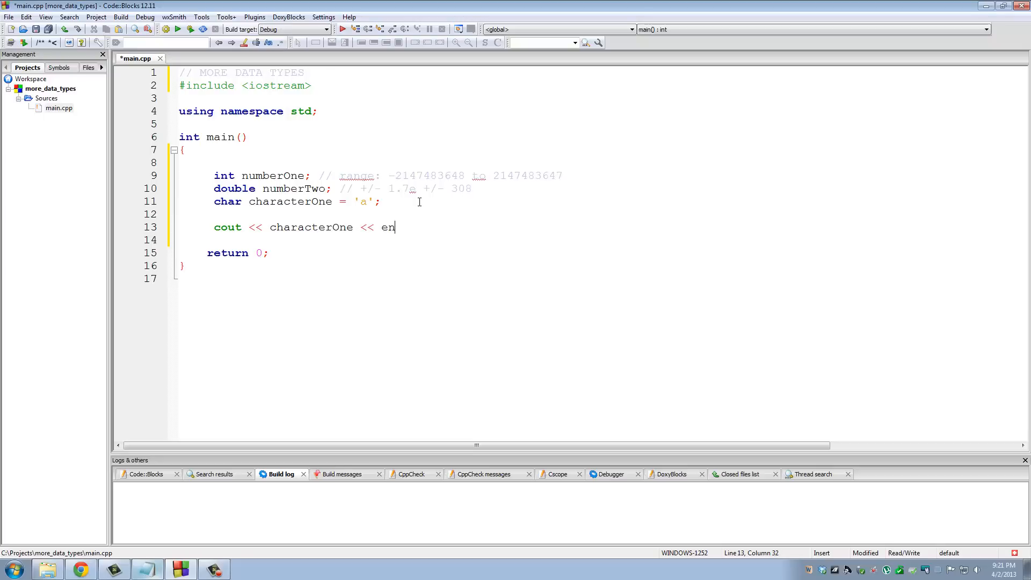
pyautogui.write('dl << endl;')
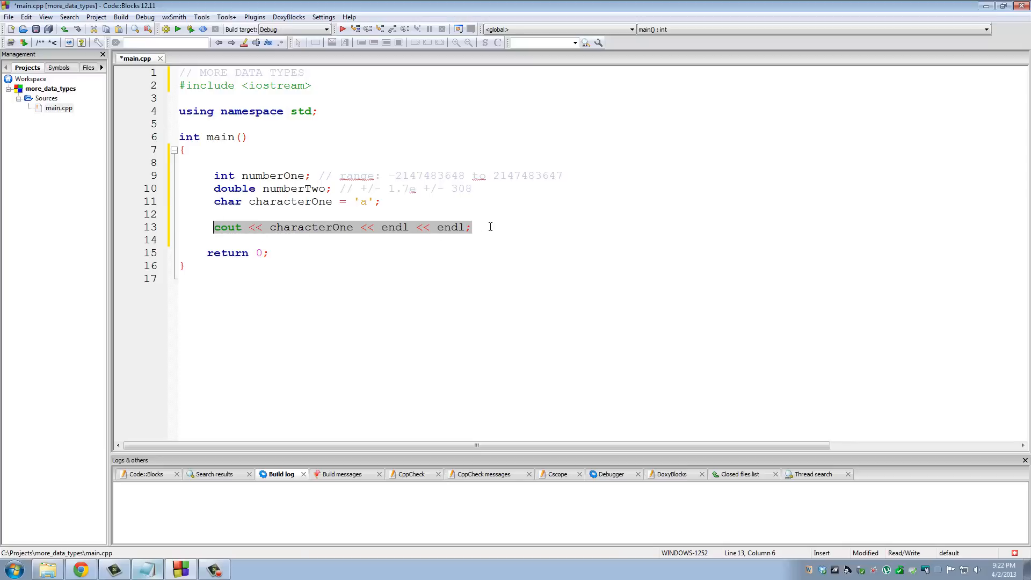
pyautogui.click(8, 16)
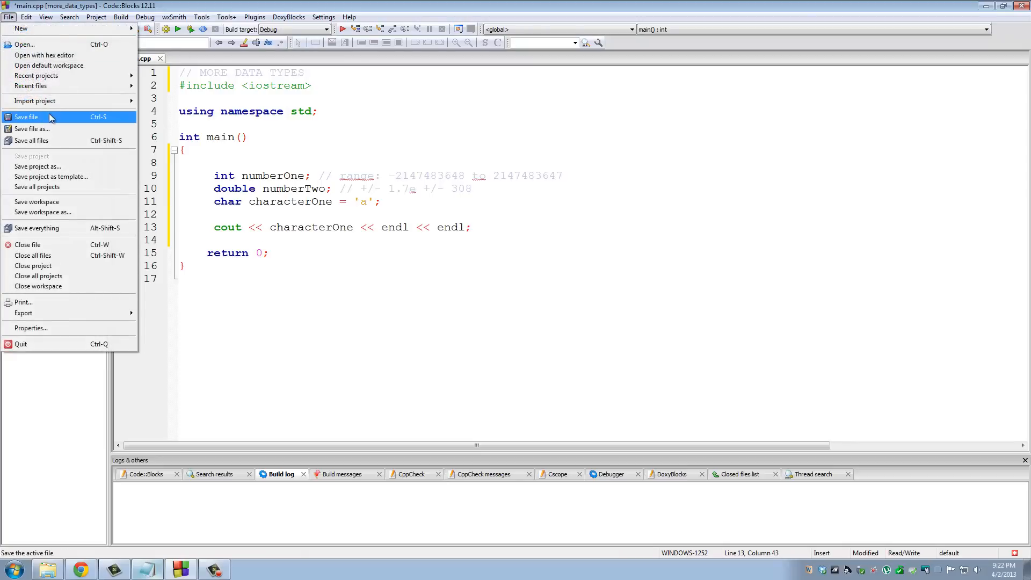
# Save main.cpp, build and run it, confirm the console prints a, and close the console.
pyautogui.click(120, 16)
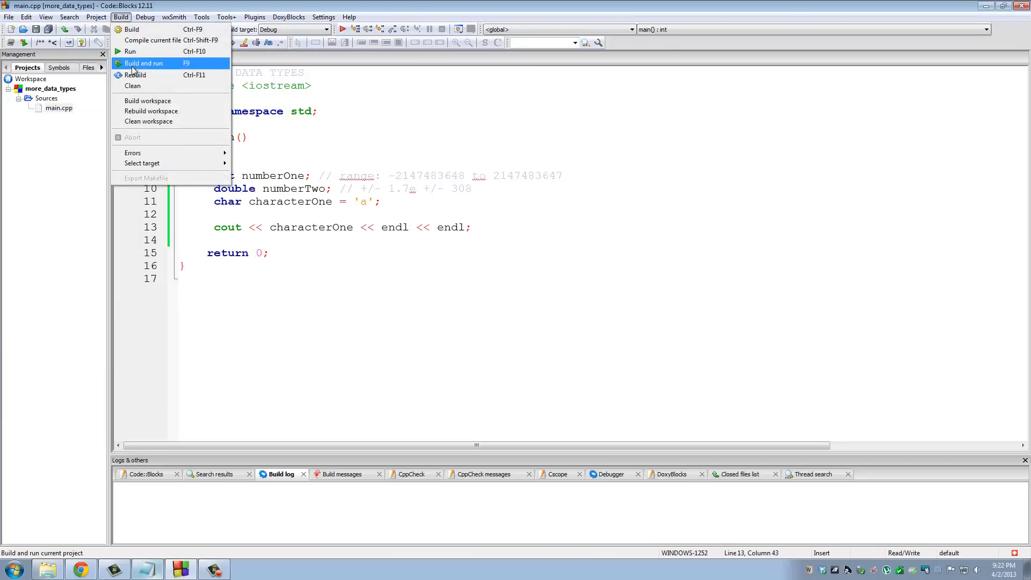
pyautogui.click(143, 63)
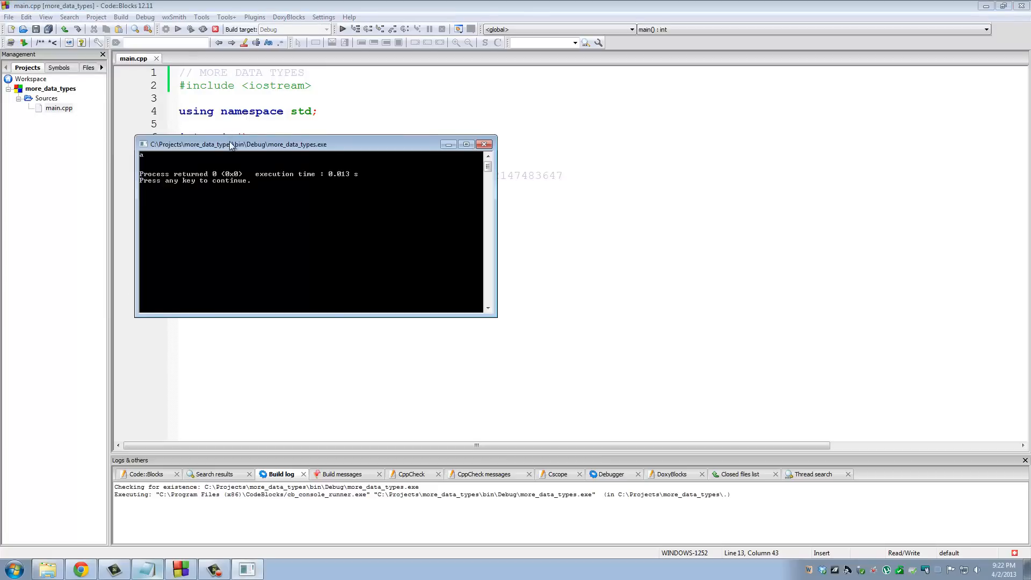
pyautogui.moveTo(236, 143); pyautogui.dragTo(592, 208)
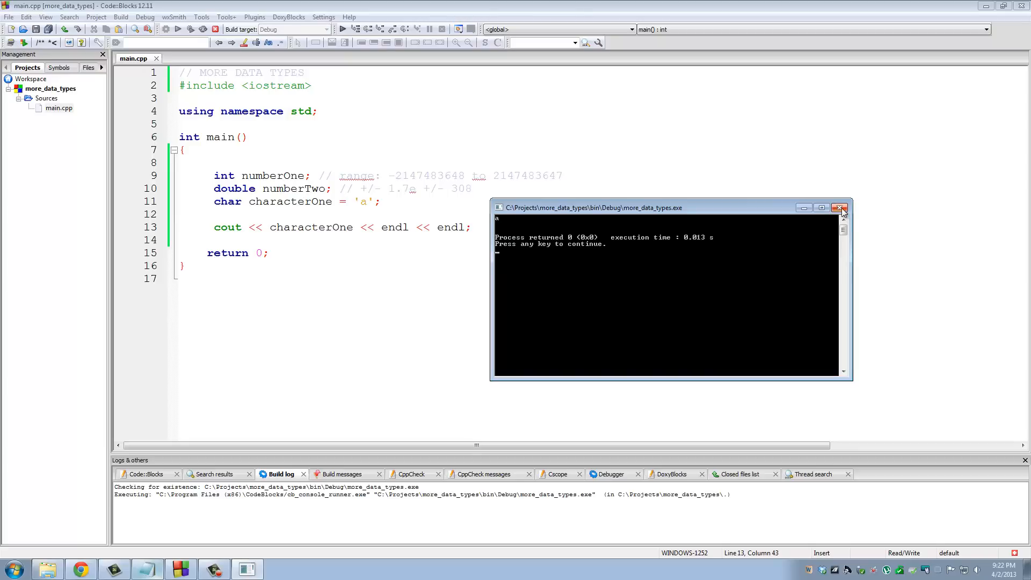
pyautogui.click(840, 208)
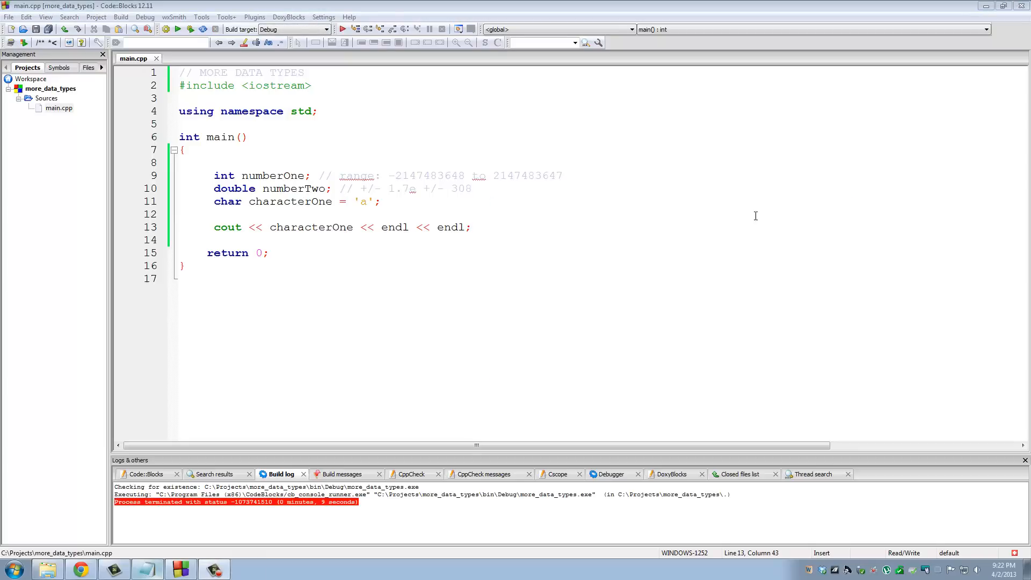
pyautogui.moveTo(353, 200)
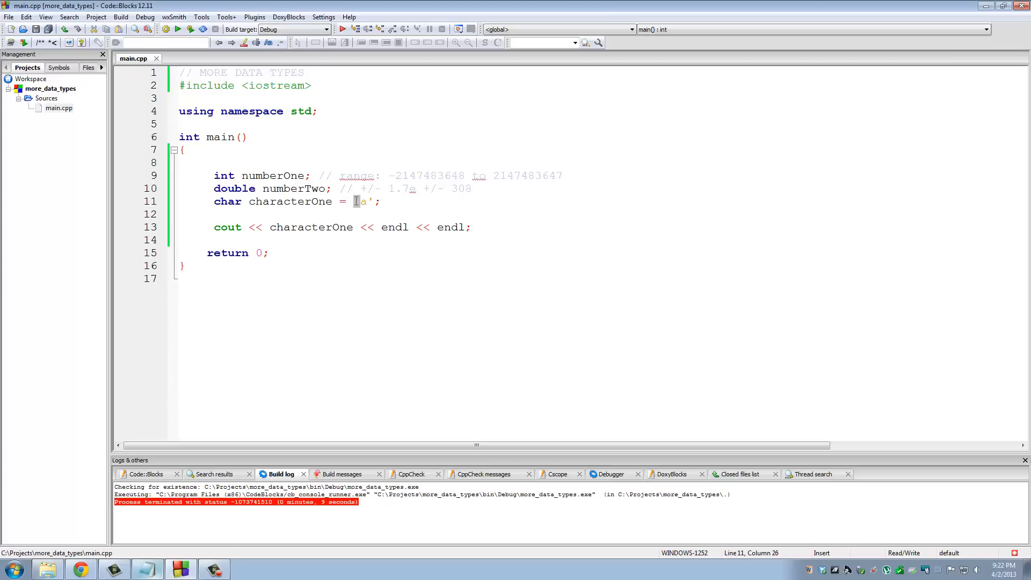
pyautogui.moveTo(394, 227)
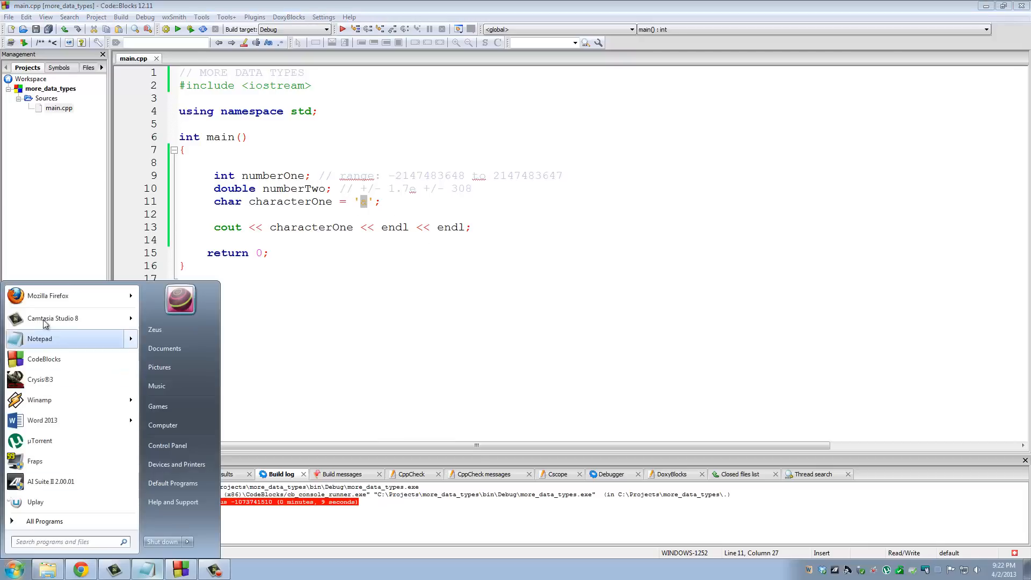
# Launch Mozilla Firefox from the Start menu beside the editor.
pyautogui.click(48, 295)
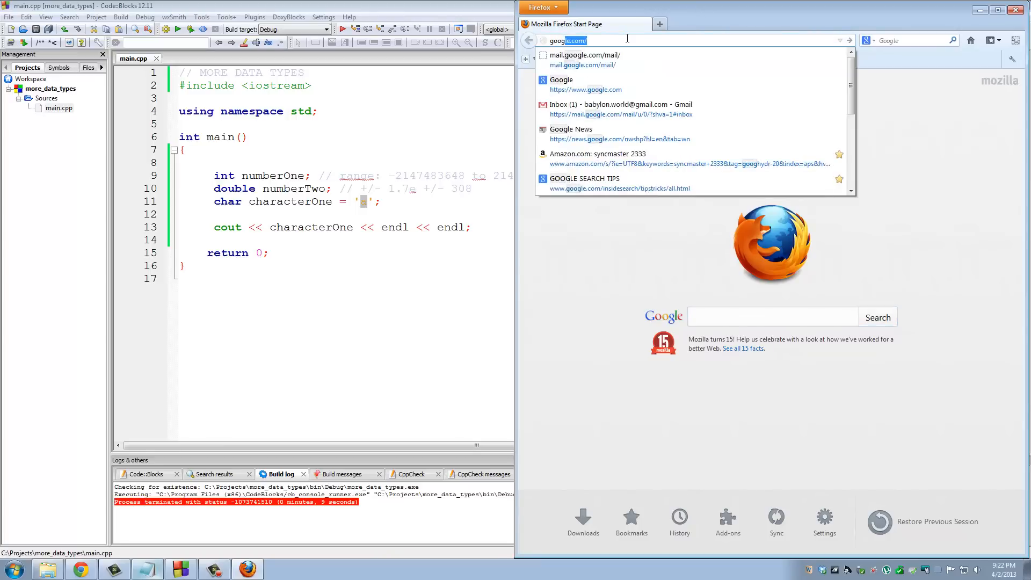
# Search Google for an ASCII table and locate lowercase a, decimal 97, on ascii-code.com.
pyautogui.click(561, 84)
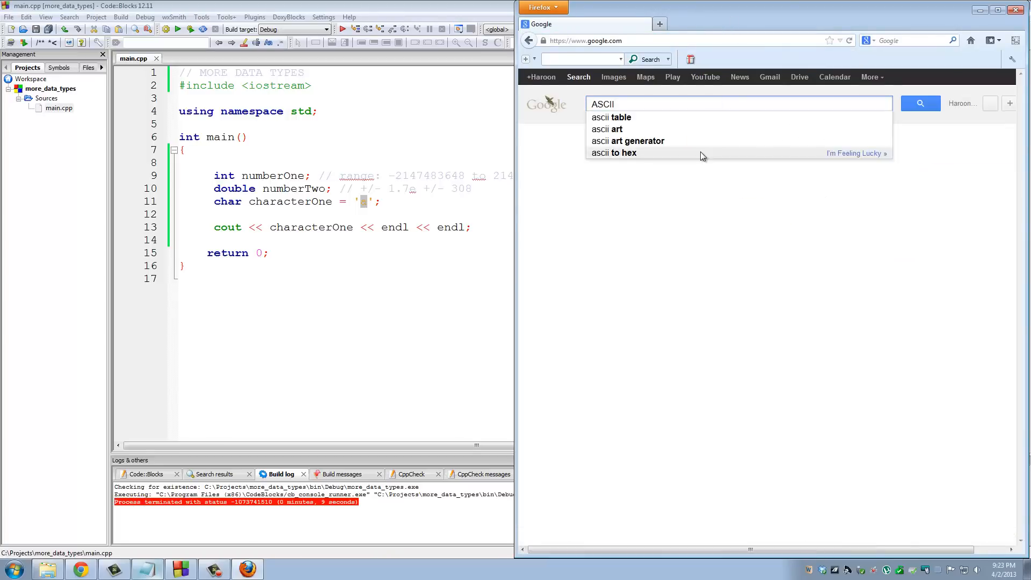
pyautogui.click(612, 117)
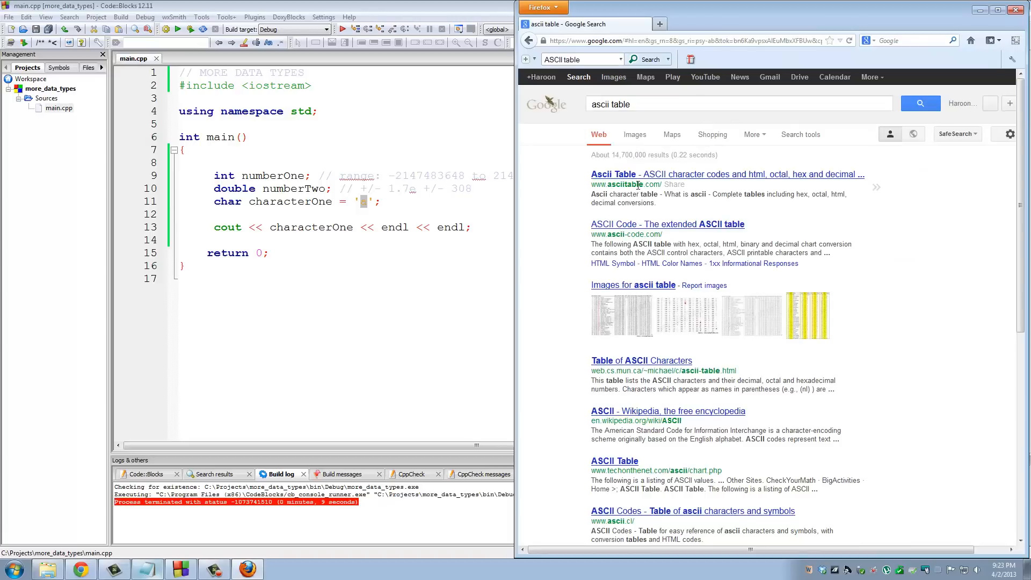
pyautogui.click(667, 224)
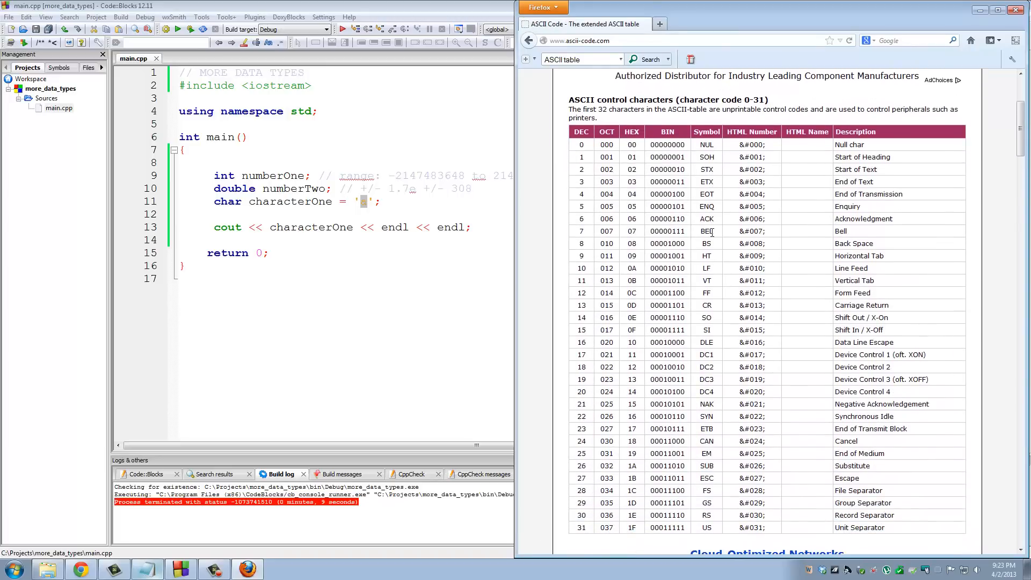
pyautogui.scroll(-3)
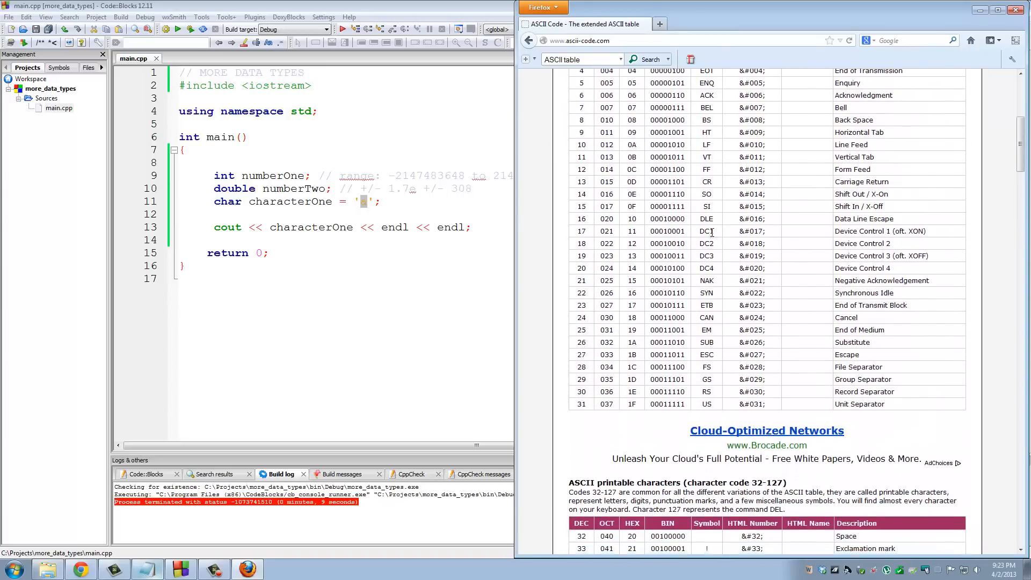
pyautogui.scroll(-3)
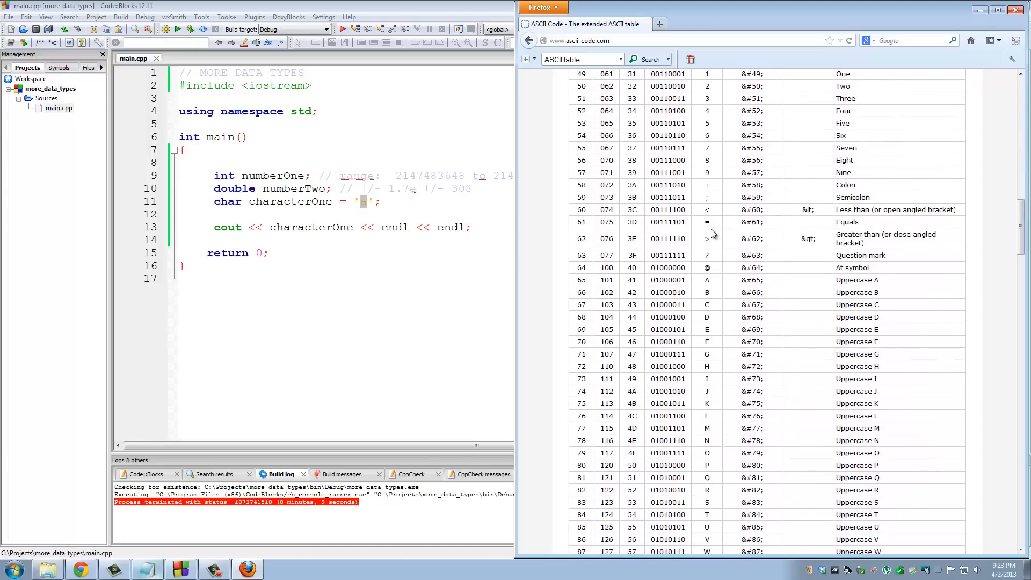
pyautogui.scroll(-3)
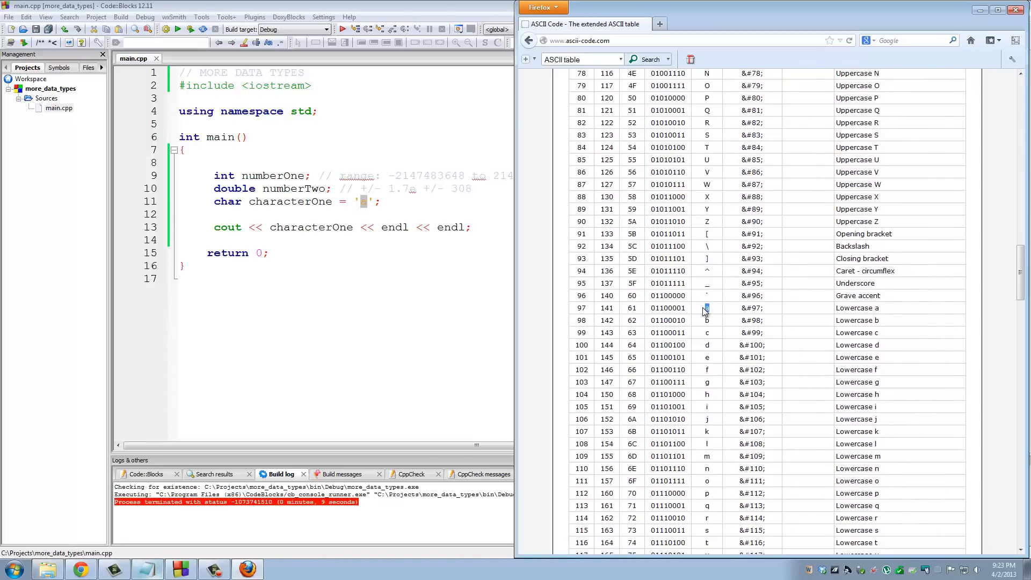
pyautogui.write('a')
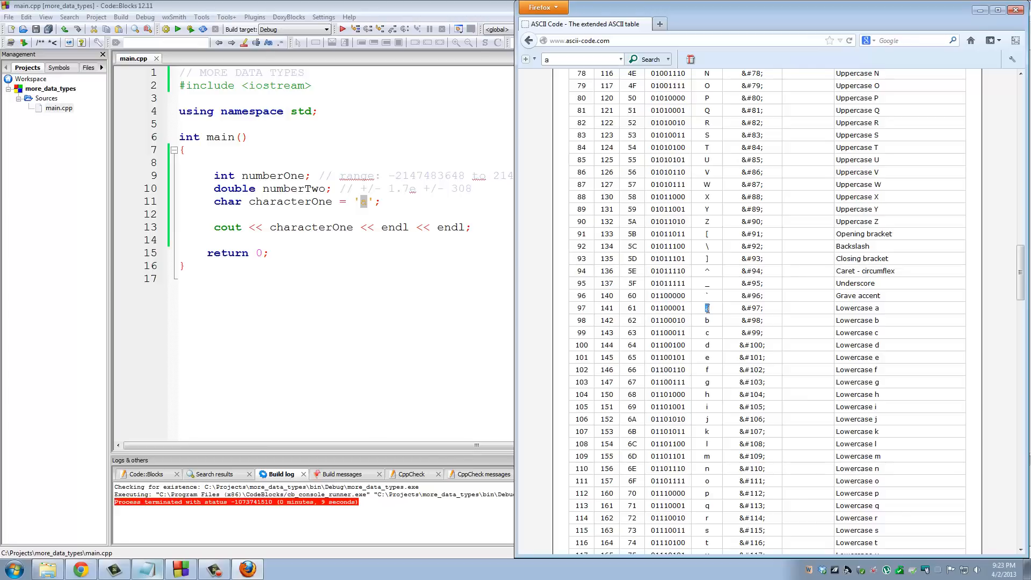
pyautogui.moveTo(812, 308)
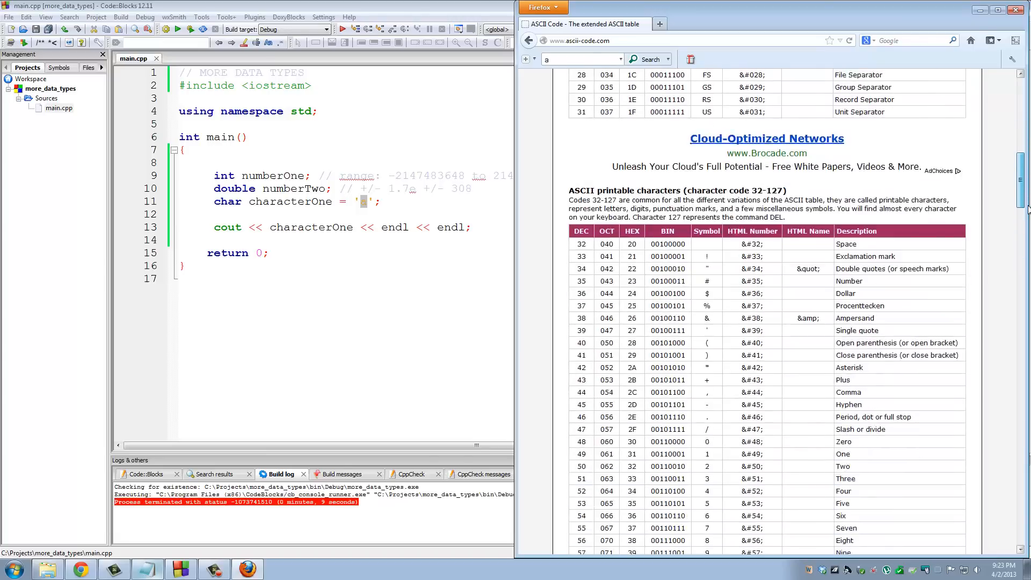
pyautogui.scroll(-3)
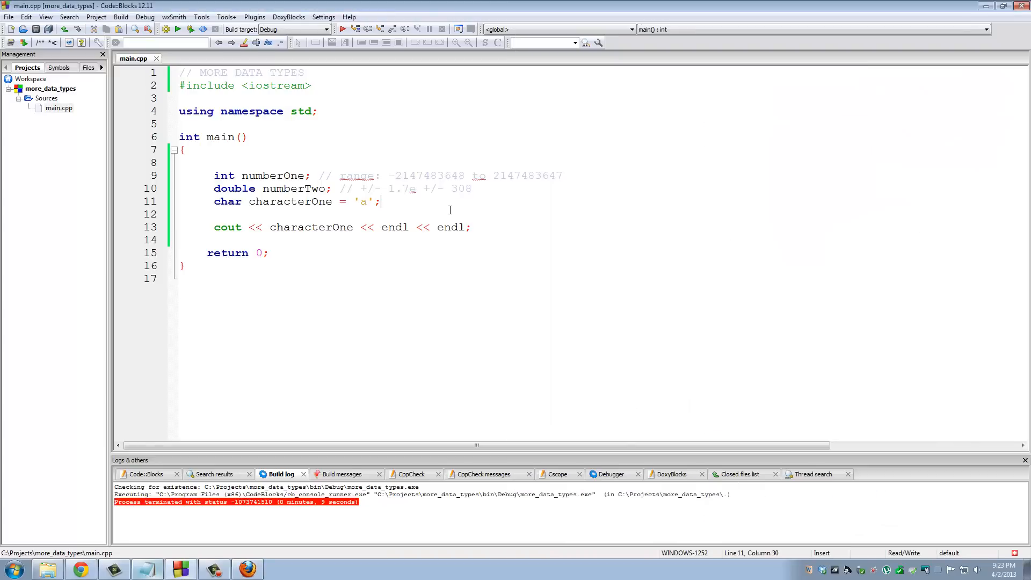
# Declare char characterTwo = 97; on the line after characterOne.
pyautogui.write('char')
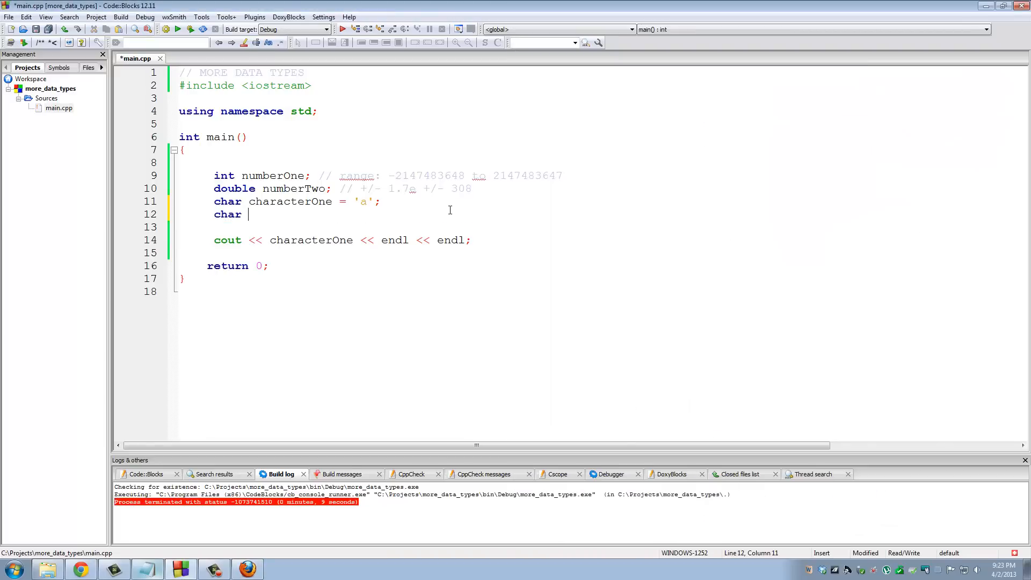
pyautogui.write('character')
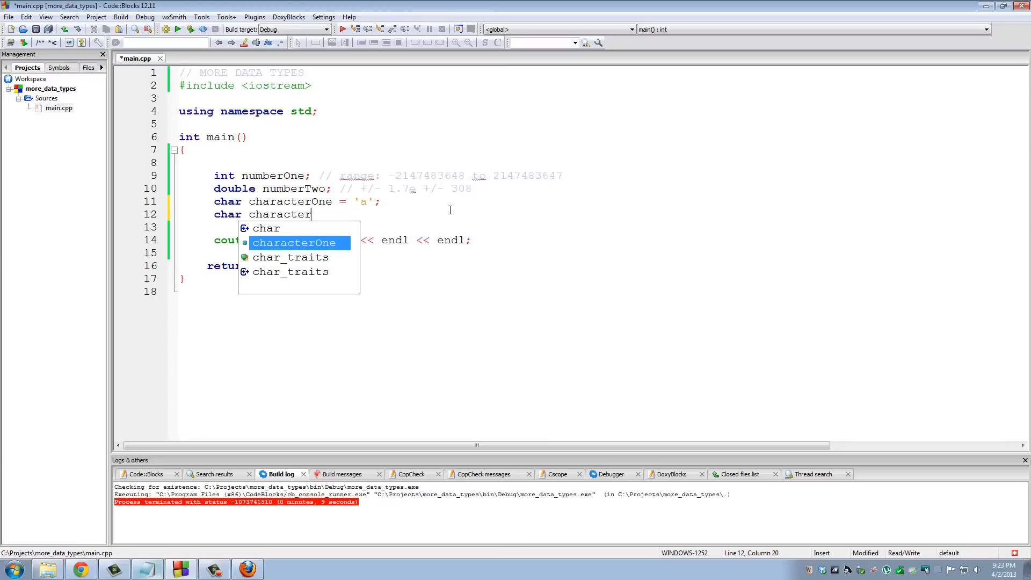
pyautogui.write('Two =')
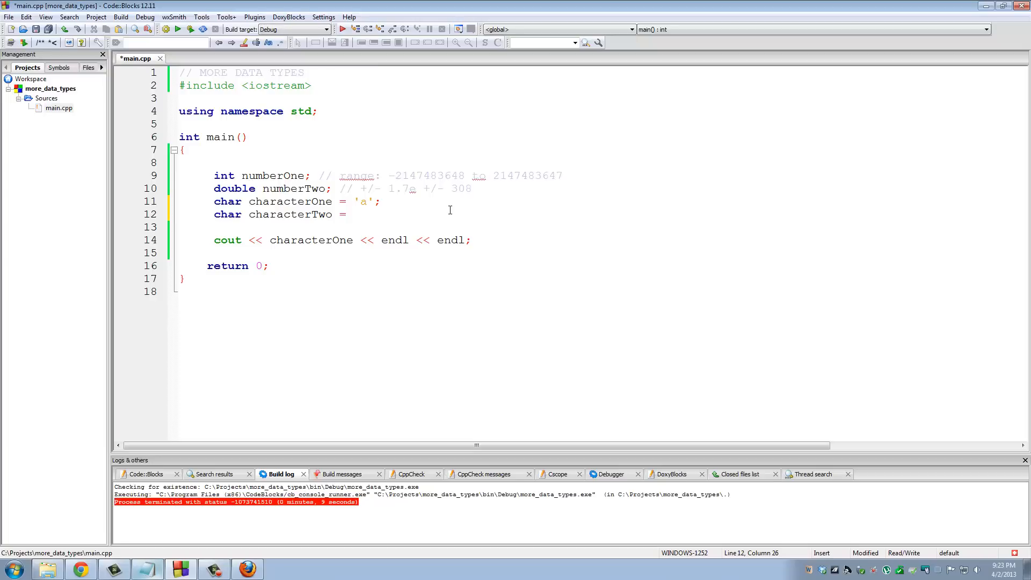
pyautogui.write('97')
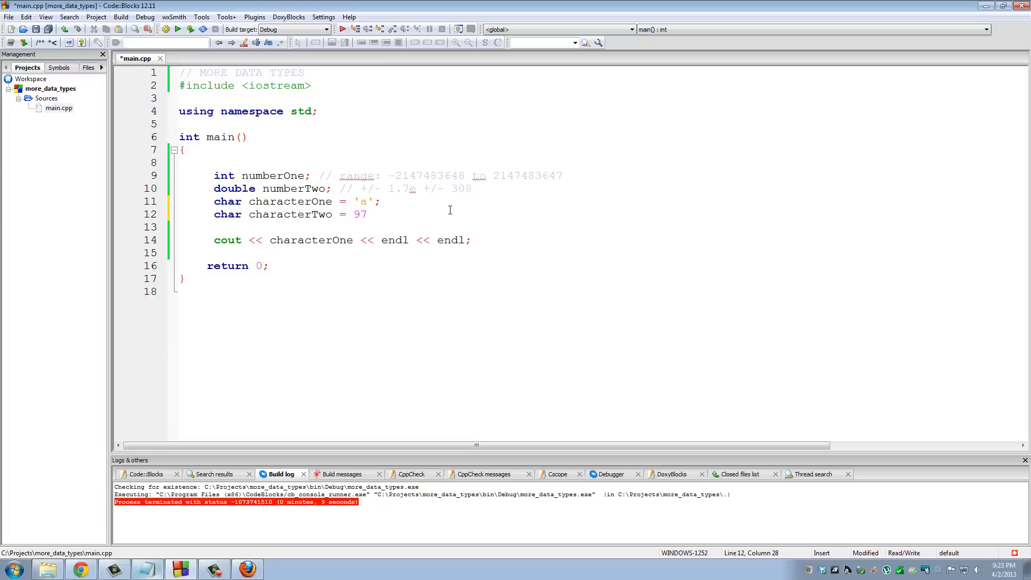
pyautogui.write(';')
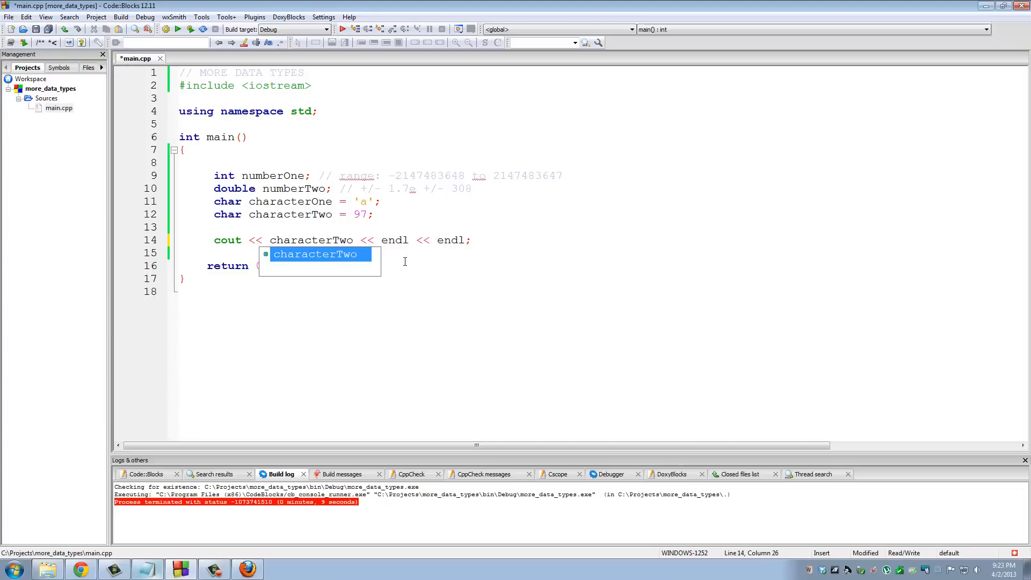
# Save main.cpp via the File menu and run it, confirming characterTwo (97) prints as a.
pyautogui.click(9, 16)
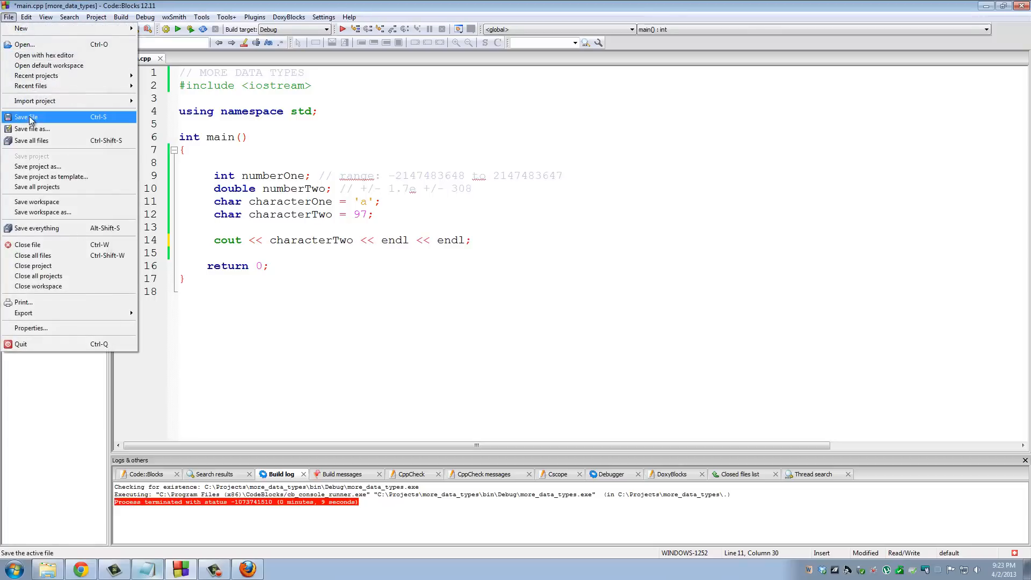
pyautogui.click(121, 17)
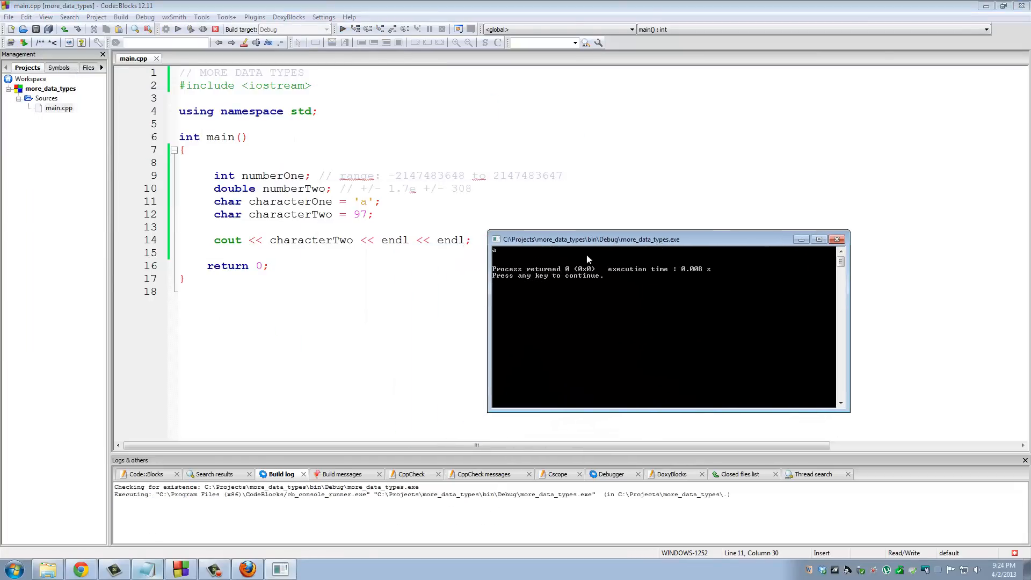
pyautogui.moveTo(727, 254)
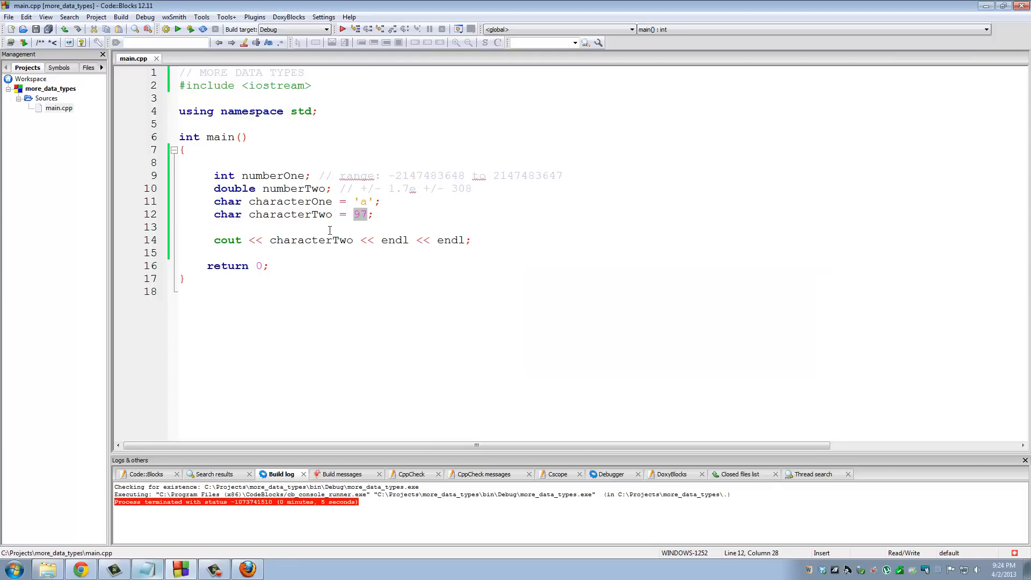
pyautogui.doubleClick(291, 213)
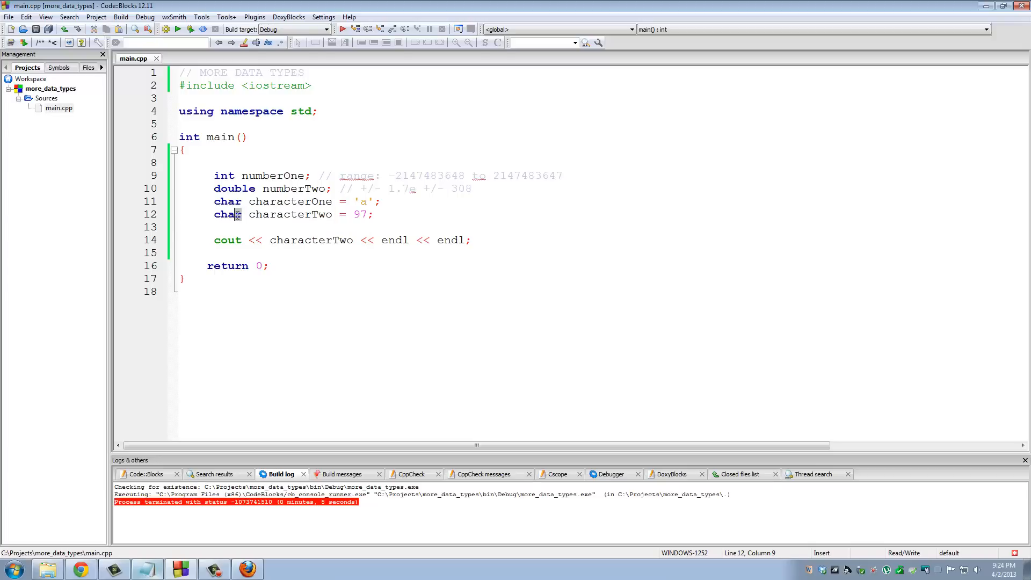
# Replace characterTwo's value 97 with 100 on line 12.
pyautogui.doubleClick(227, 215)
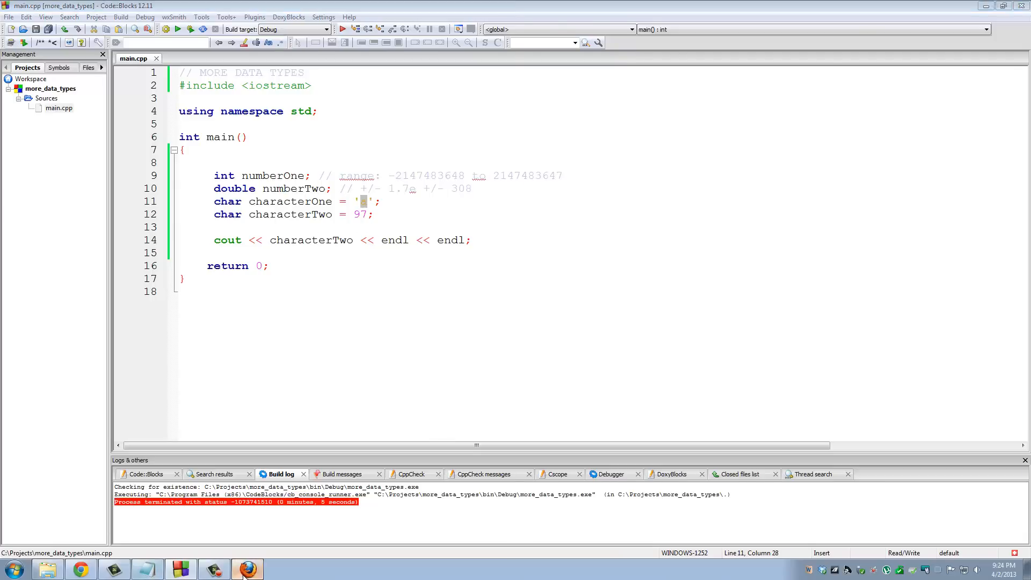
pyautogui.click(247, 568)
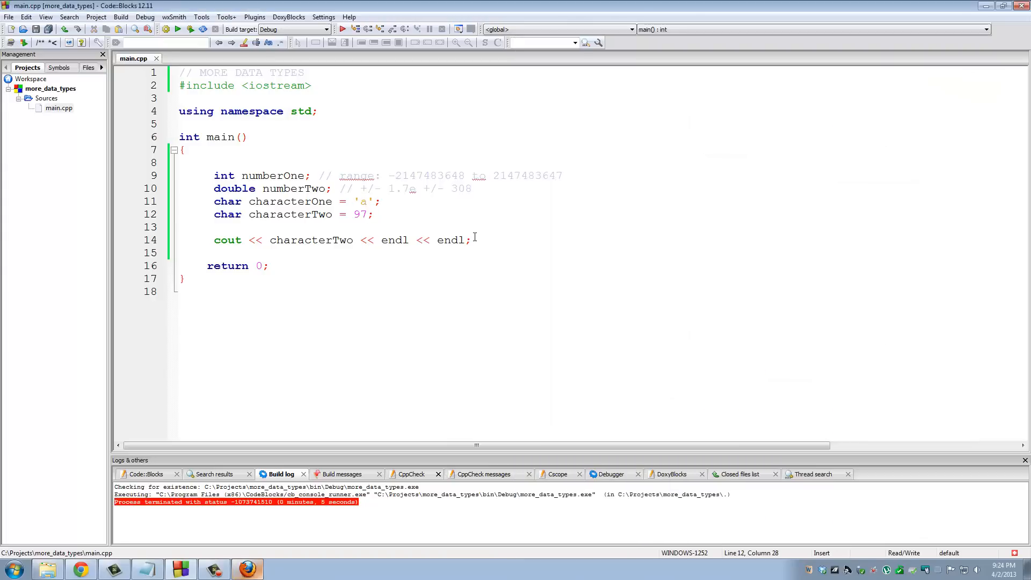
pyautogui.write('100')
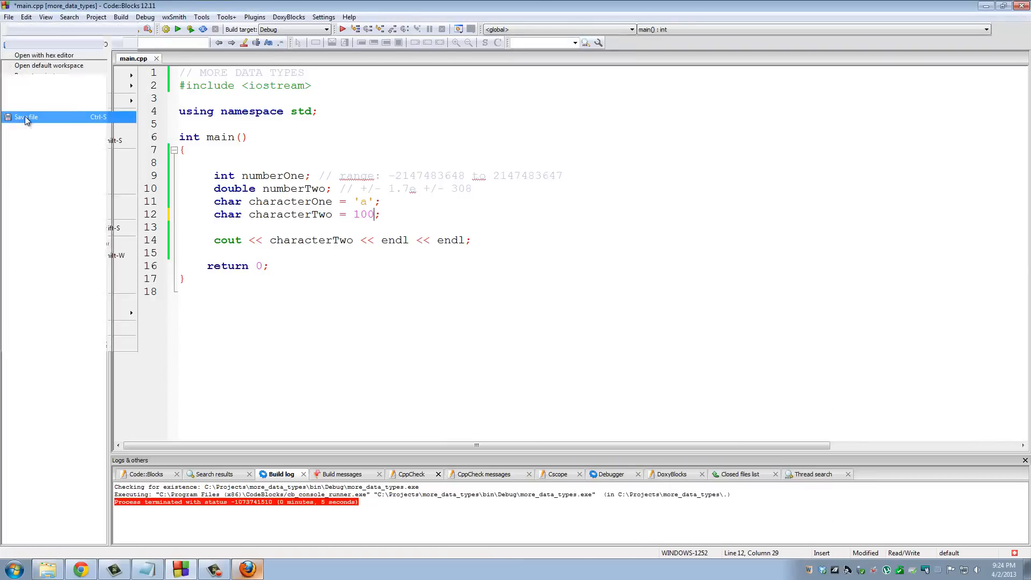
# Save main.cpp and run it so characterTwo (100) prints as d.
pyautogui.click(120, 16)
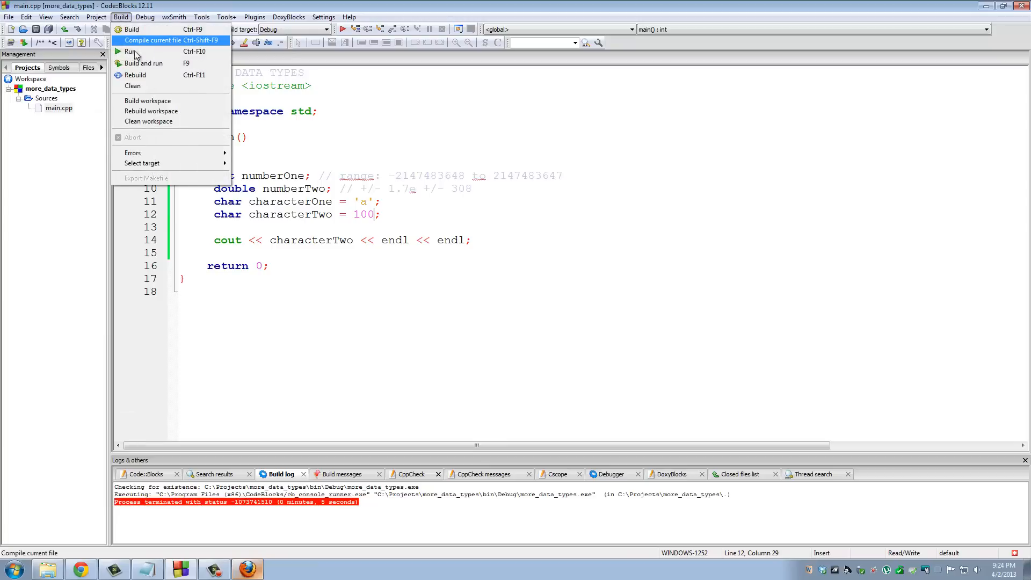
pyautogui.click(130, 51)
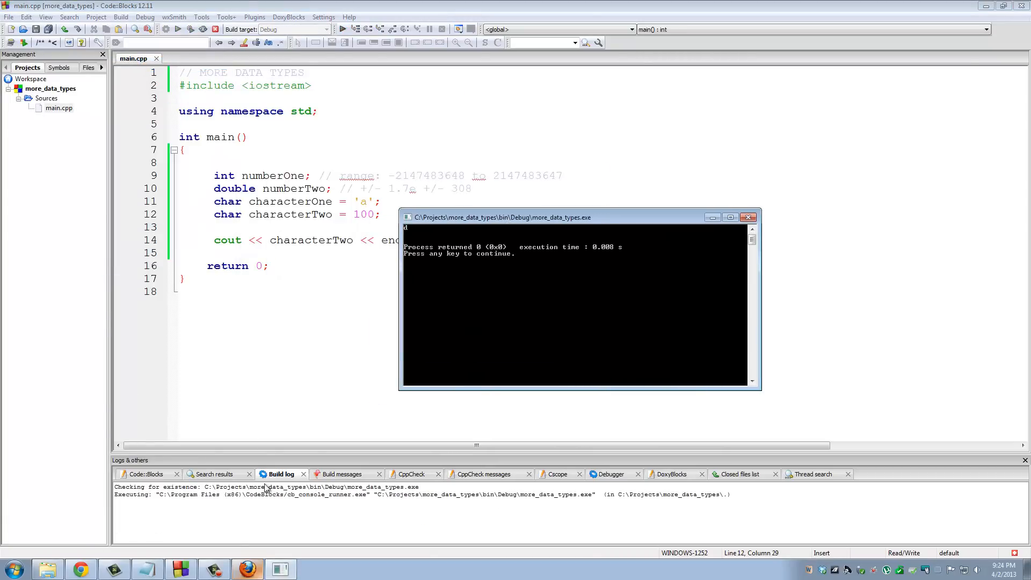
pyautogui.click(245, 570)
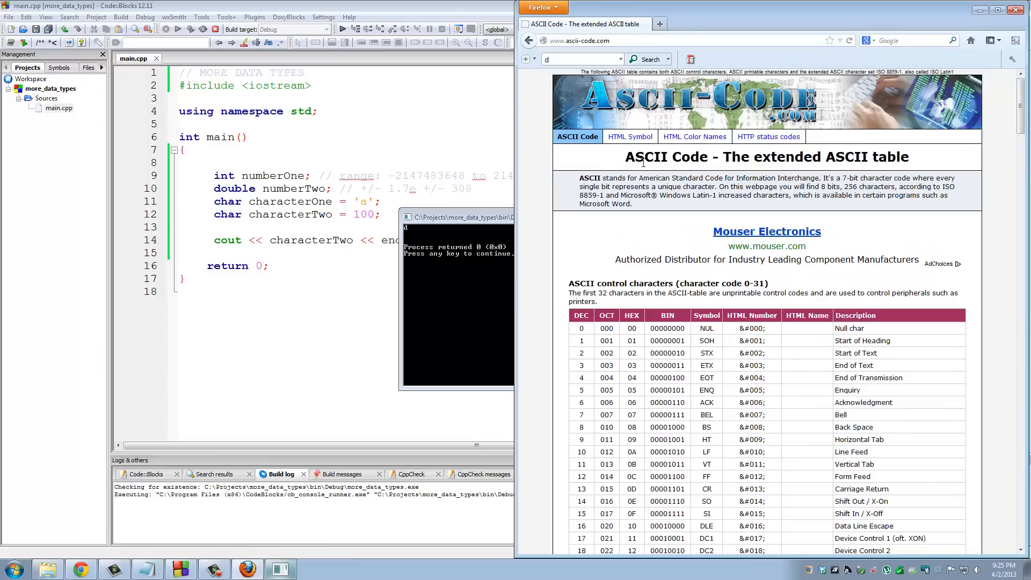
# Check d in Firefox's ASCII table, then review main.cpp and move to the end of the characterOne line.
pyautogui.doubleClick(665, 157)
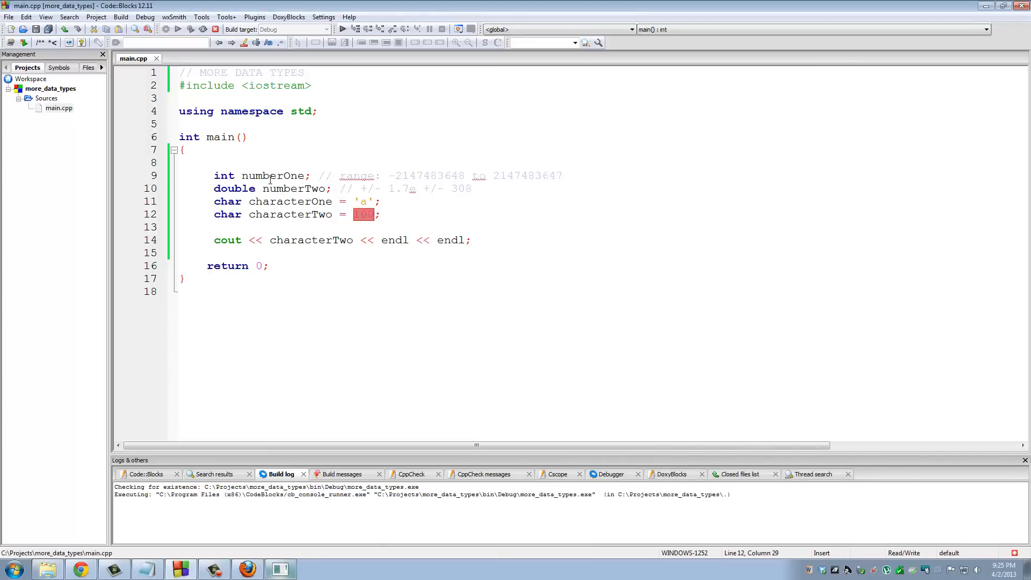
pyautogui.doubleClick(273, 176)
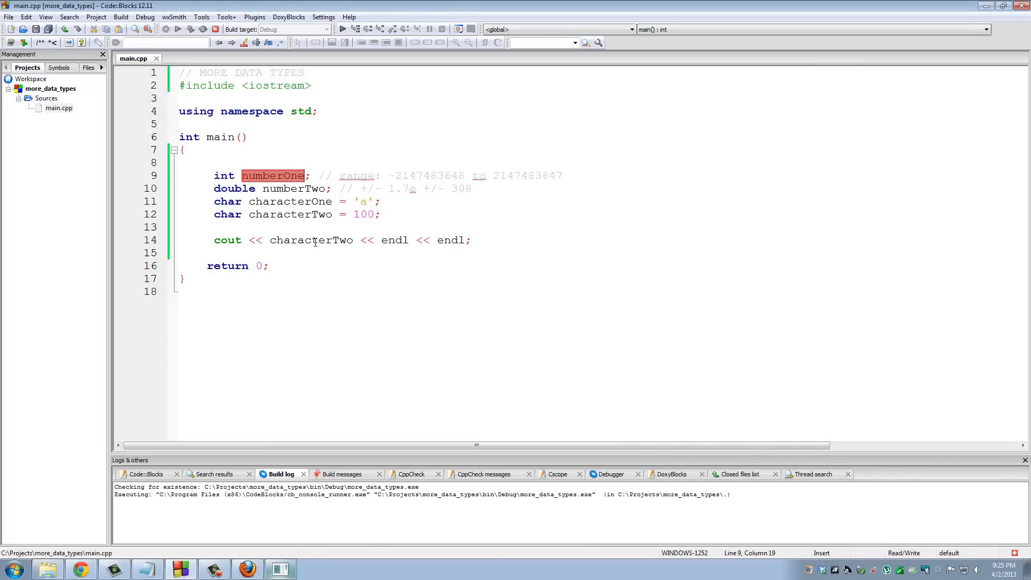
pyautogui.doubleClick(310, 239)
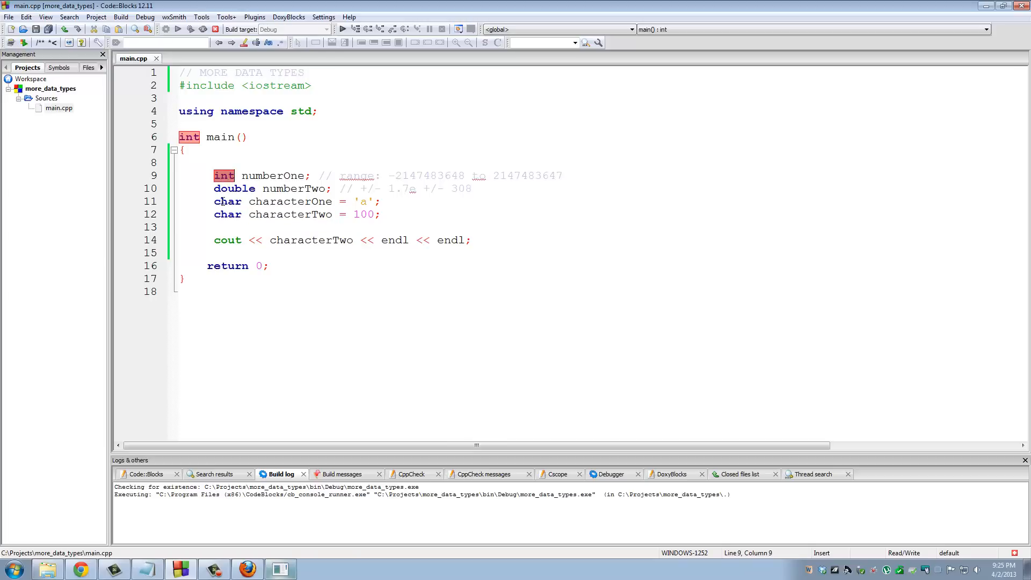
pyautogui.click(226, 202)
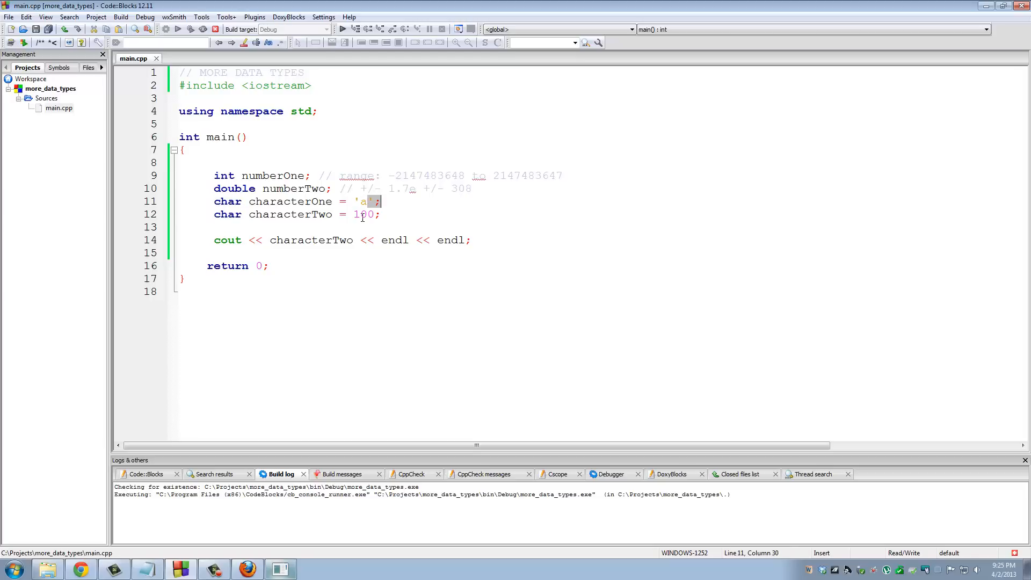
pyautogui.doubleClick(362, 215)
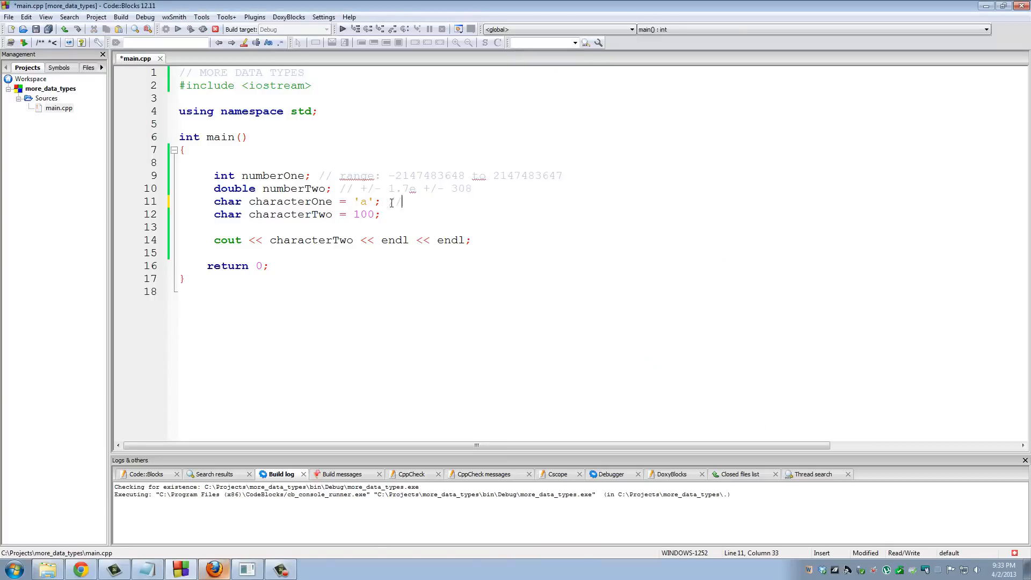
# Complete the comment: refer to the ASCII table for all characters and their corresponding values.
pyautogui.write('refer to')
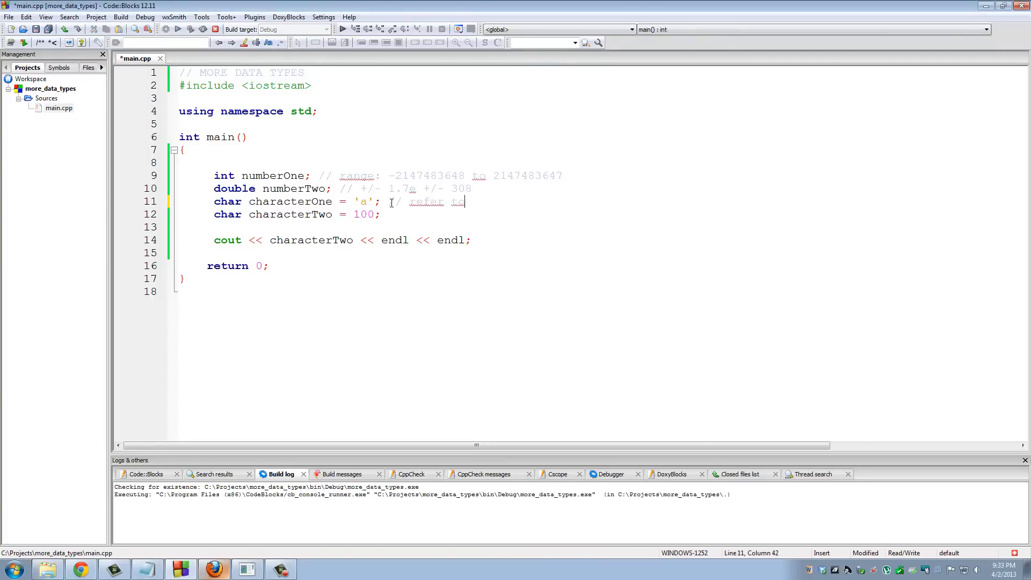
pyautogui.write('the ASCII table for')
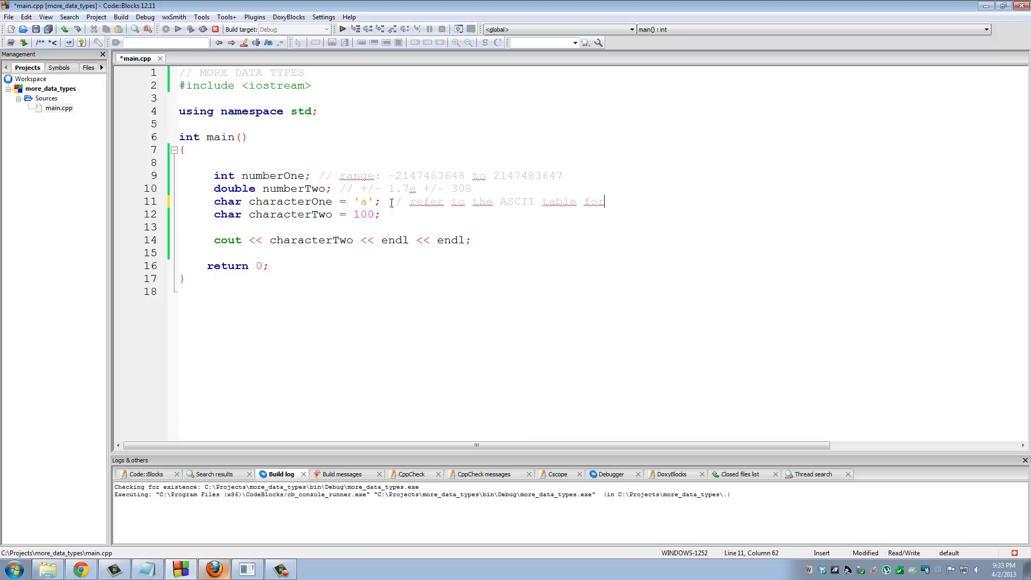
pyautogui.write('all character')
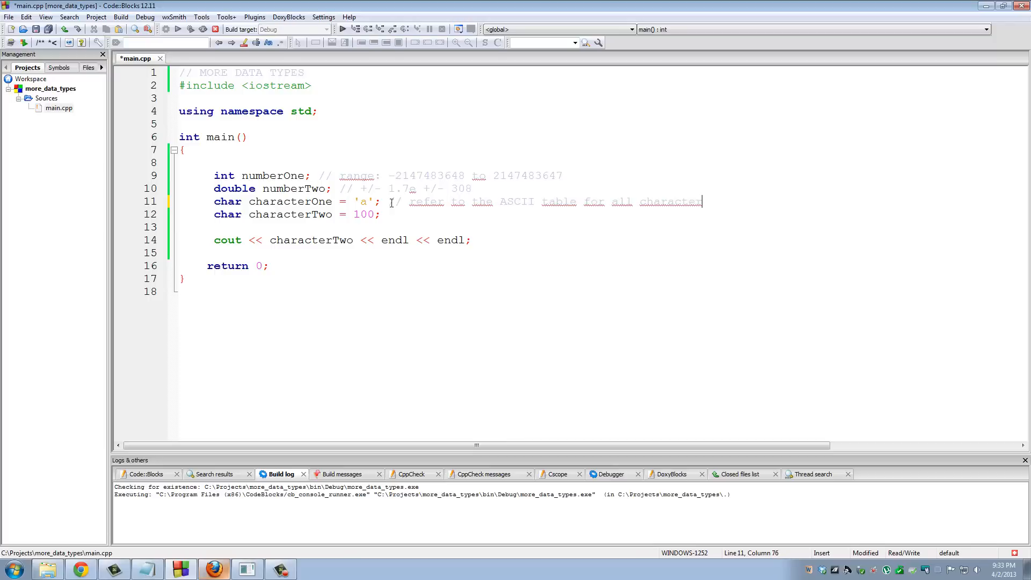
pyautogui.write('s and their d')
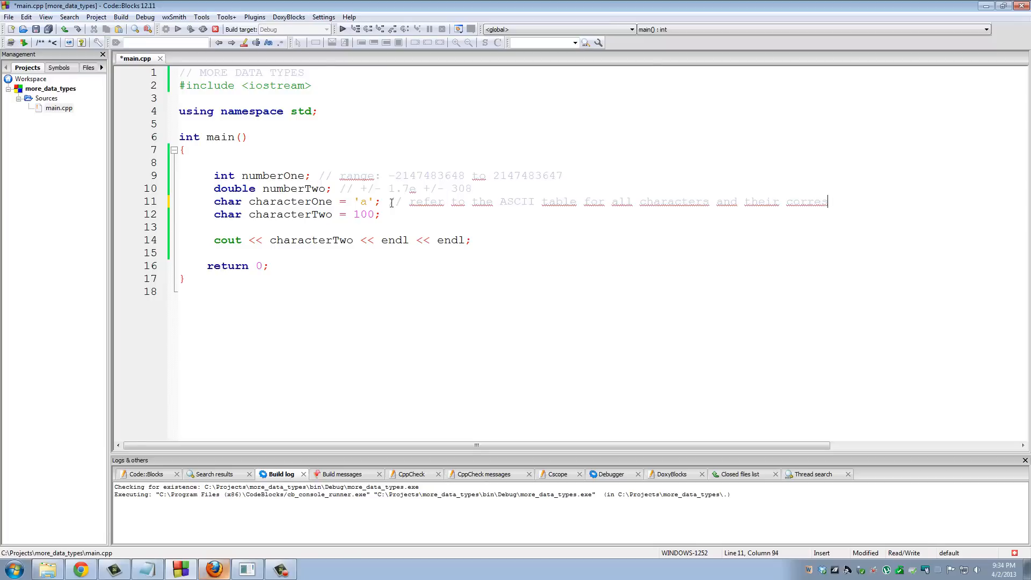
pyautogui.write('ponding')
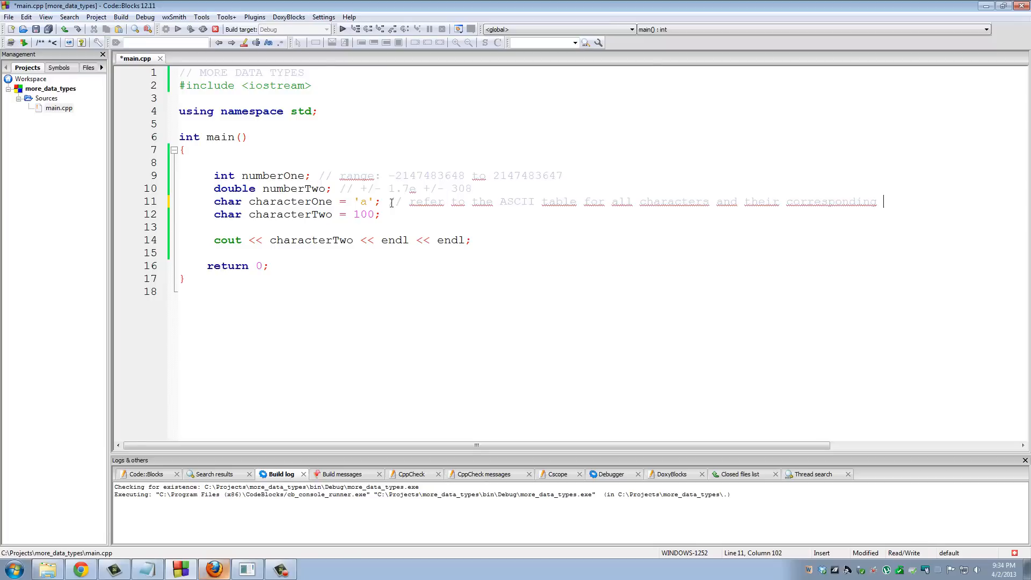
pyautogui.write('values.')
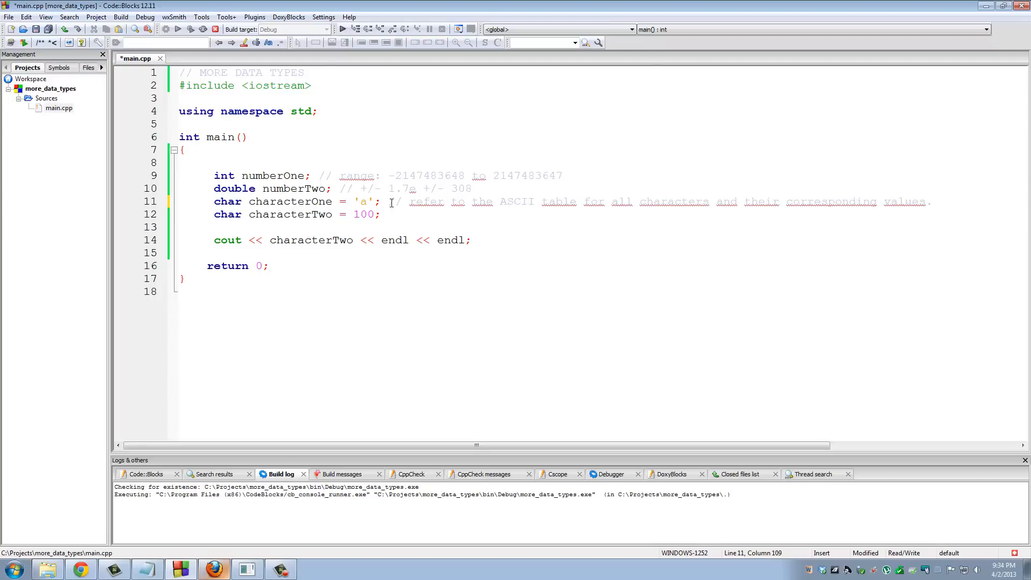
pyautogui.click(396, 201)
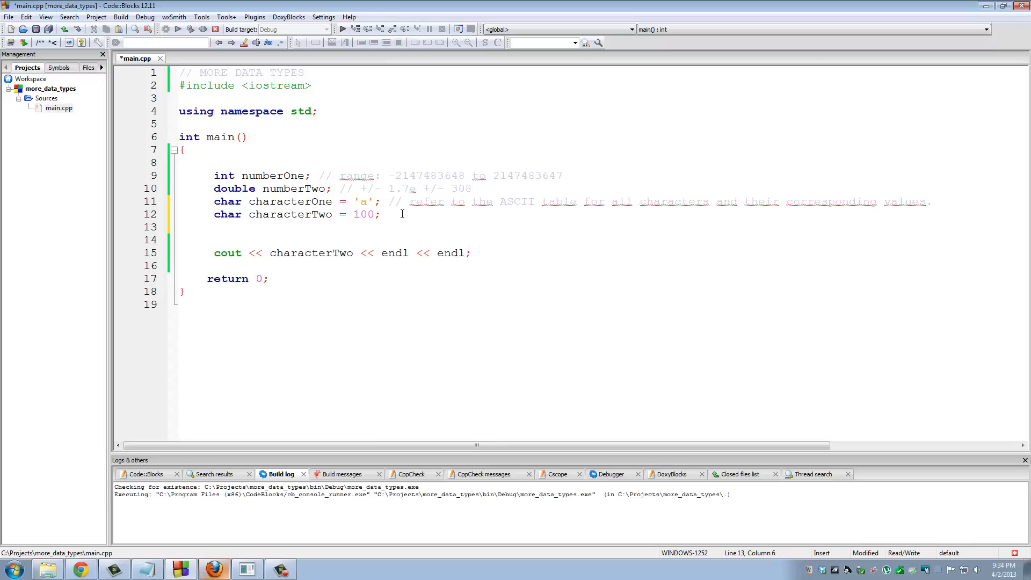
# Add the declaration 'bool choice;' on a new line below characterTwo.
pyautogui.write('bool')
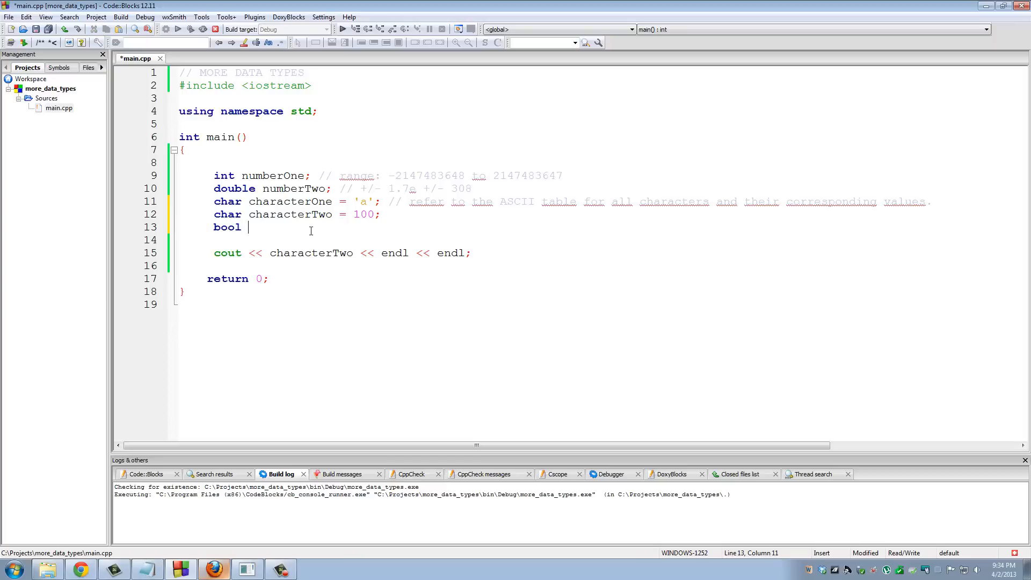
pyautogui.write('cho')
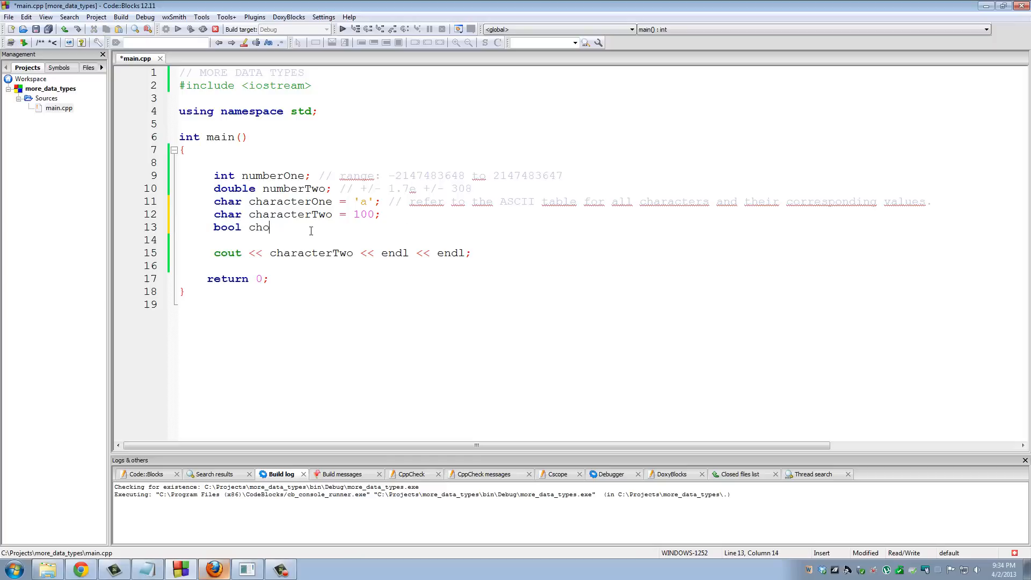
pyautogui.write('ice;')
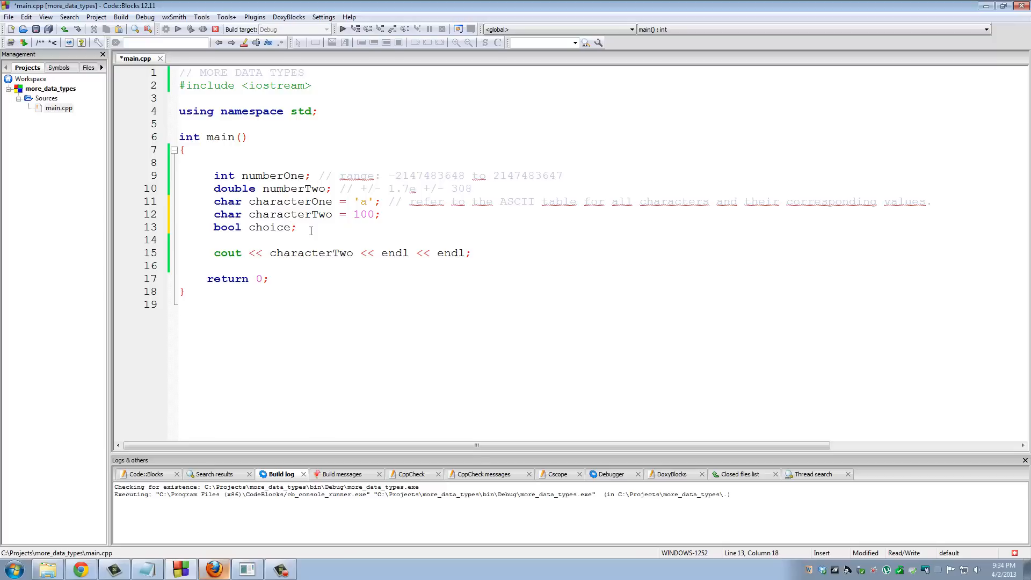
pyautogui.doubleClick(268, 227)
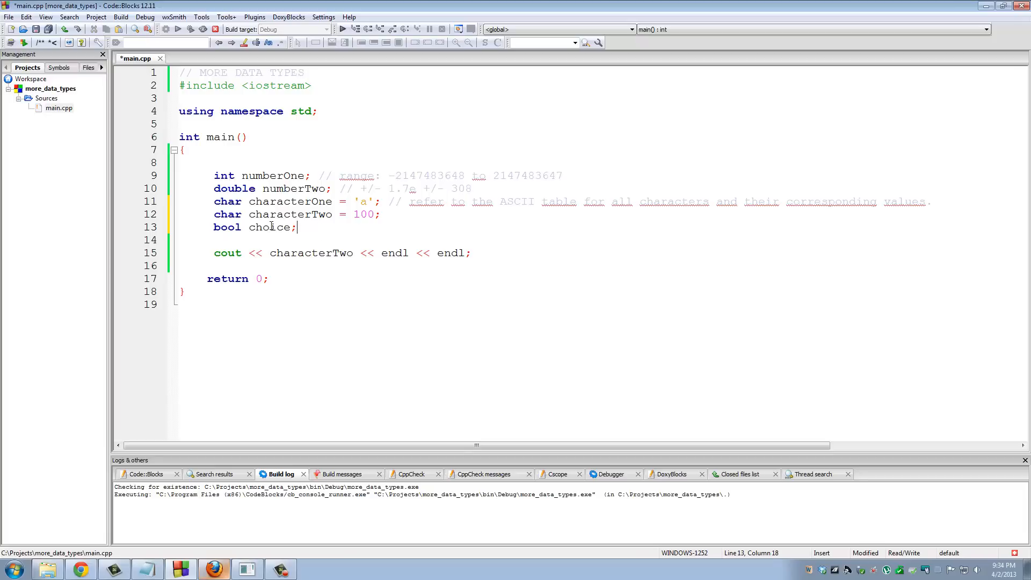
pyautogui.doubleClick(226, 218)
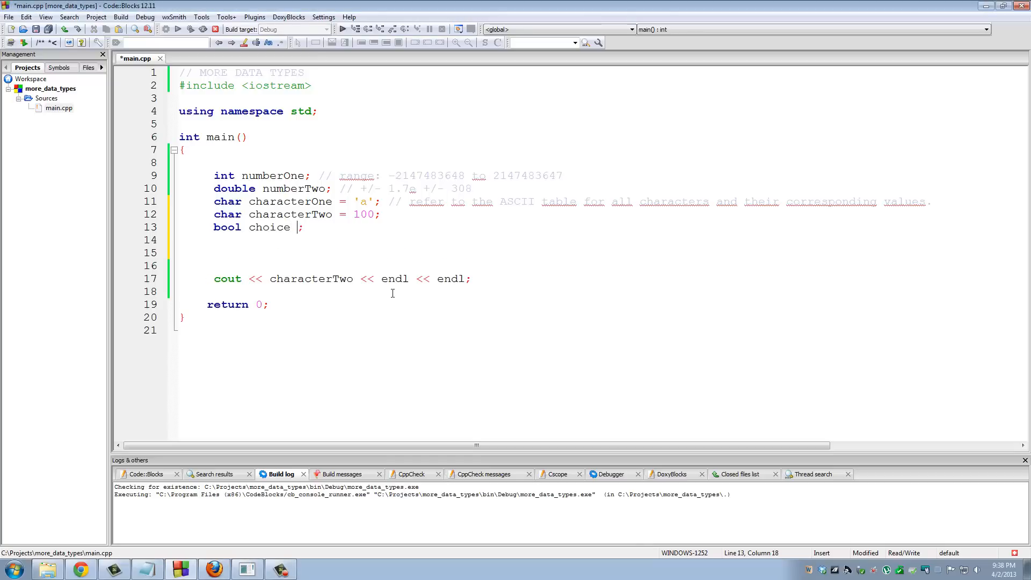
# Initialise choice with '= false', trying 0 briefly before settling on false, and start the next line.
pyautogui.write('= fals')
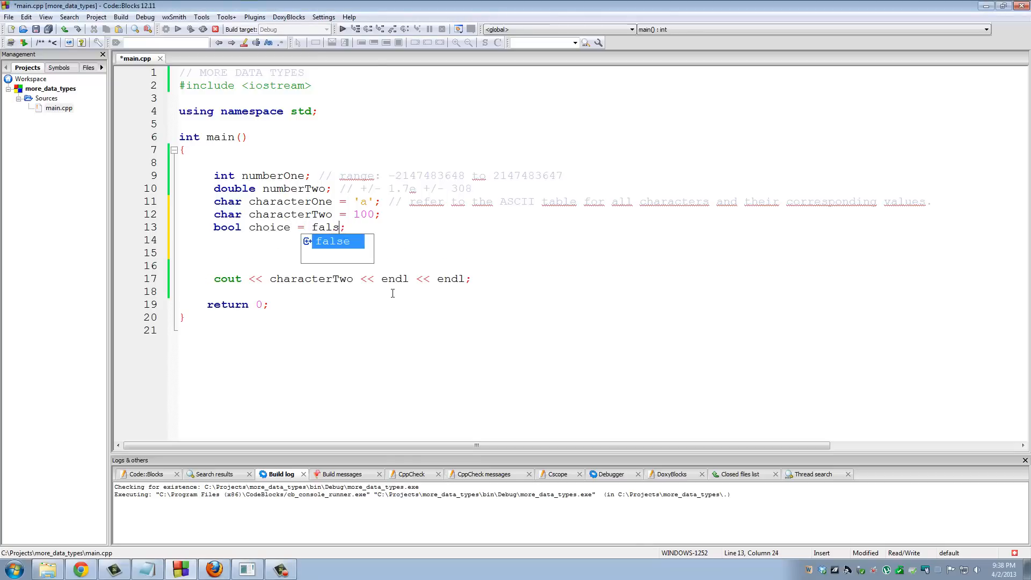
pyautogui.press('Tab')
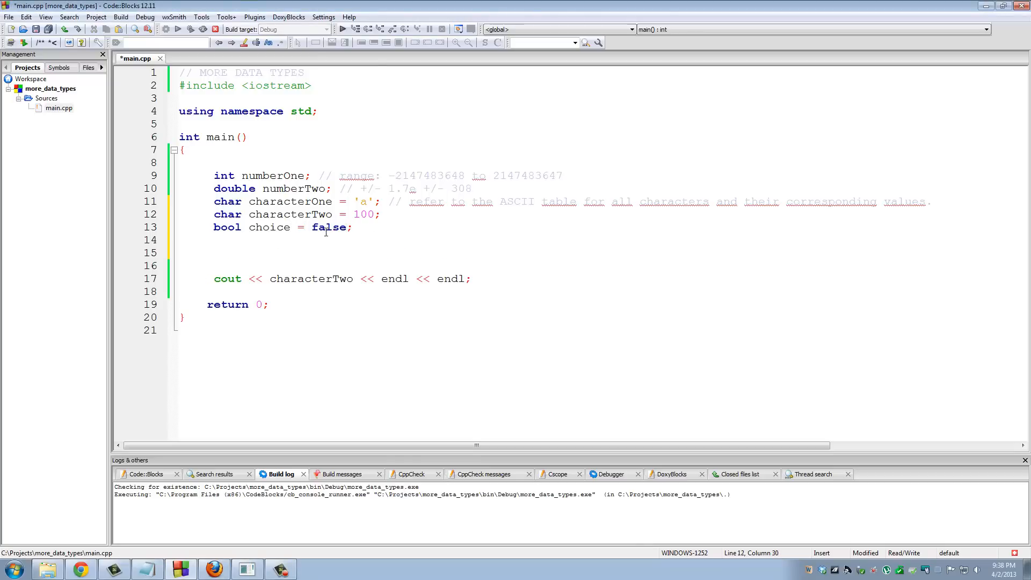
pyautogui.doubleClick(330, 227)
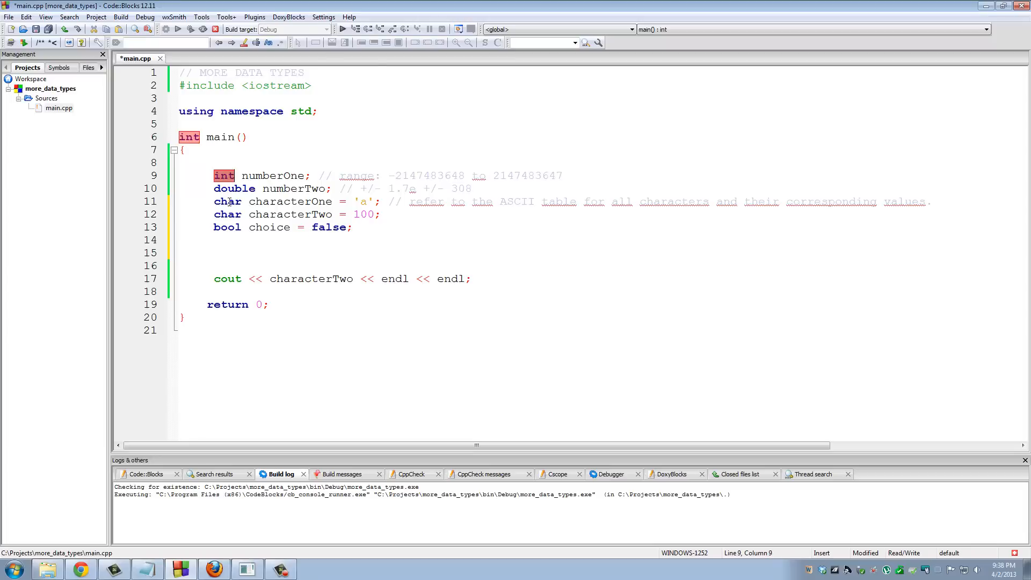
pyautogui.doubleClick(236, 189)
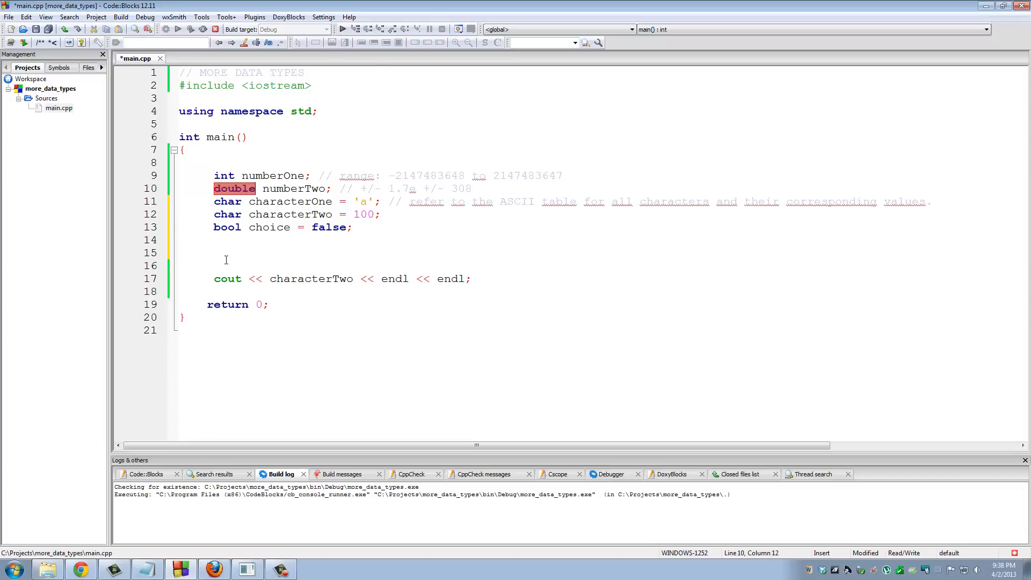
pyautogui.doubleClick(328, 226)
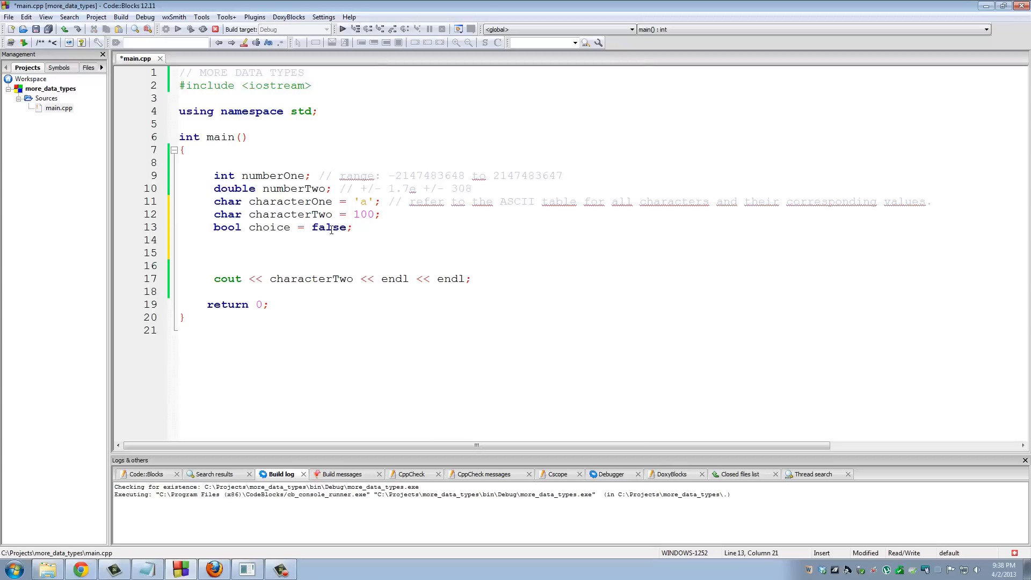
pyautogui.write('0')
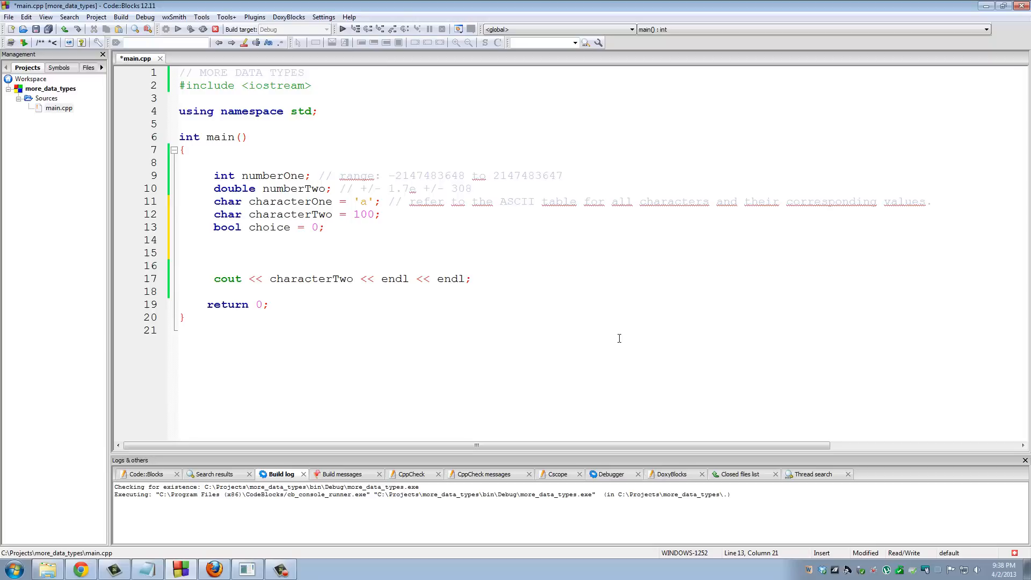
pyautogui.doubleClick(268, 226)
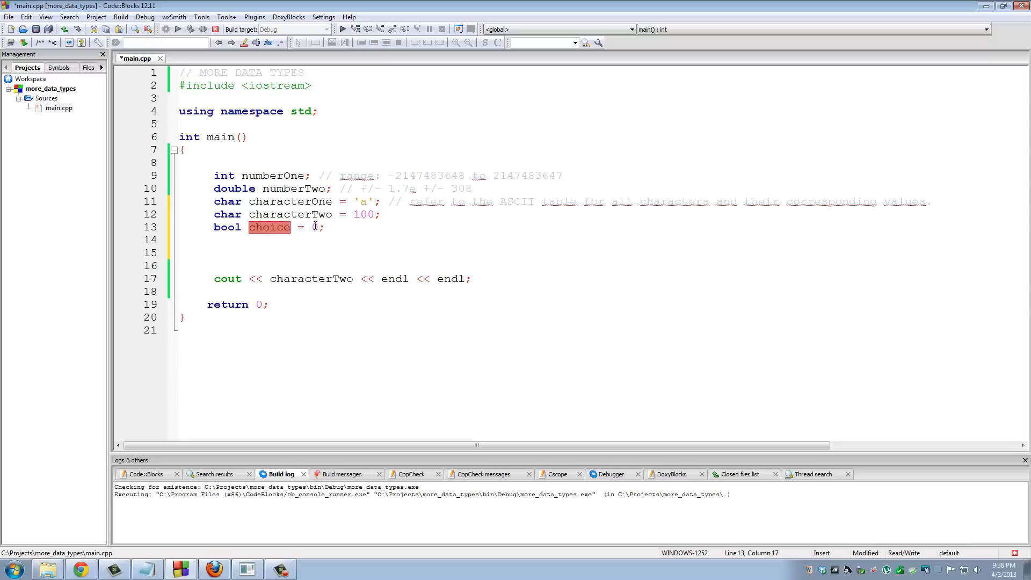
pyautogui.write('false')
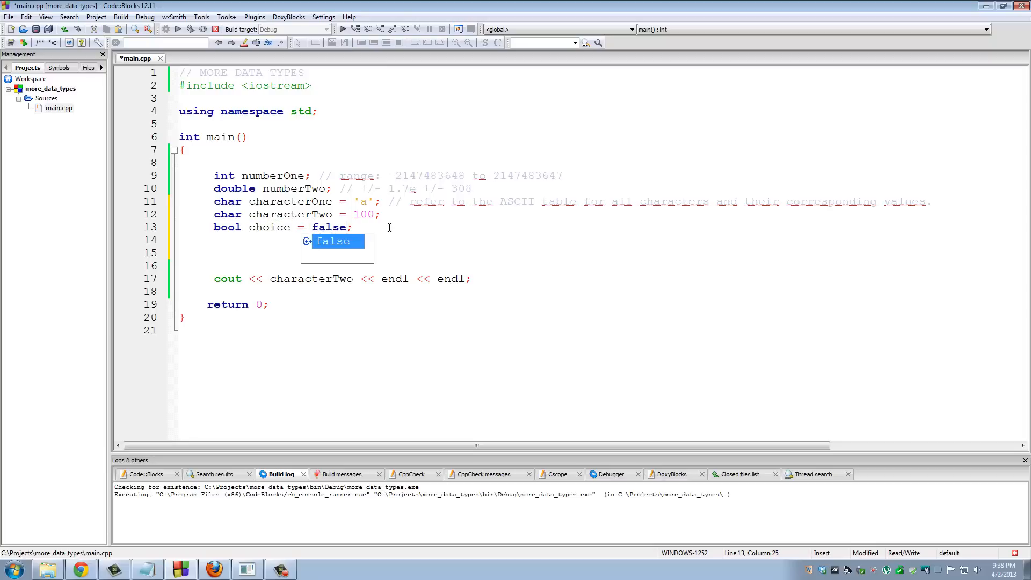
pyautogui.write('b')
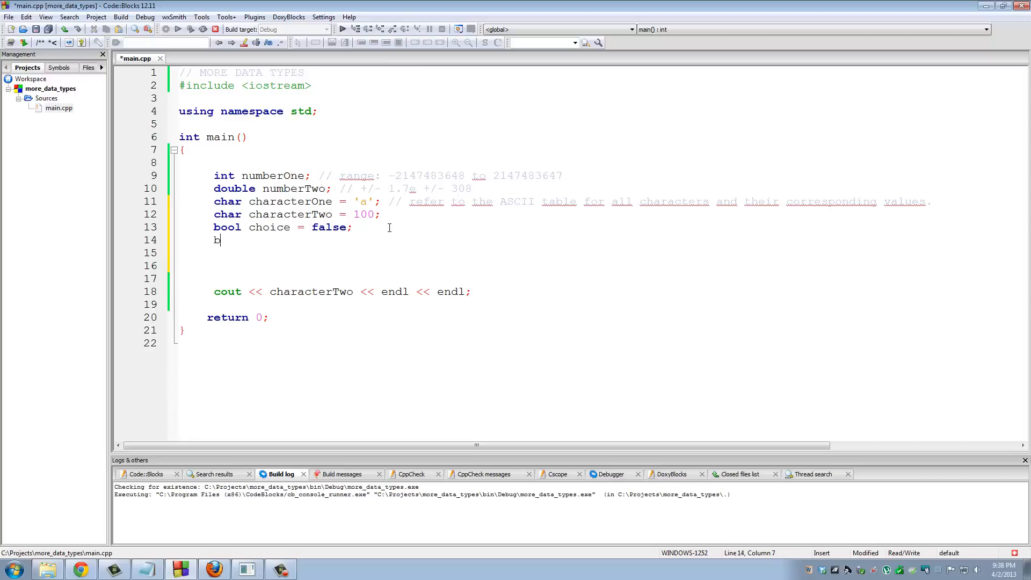
# Declare 'bool choiceTwo = true;', trying 10000000 and 1 as values before keeping true.
pyautogui.write('ool choiceTwo = true')
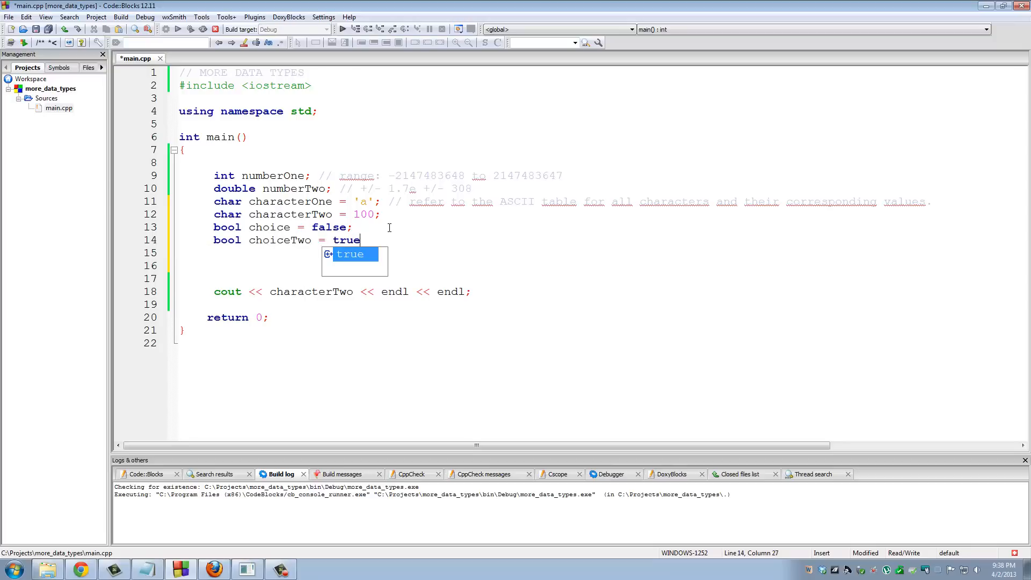
pyautogui.write(';')
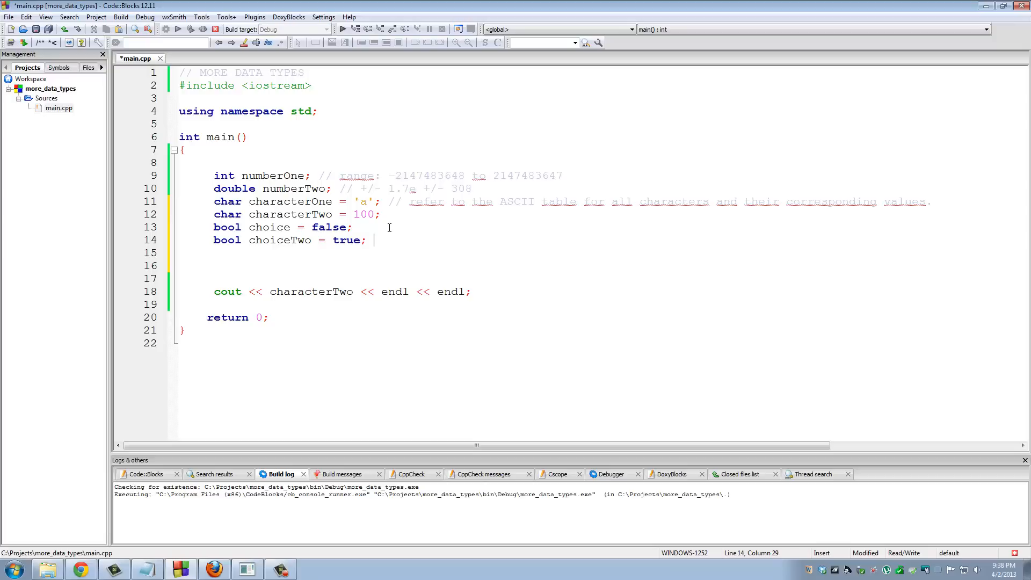
pyautogui.press('Backspace')
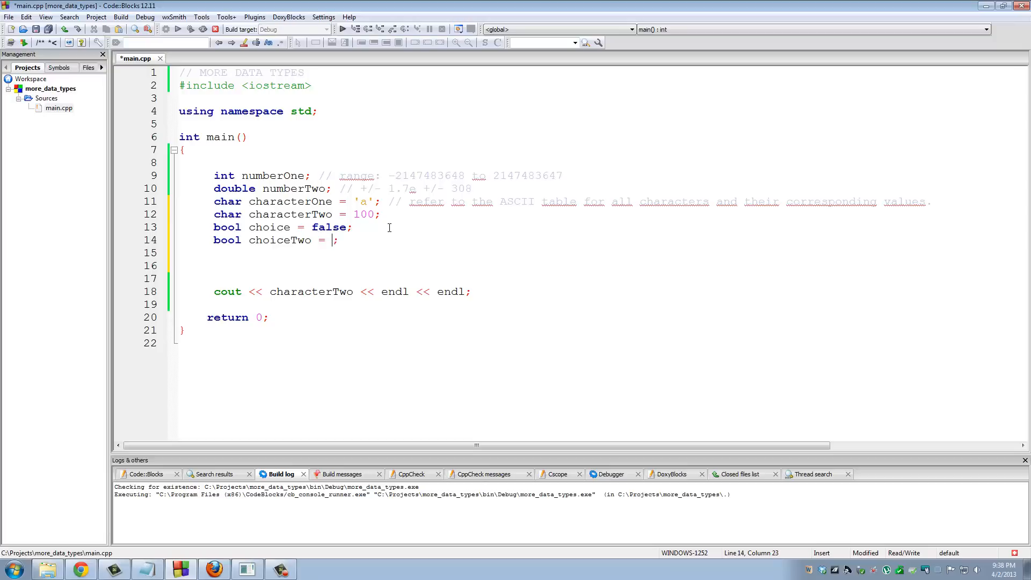
pyautogui.write('10000000')
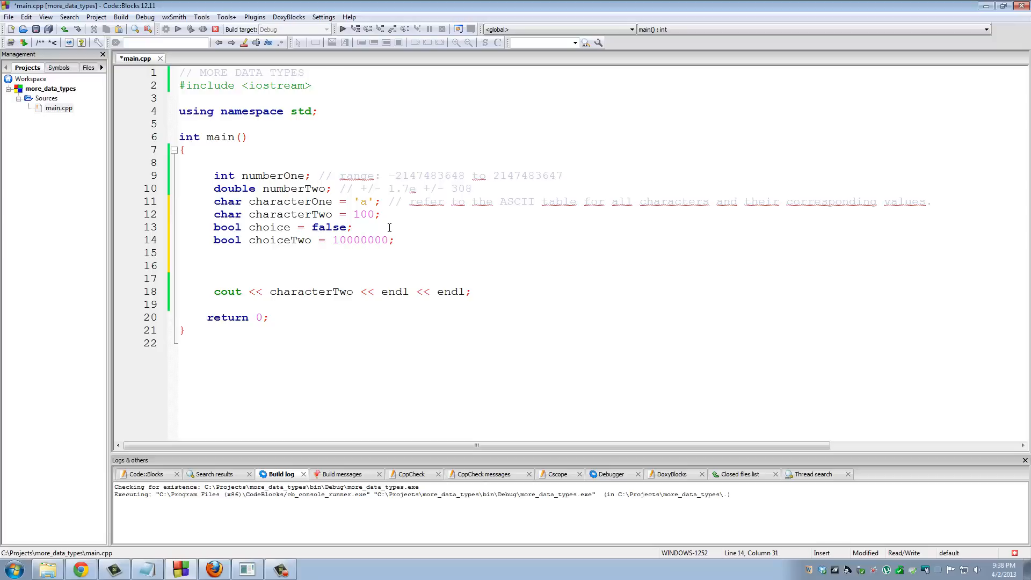
pyautogui.doubleClick(359, 239)
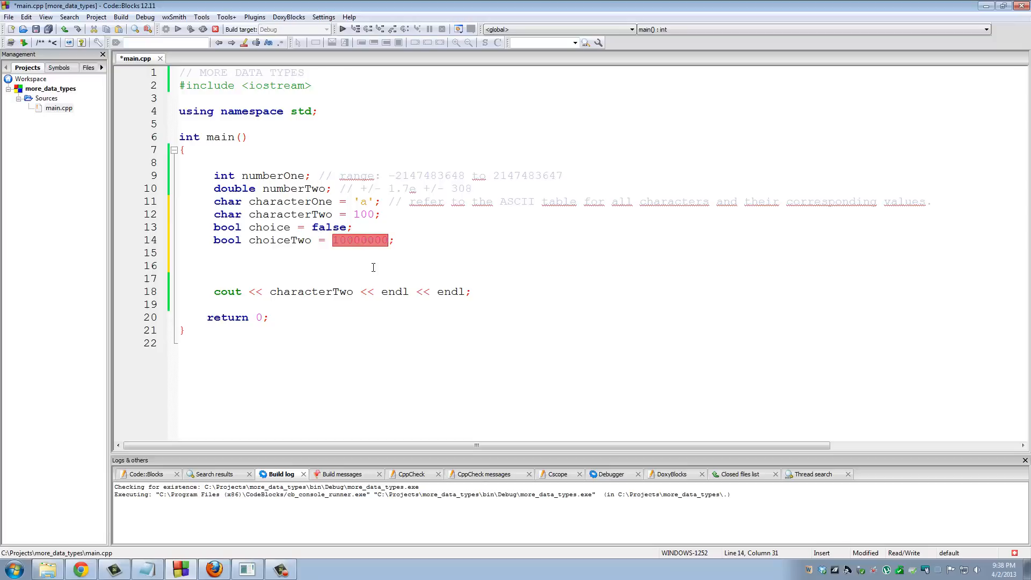
pyautogui.click(343, 240)
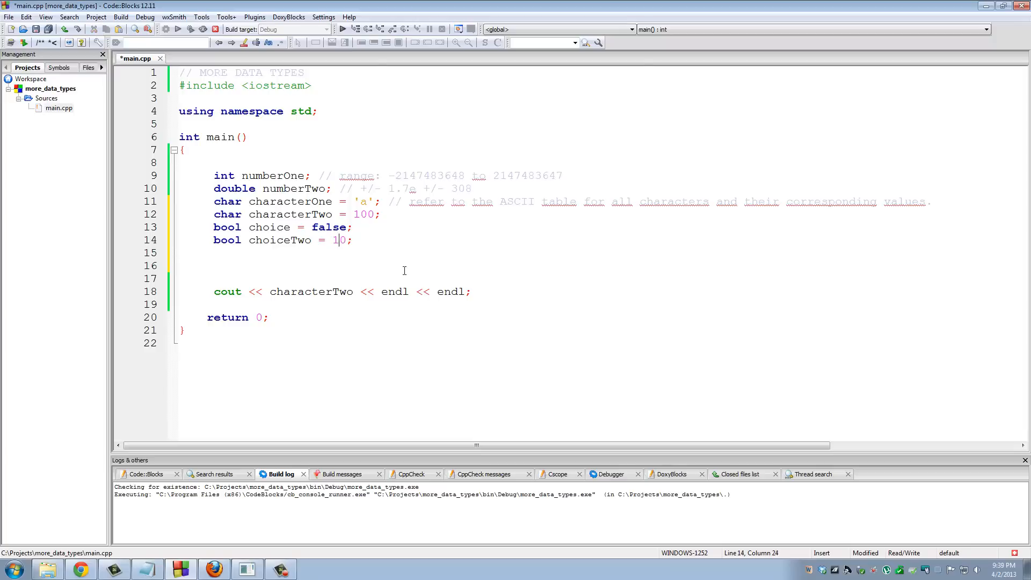
pyautogui.write('-')
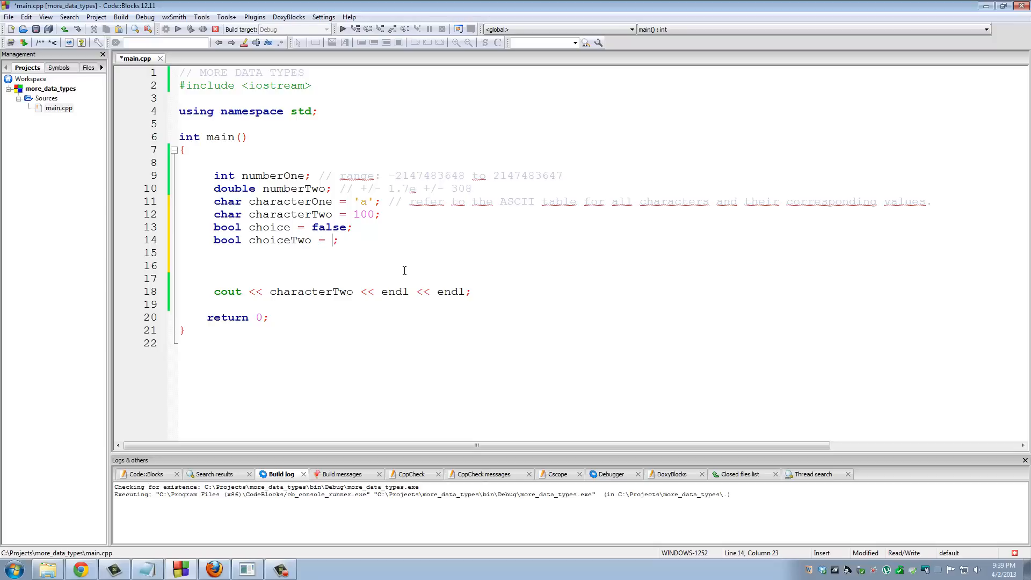
pyautogui.write('true')
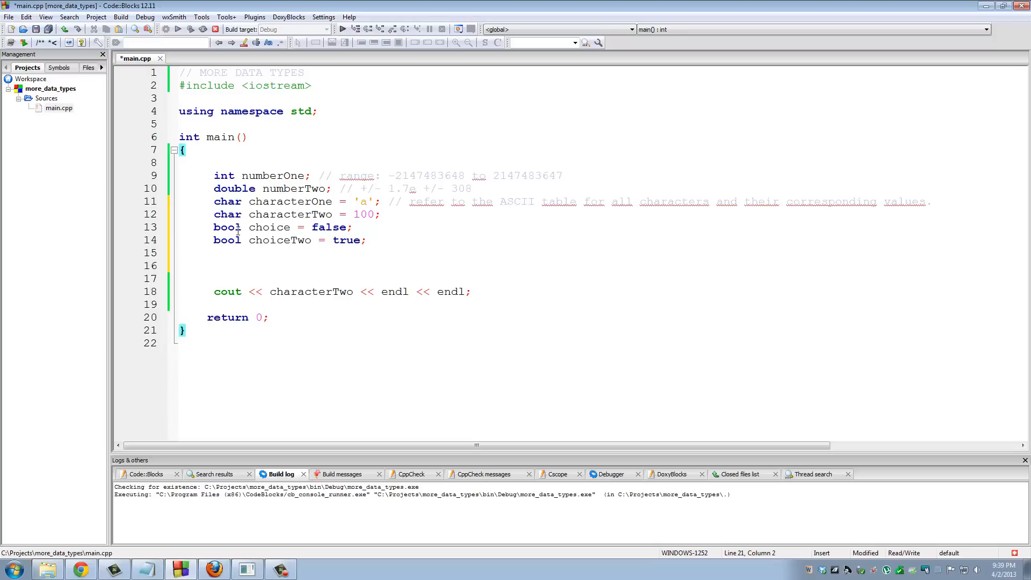
pyautogui.doubleClick(347, 239)
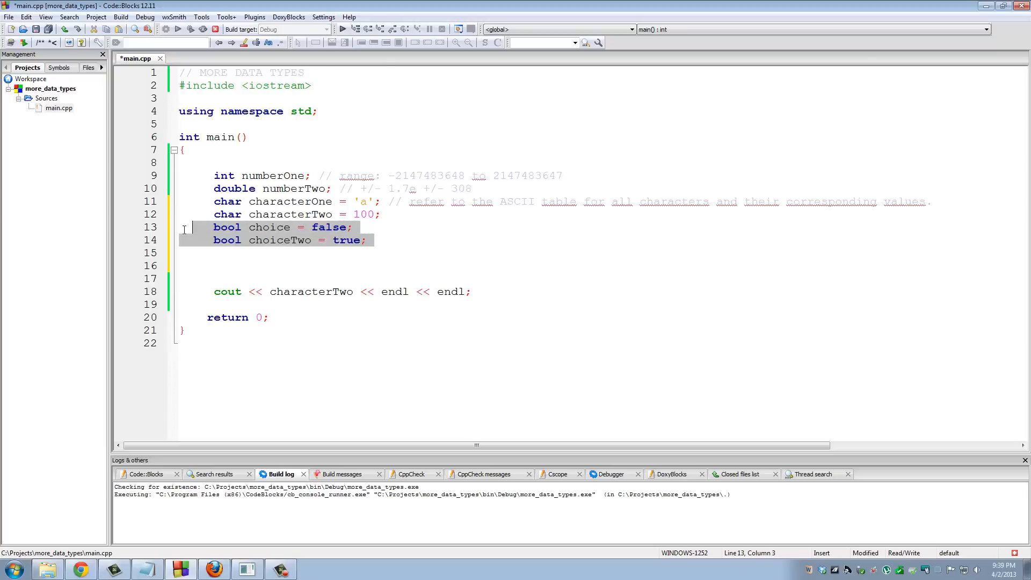
# Move to the blank line below the bool declarations to remove it.
pyautogui.click(370, 240)
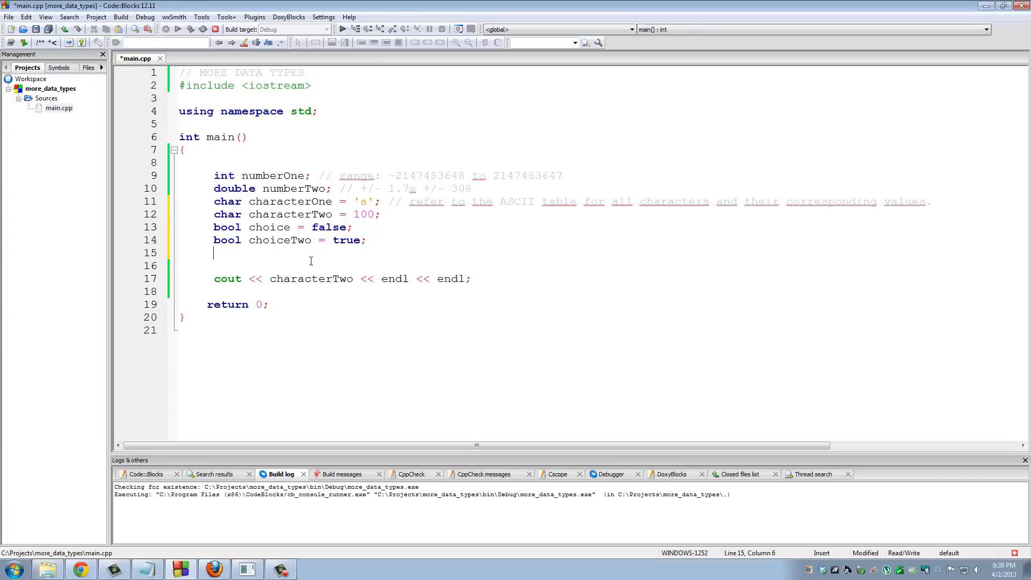
# Delete the extra blank line so one empty line precedes the cout statement.
pyautogui.press('Backspace')
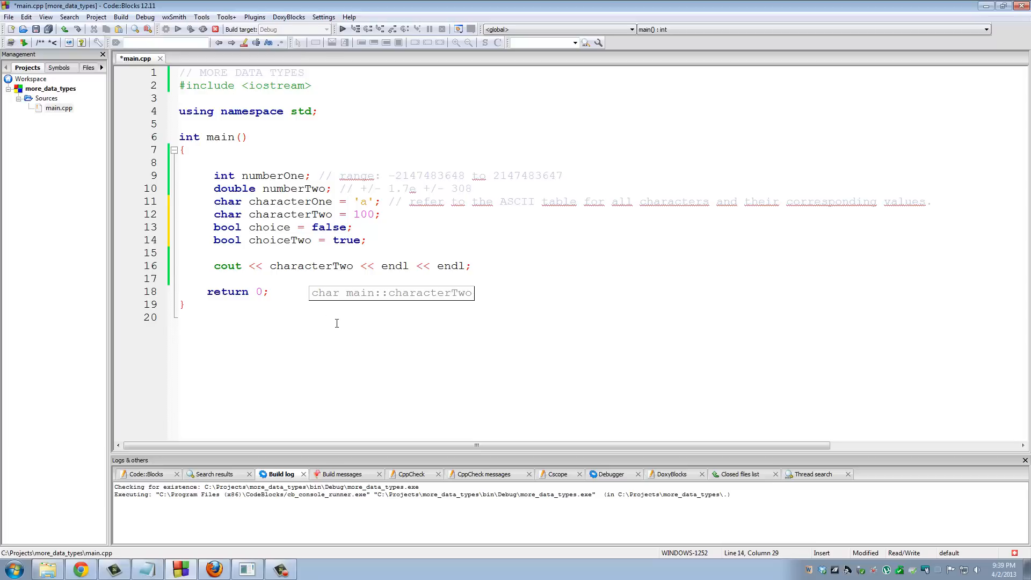
pyautogui.moveTo(336, 324)
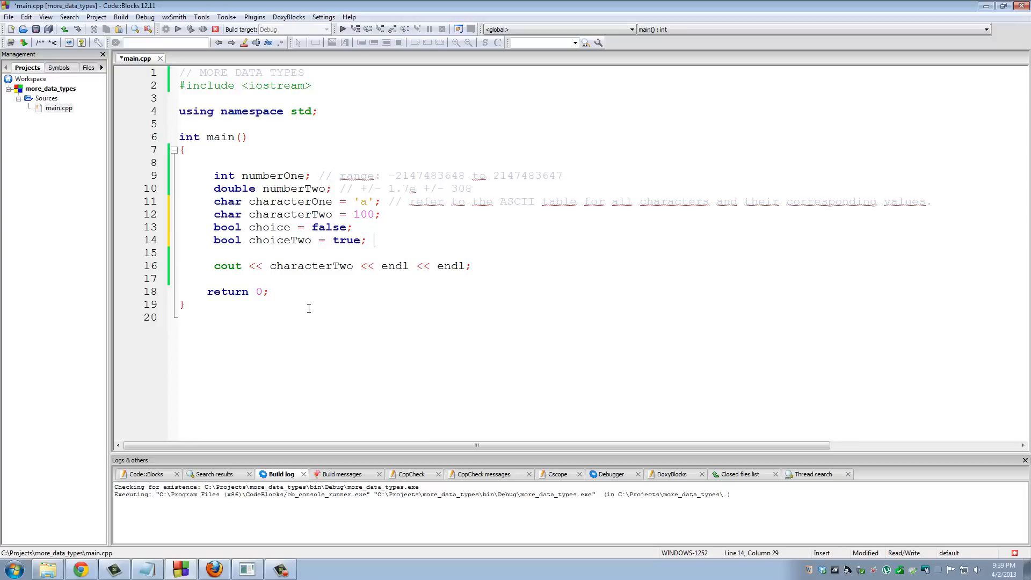
pyautogui.moveTo(960, 397)
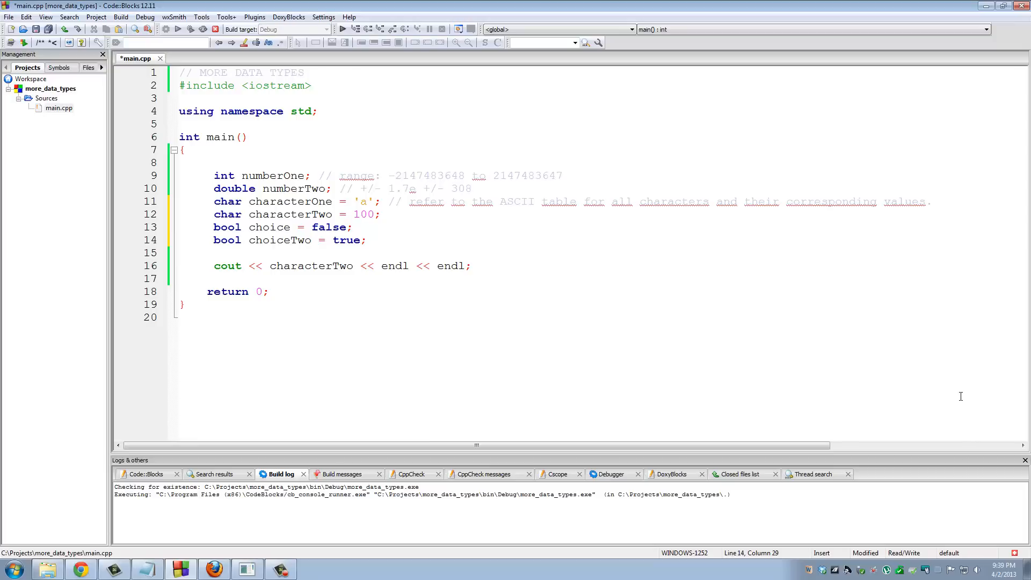